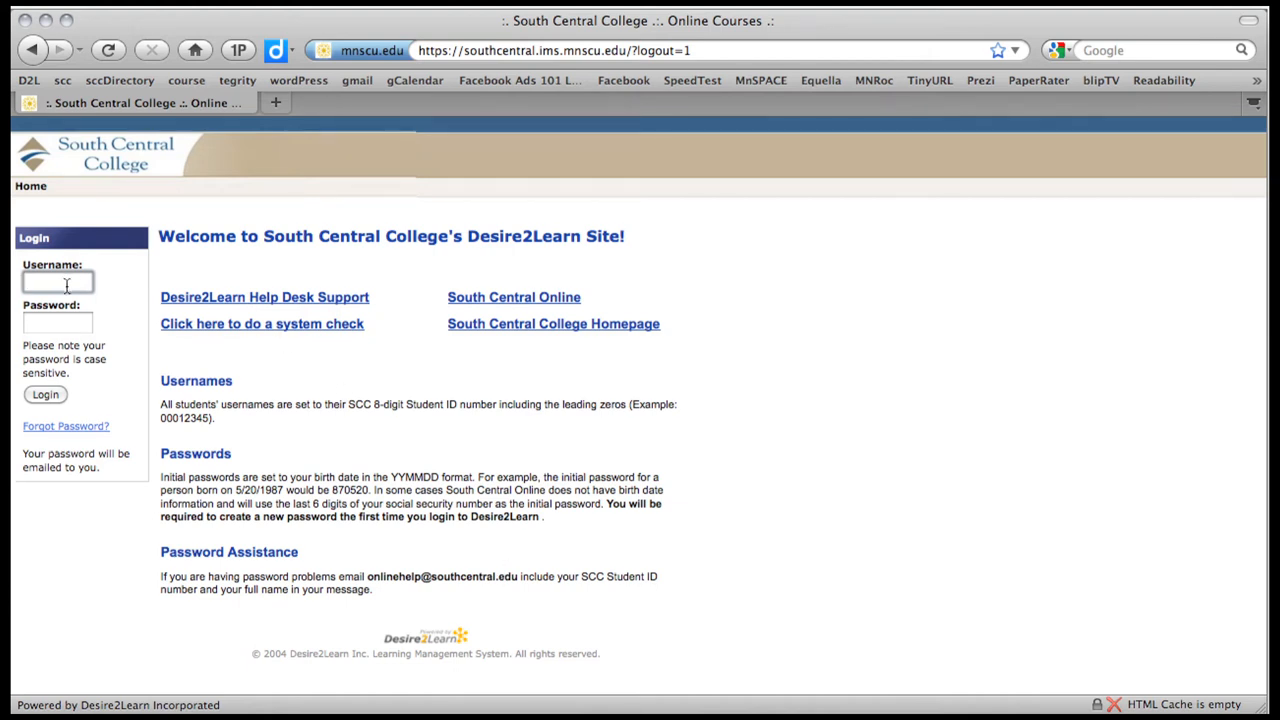
Sign in with the saved demo student username and password on the South Central College login page
left_click(58, 281)
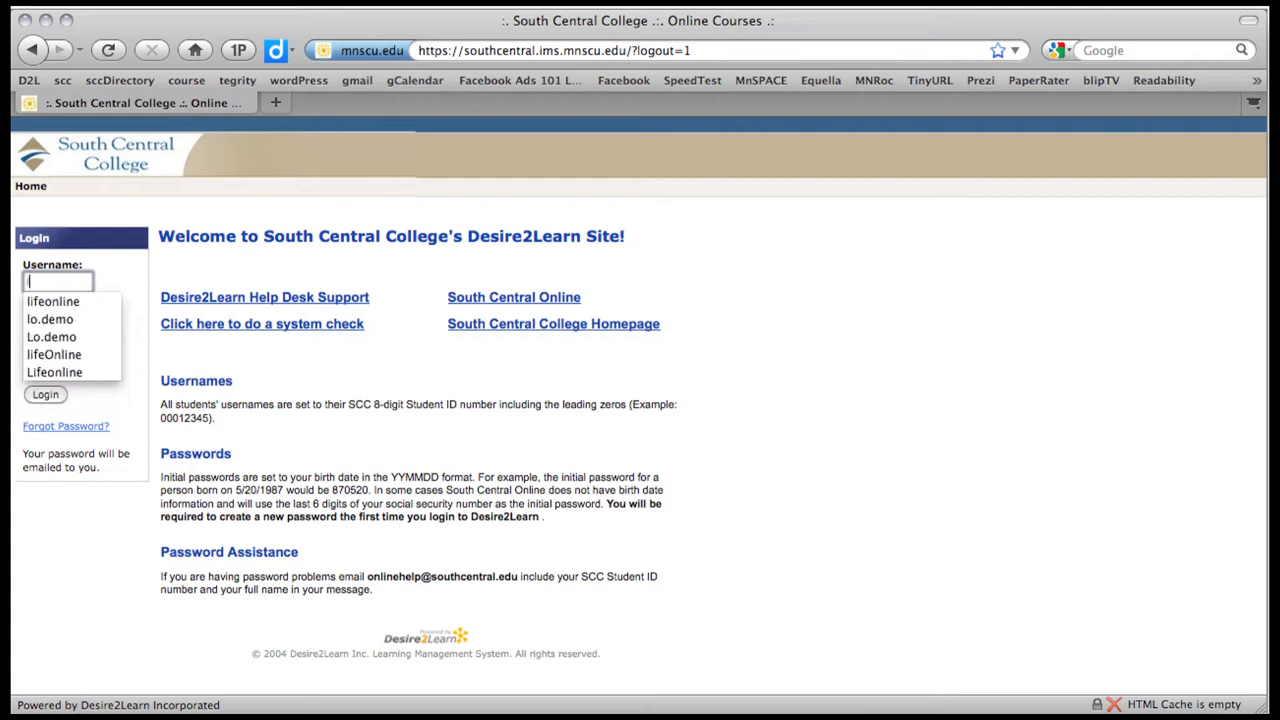
left_click(50, 319)
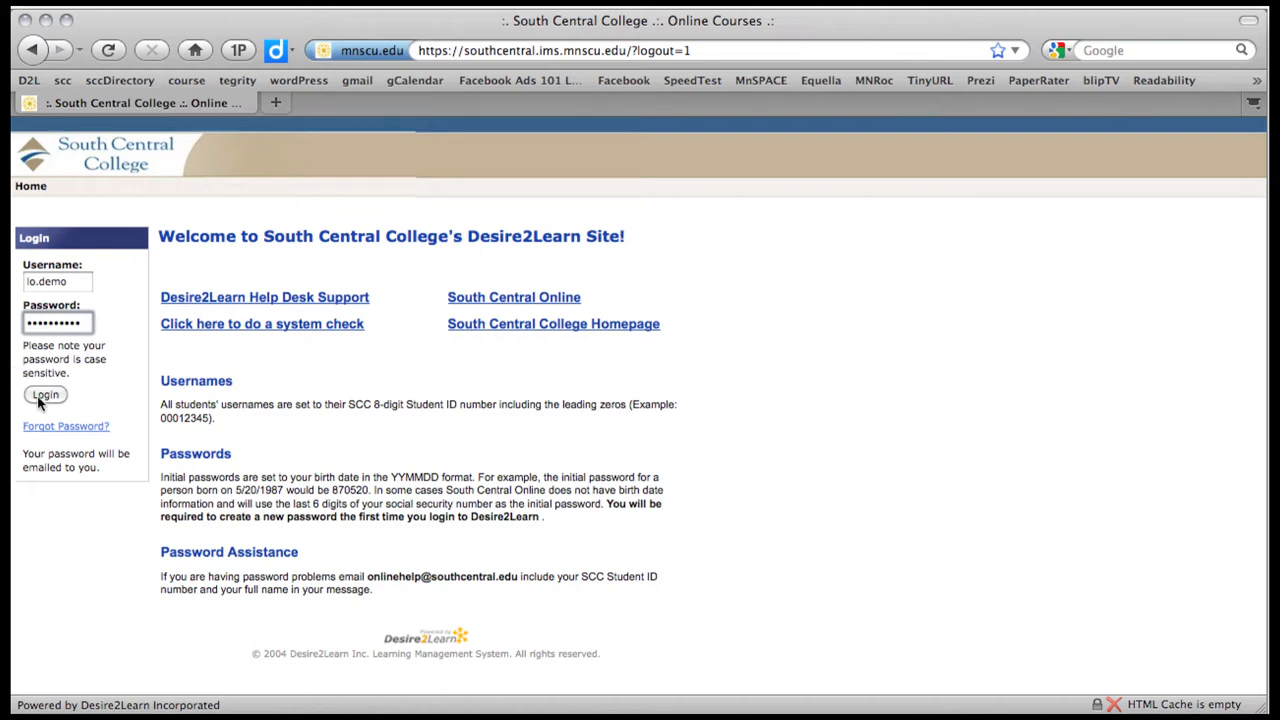
left_click(45, 394)
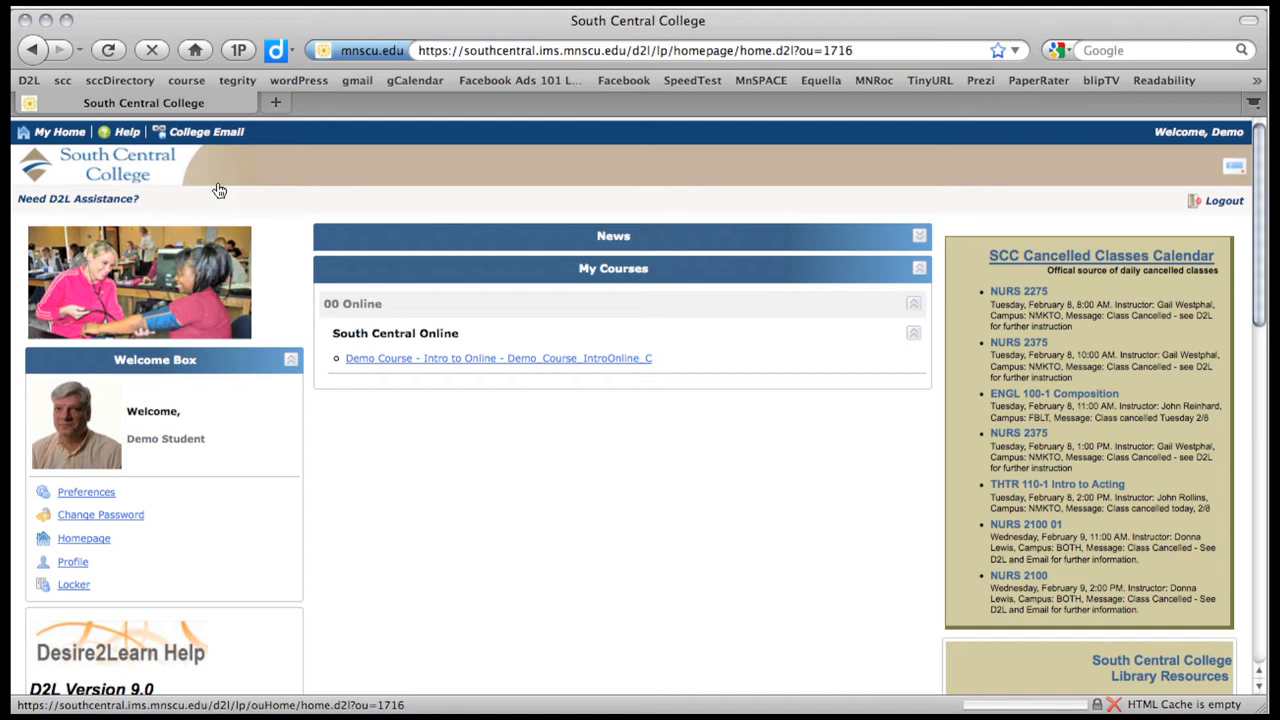
mouse_move(184, 180)
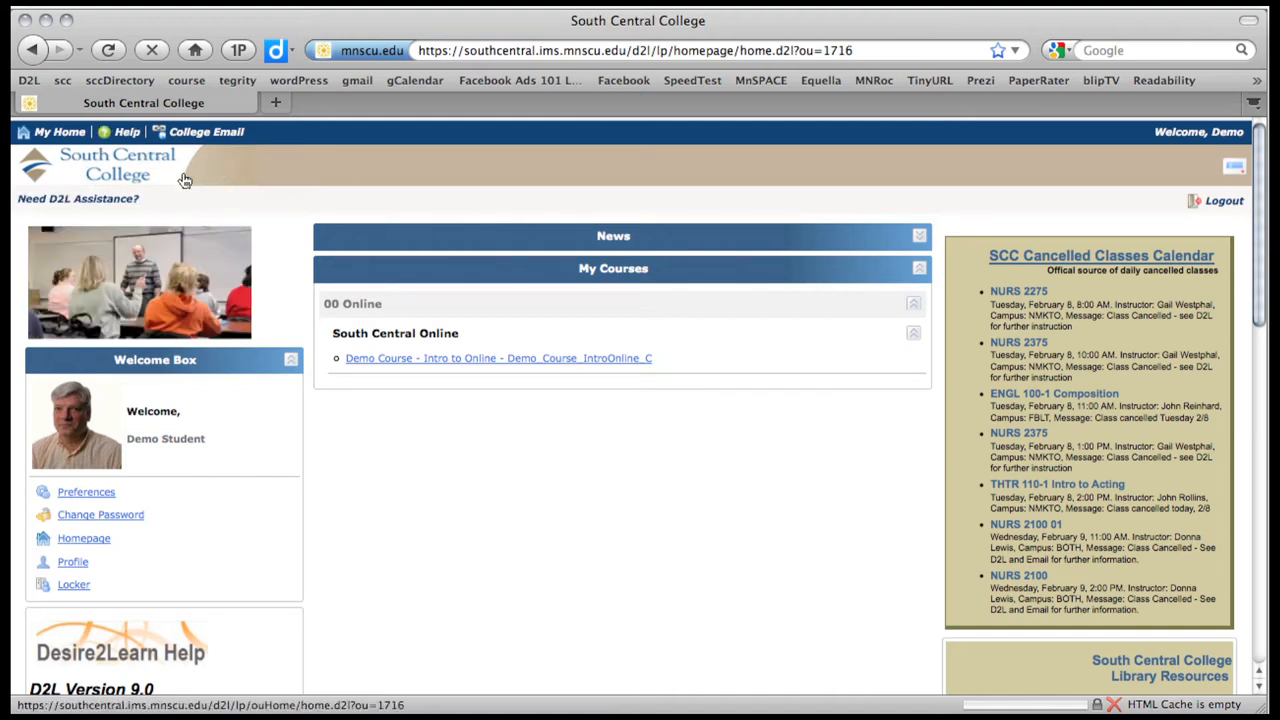
mouse_move(808, 278)
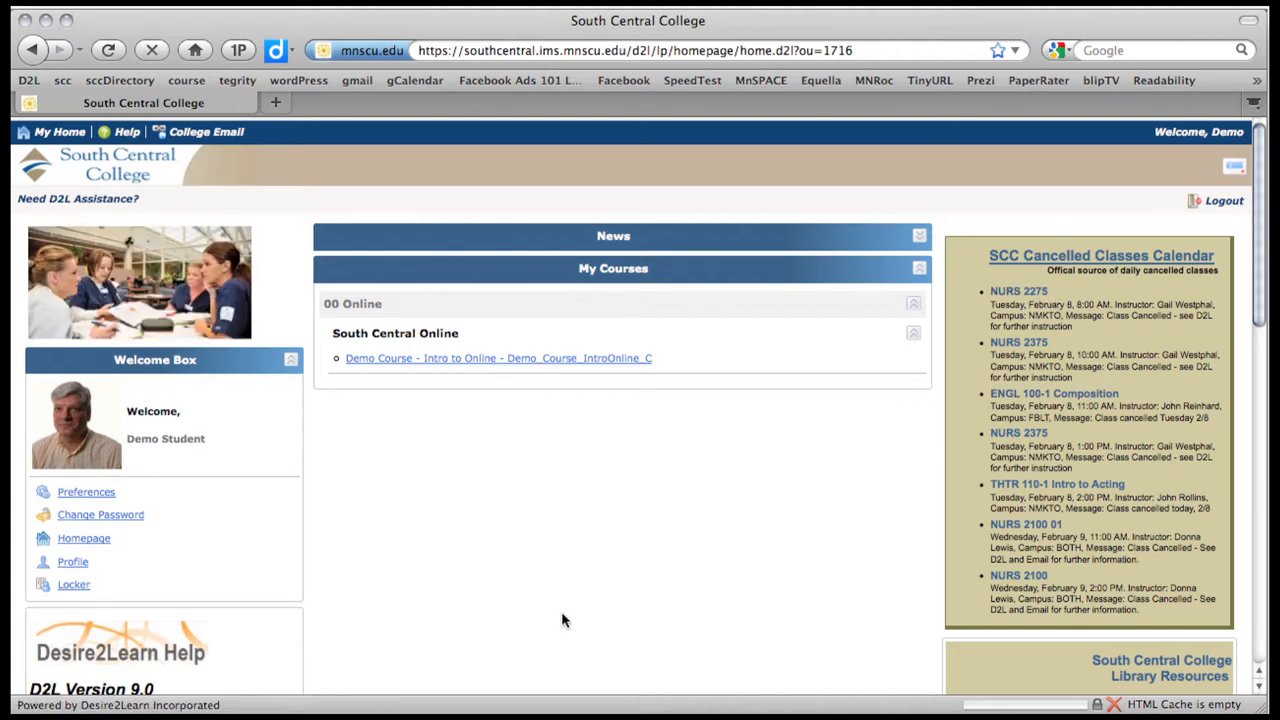
mouse_move(528, 528)
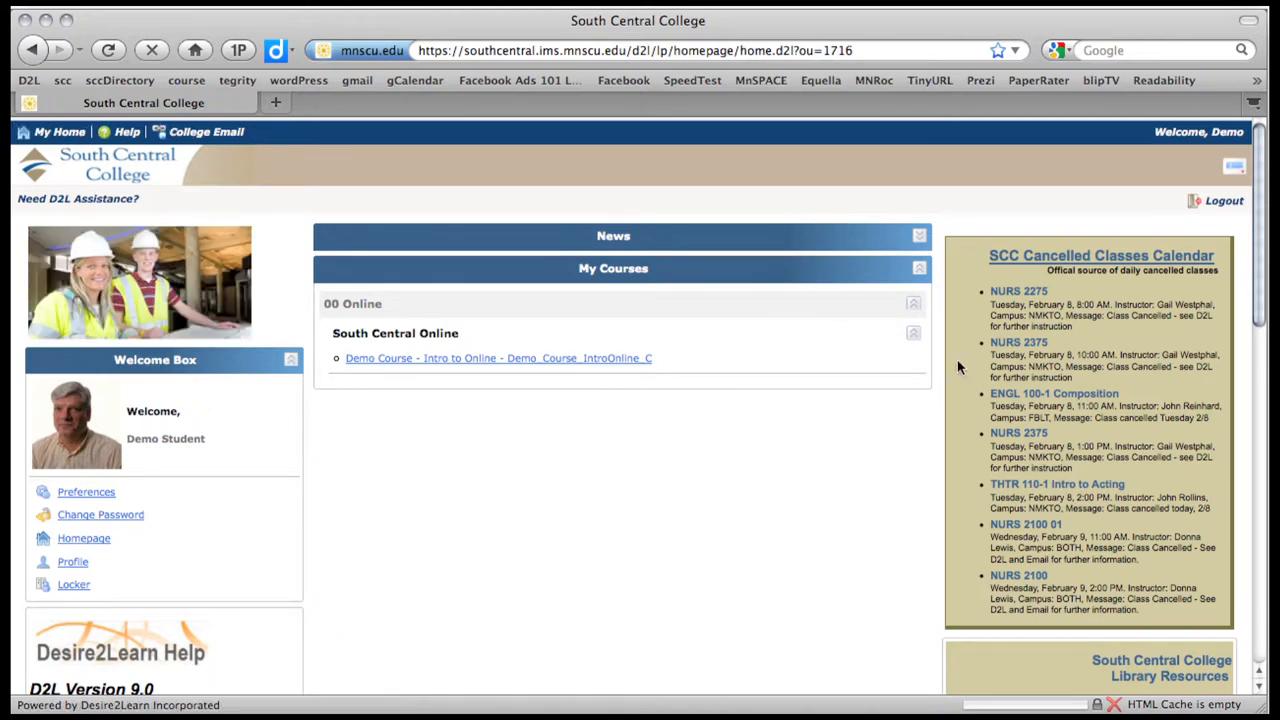
Look over the homepage, expanding the News section and scrolling through its contents
left_click(58, 131)
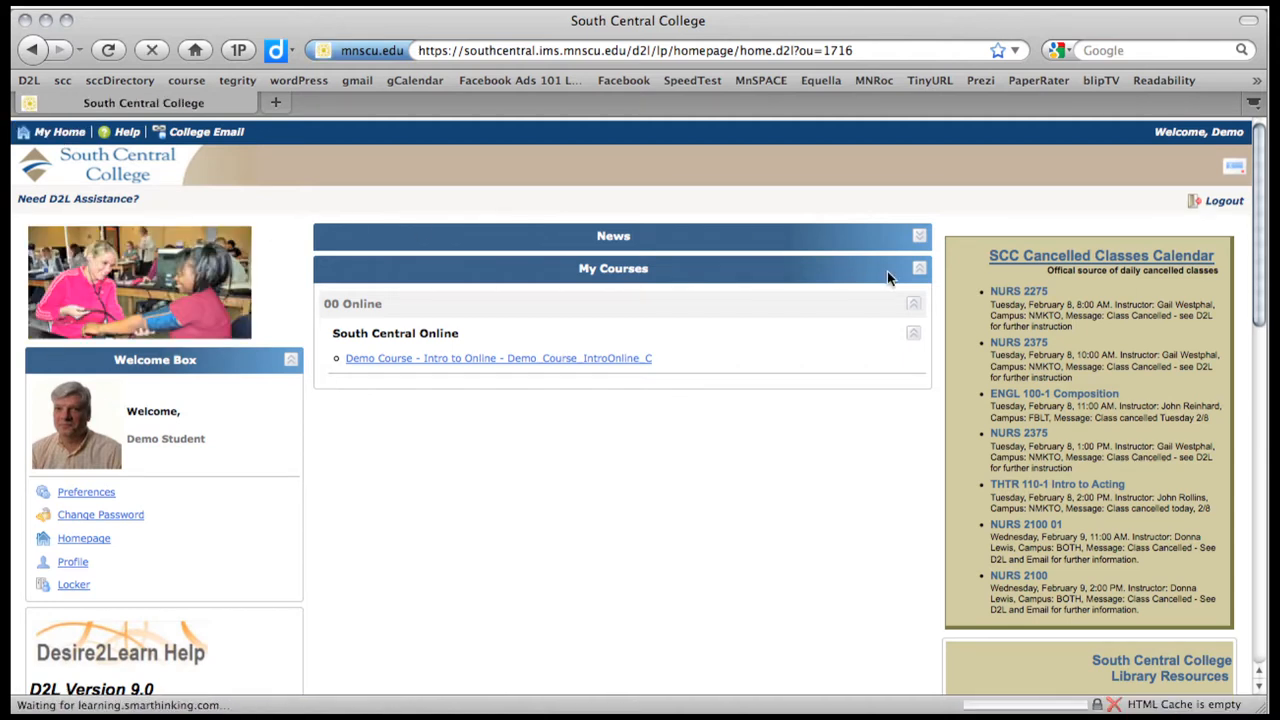
mouse_move(433, 285)
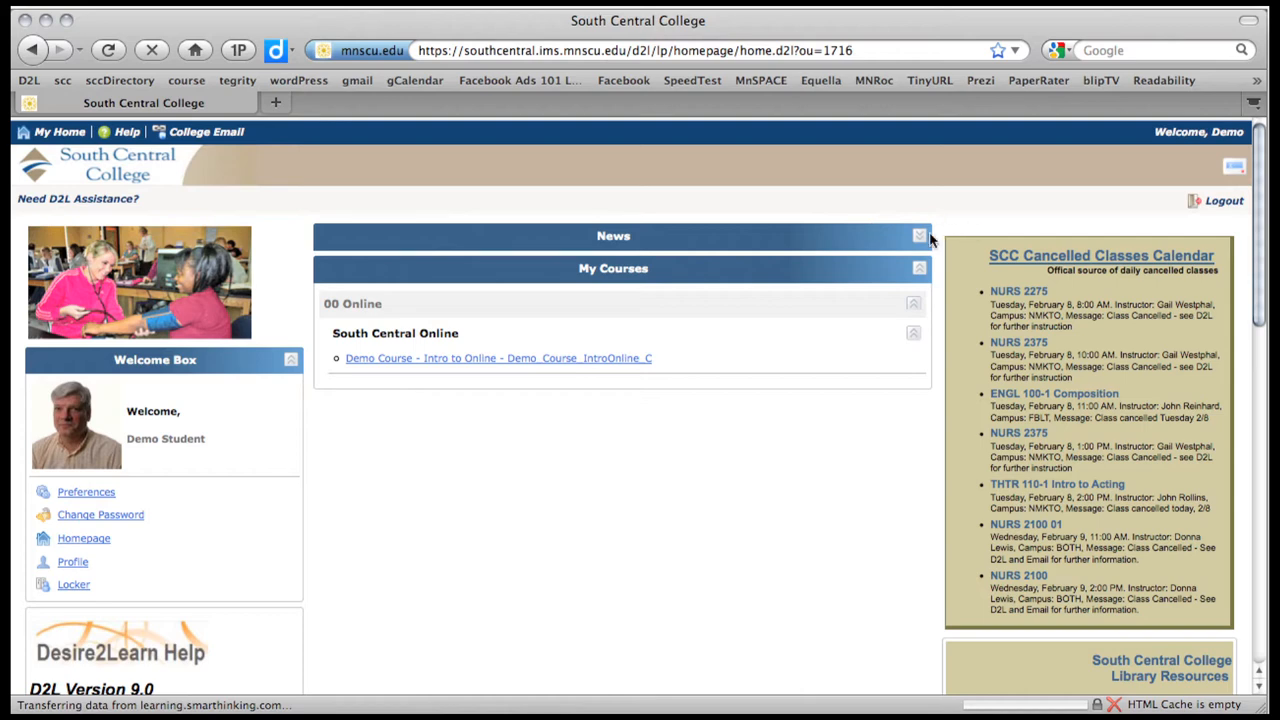
left_click(919, 236)
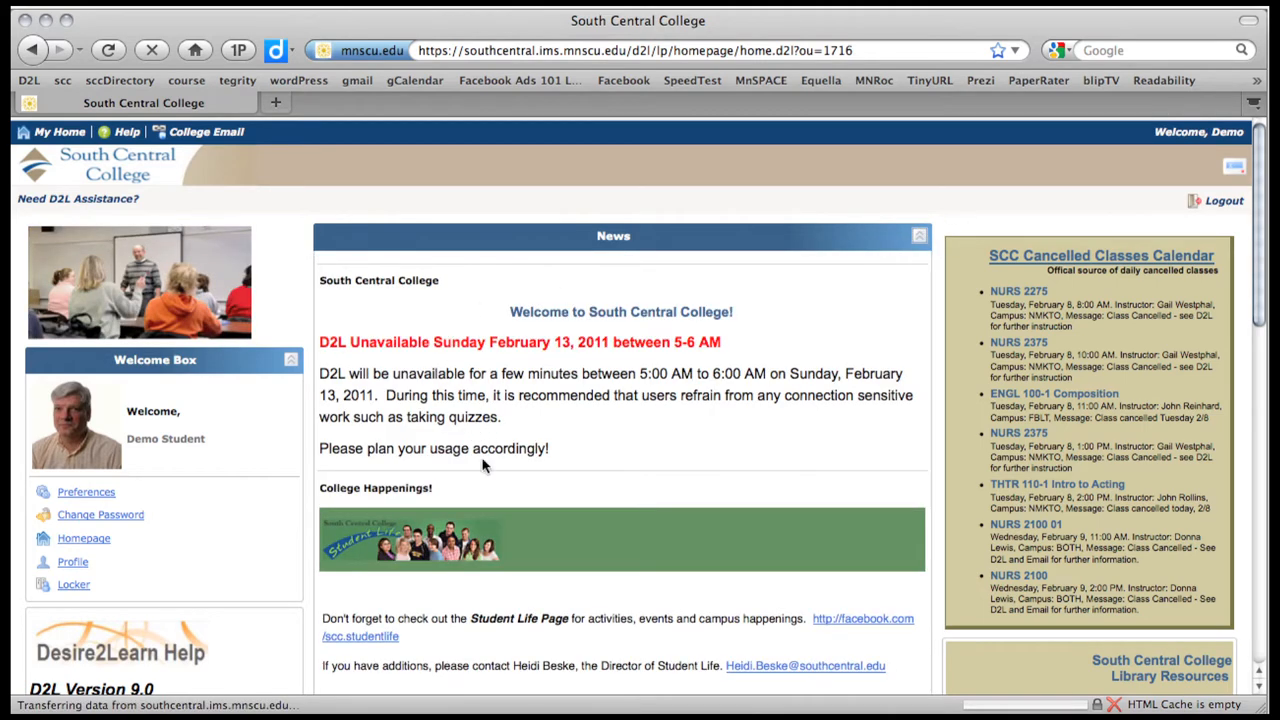
scroll("down", 3)
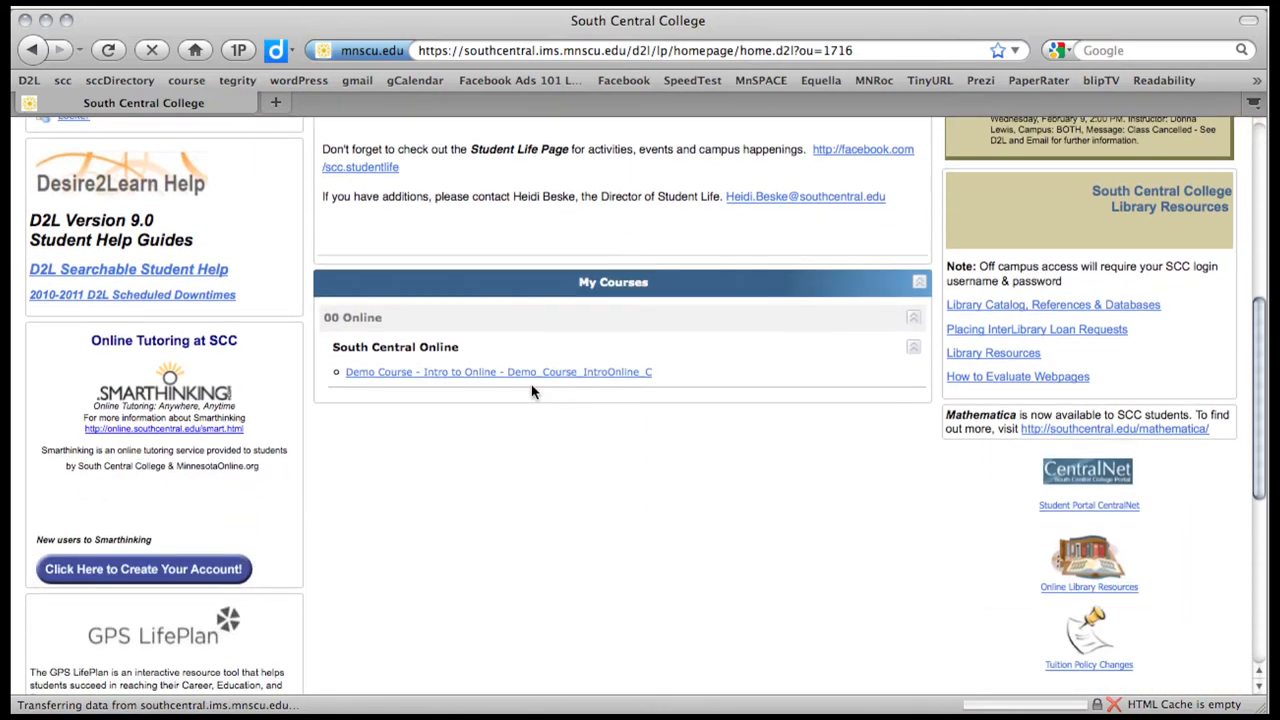
mouse_move(575, 497)
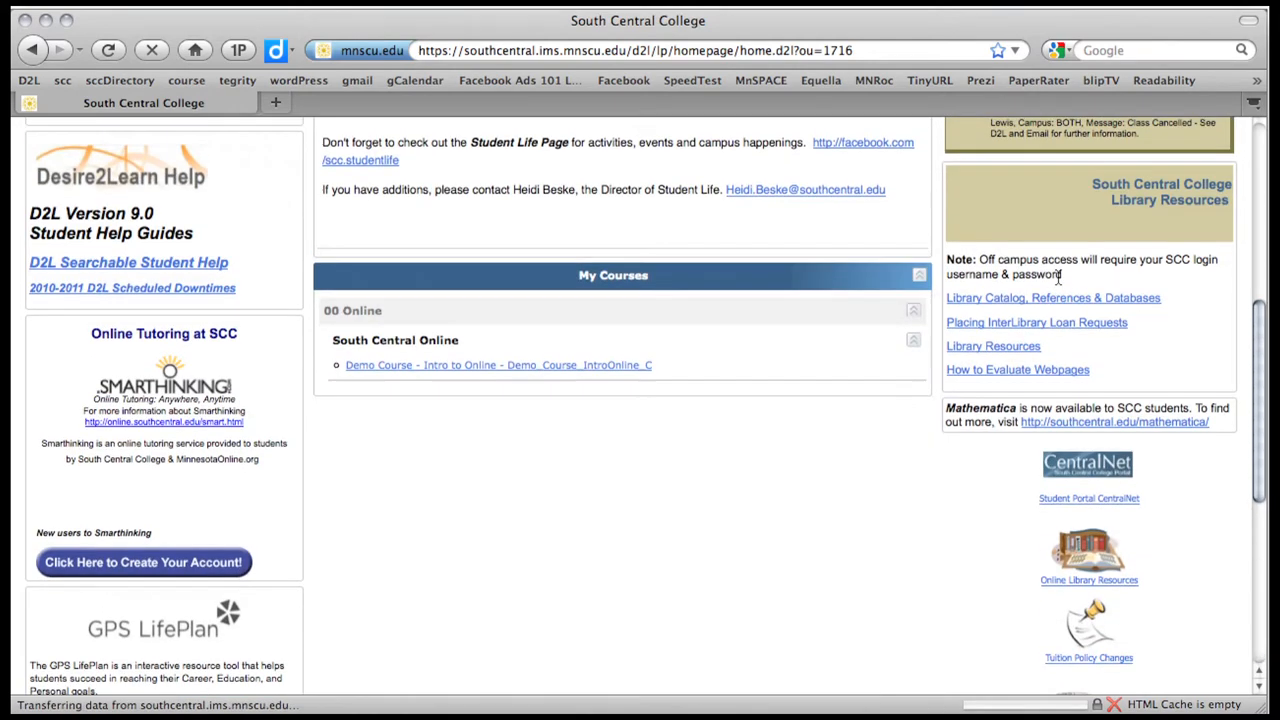
scroll("up", 3)
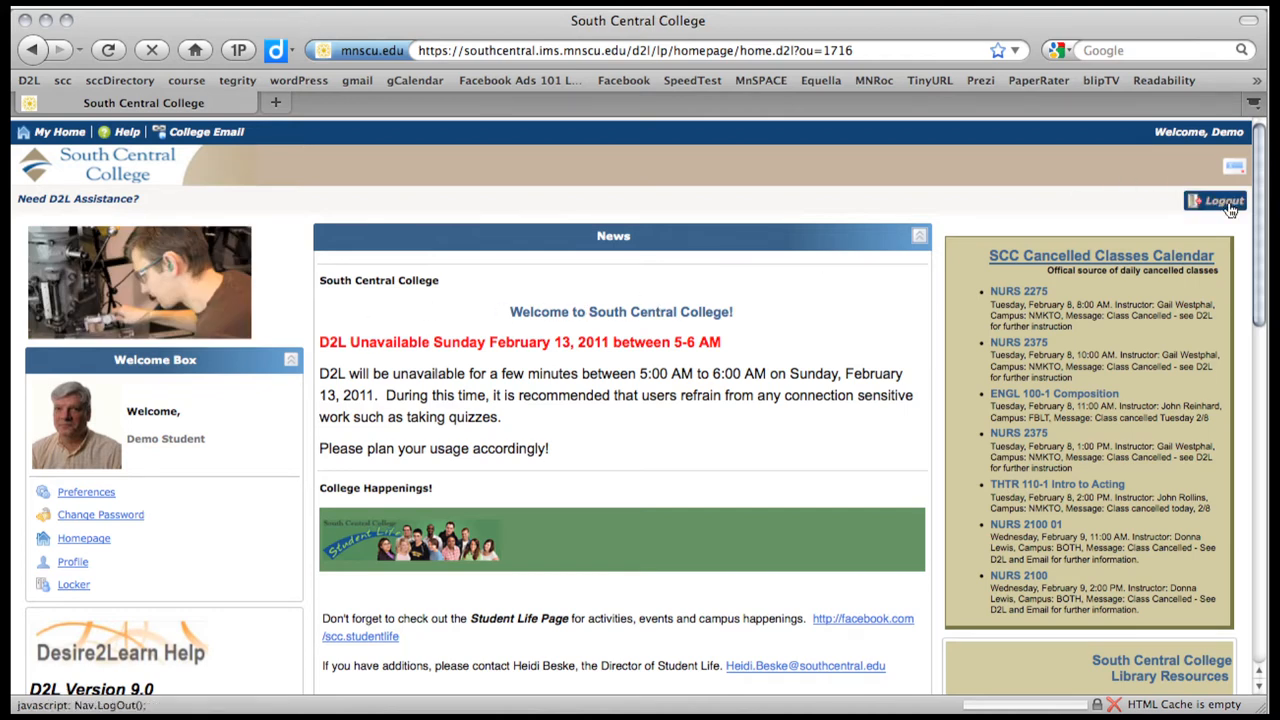
left_click(1222, 200)
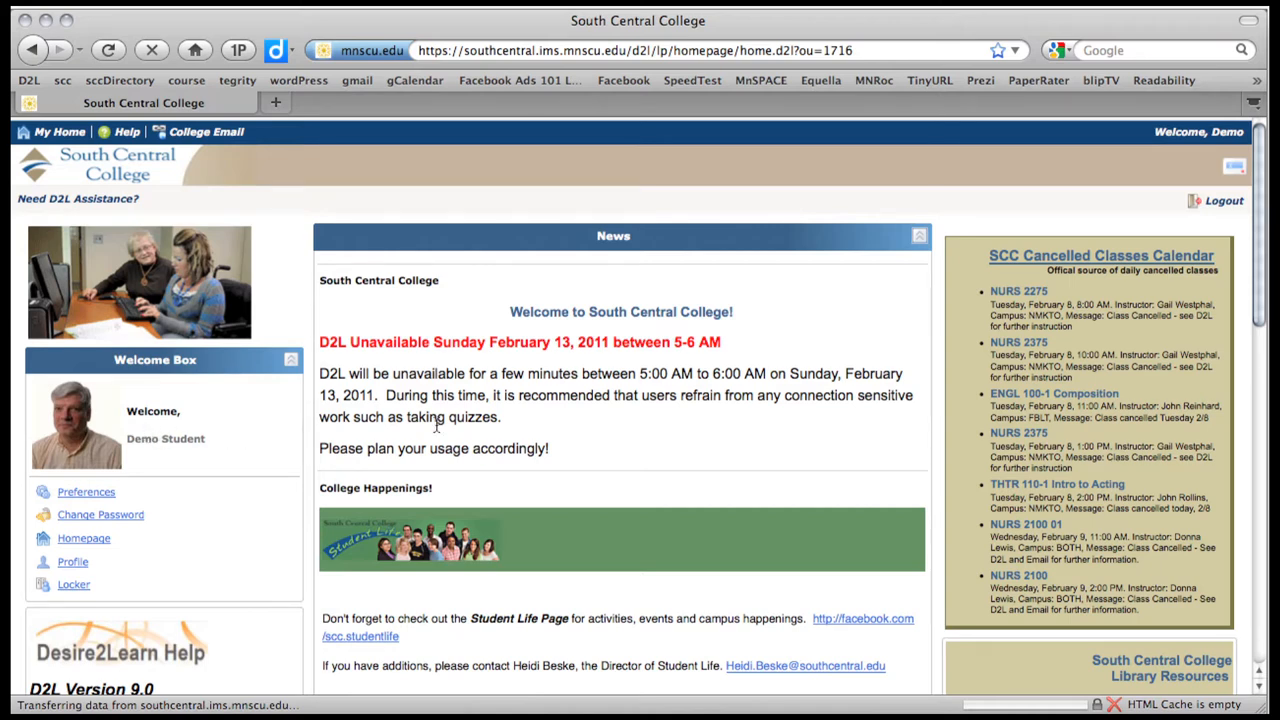
scroll("down", 3)
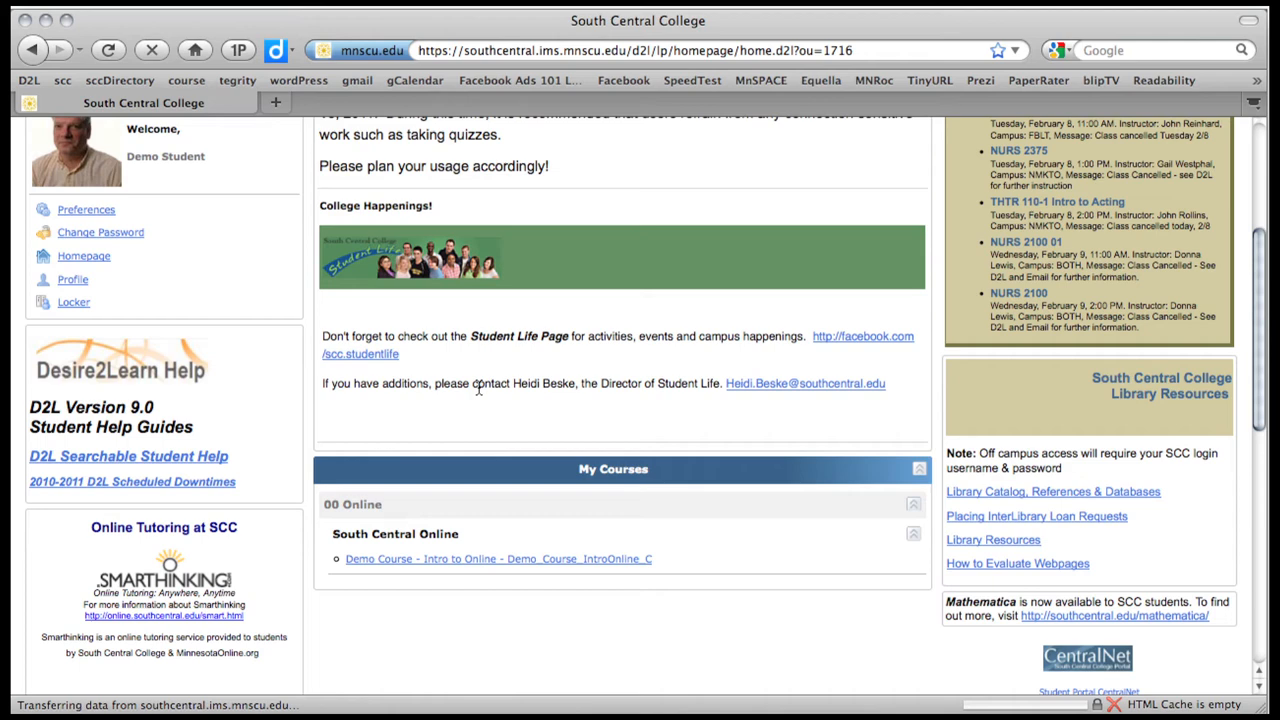
mouse_move(490, 559)
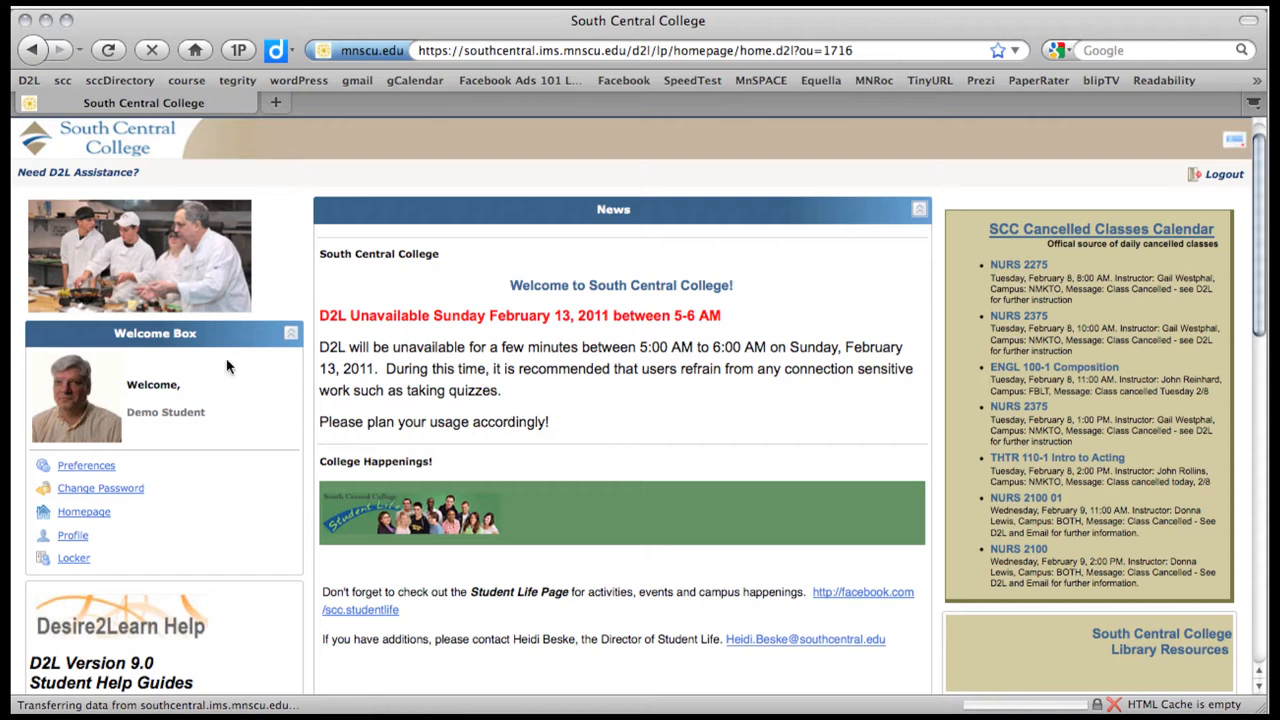
Collapse and re-expand the Welcome Box, then go to the Edit My User Profile page from it
left_click(290, 333)
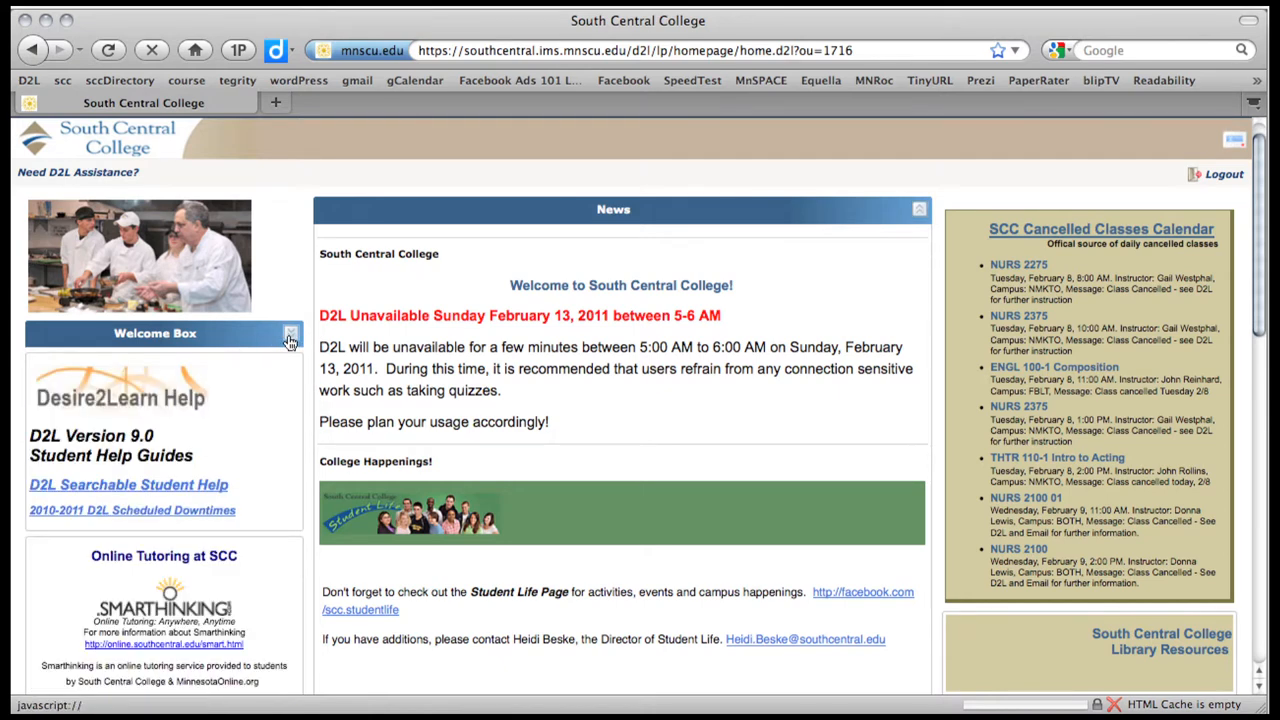
left_click(290, 333)
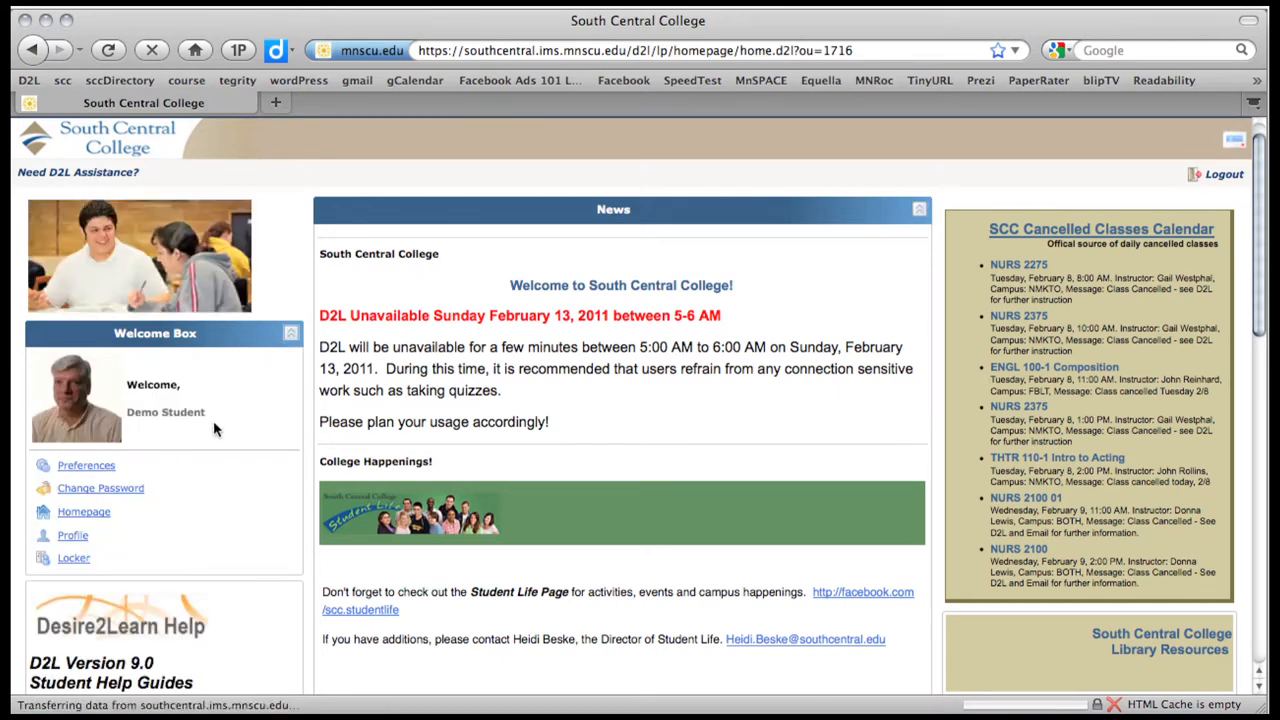
mouse_move(118, 420)
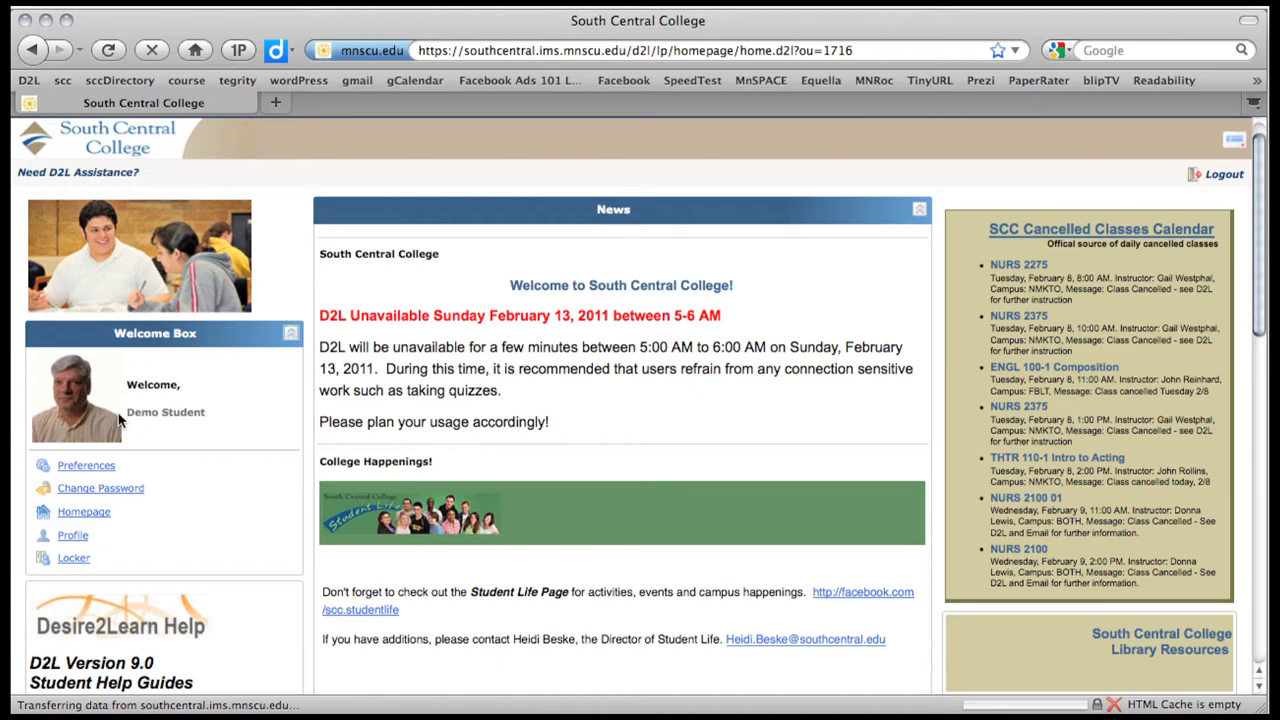
left_click(72, 535)
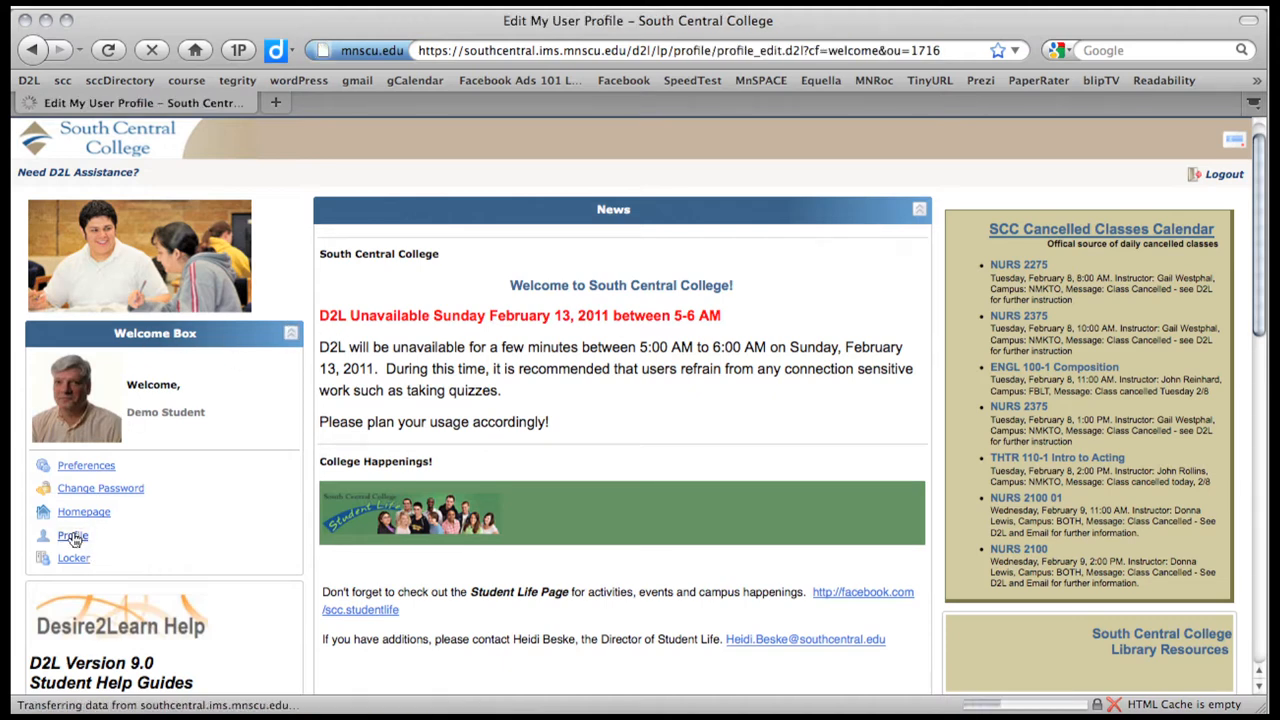
left_click(72, 535)
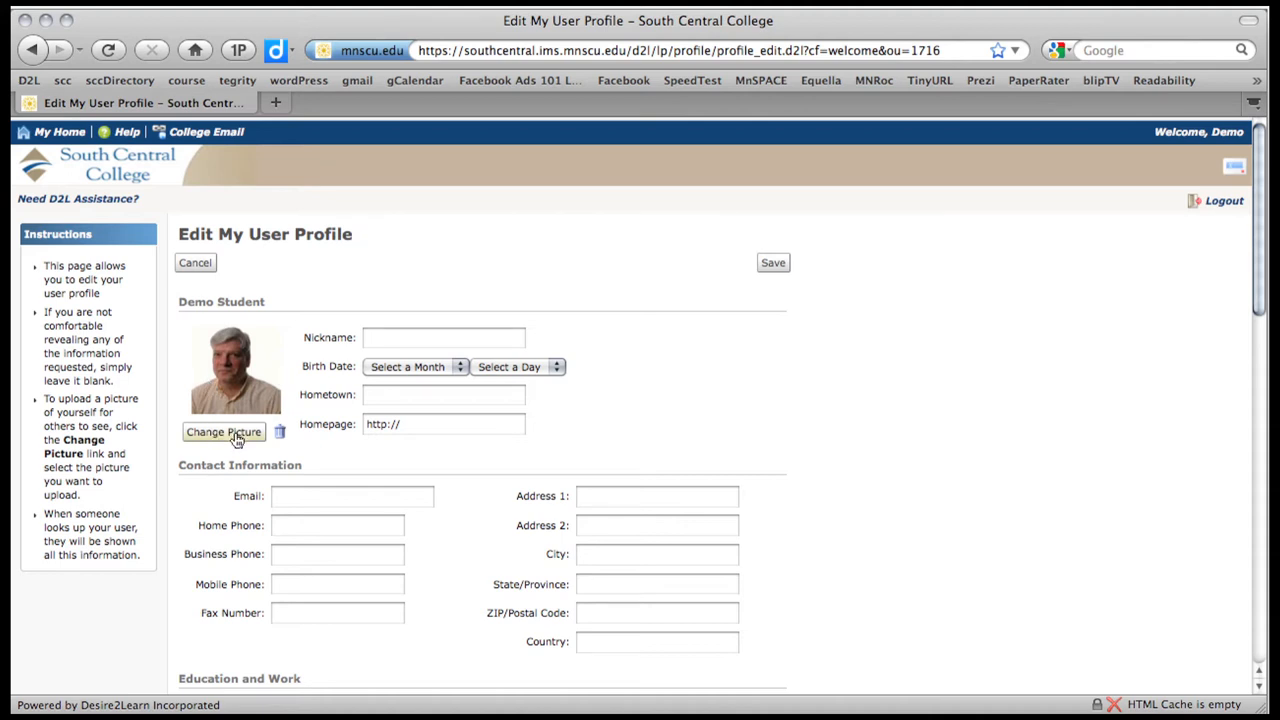
Choose an image file from the computer via Change Picture and upload it as the profile picture
left_click(224, 431)
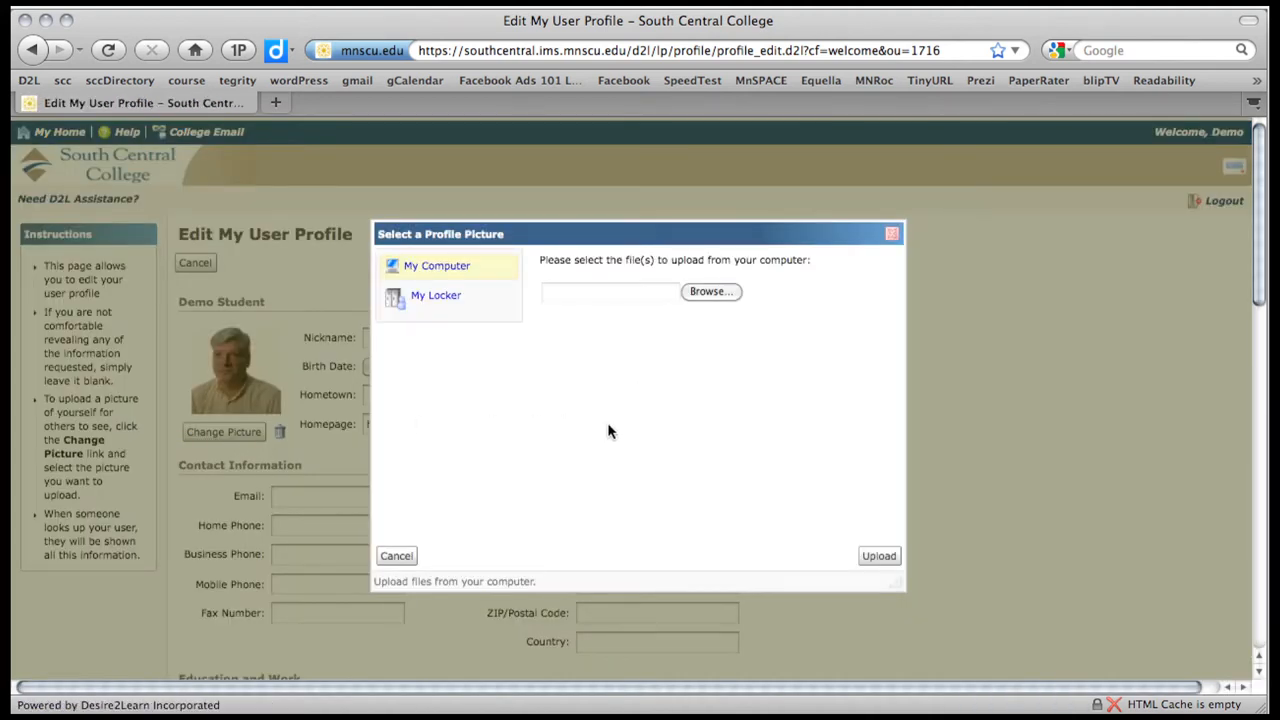
left_click(711, 291)
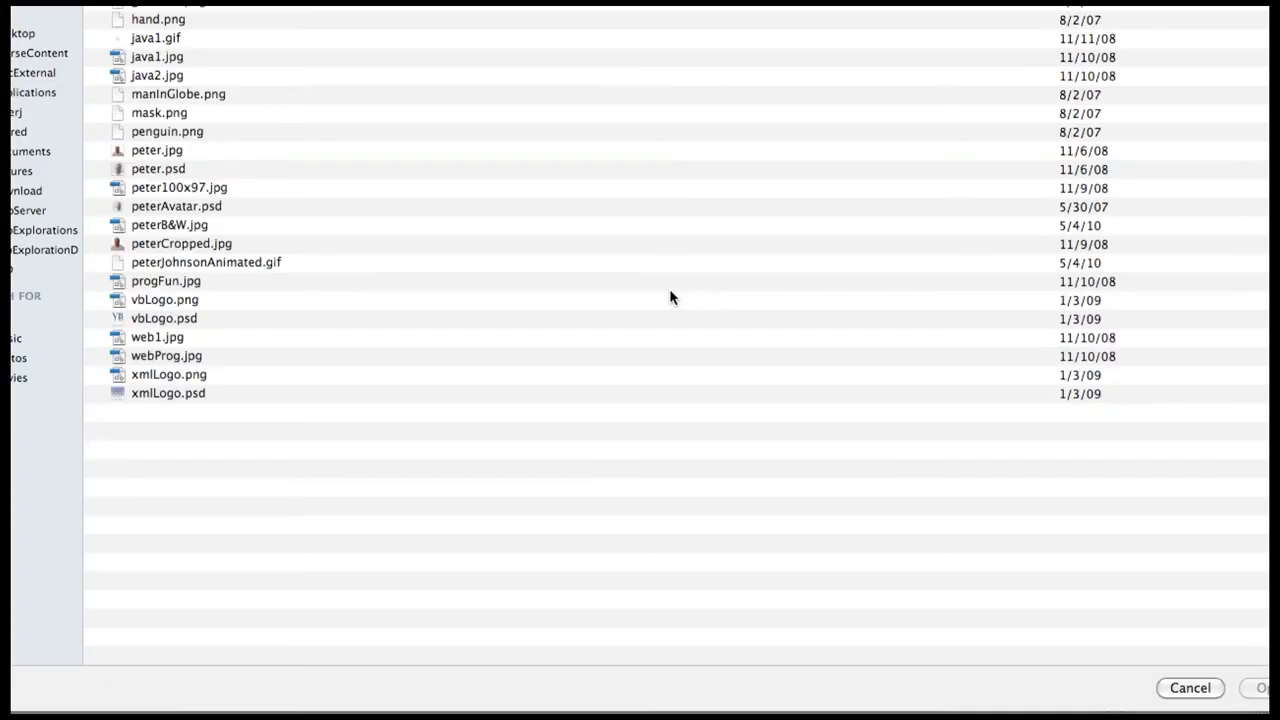
mouse_move(237, 244)
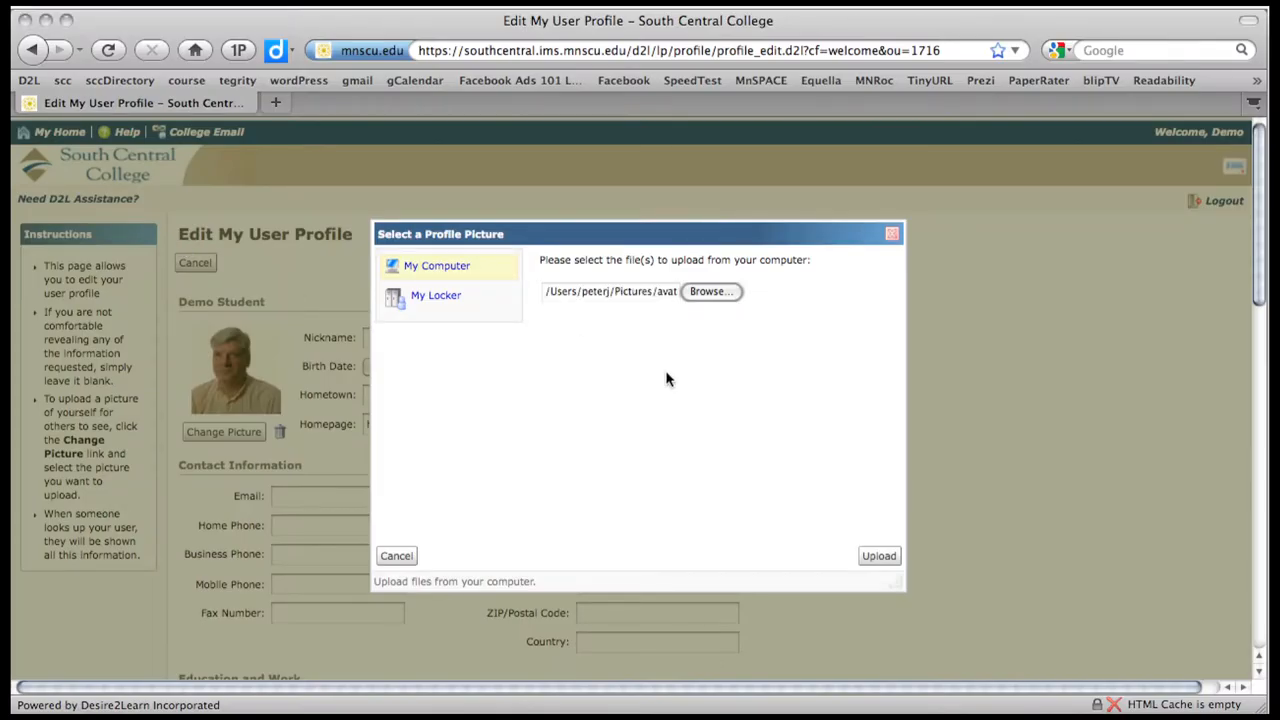
left_click(879, 556)
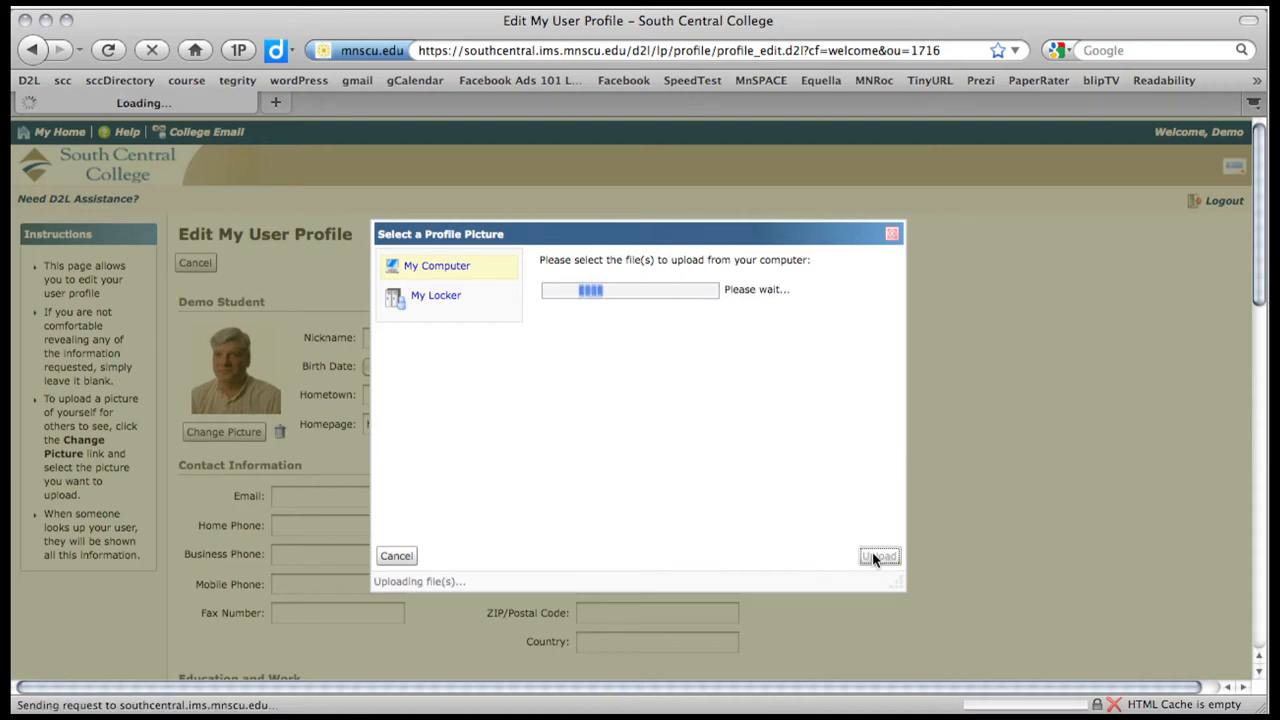
left_click(879, 556)
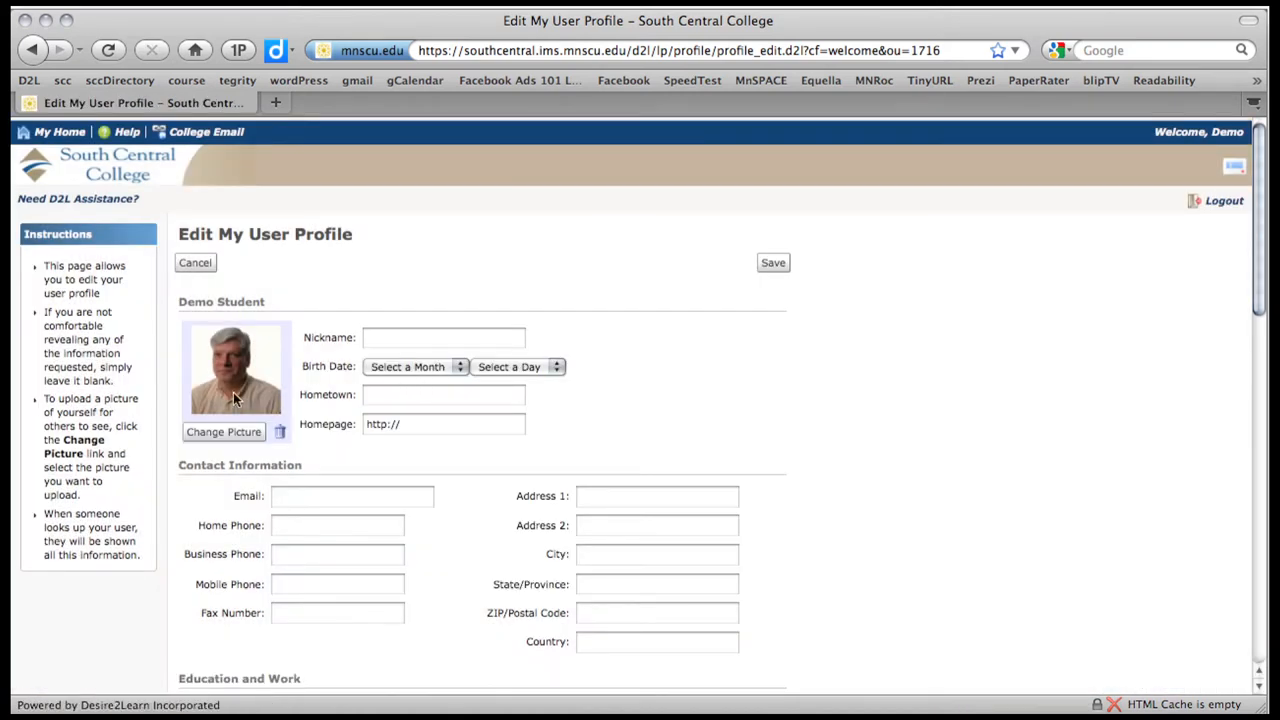
mouse_move(235, 451)
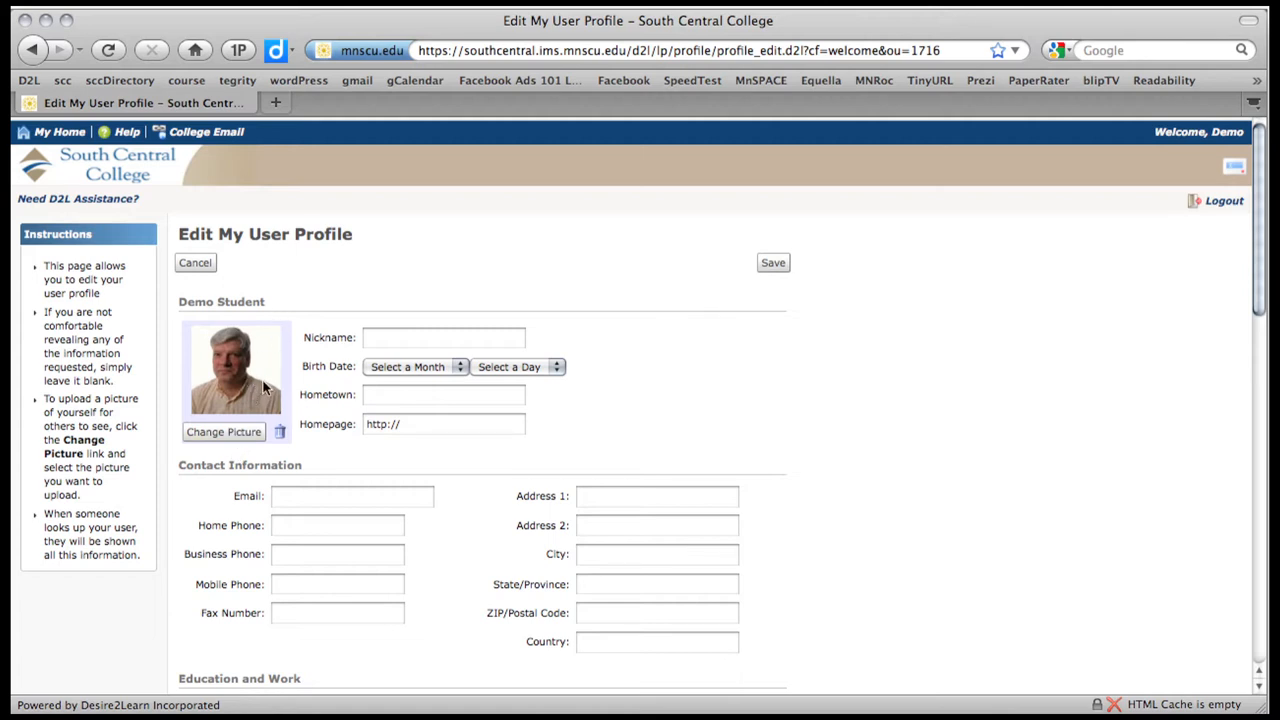
mouse_move(248, 352)
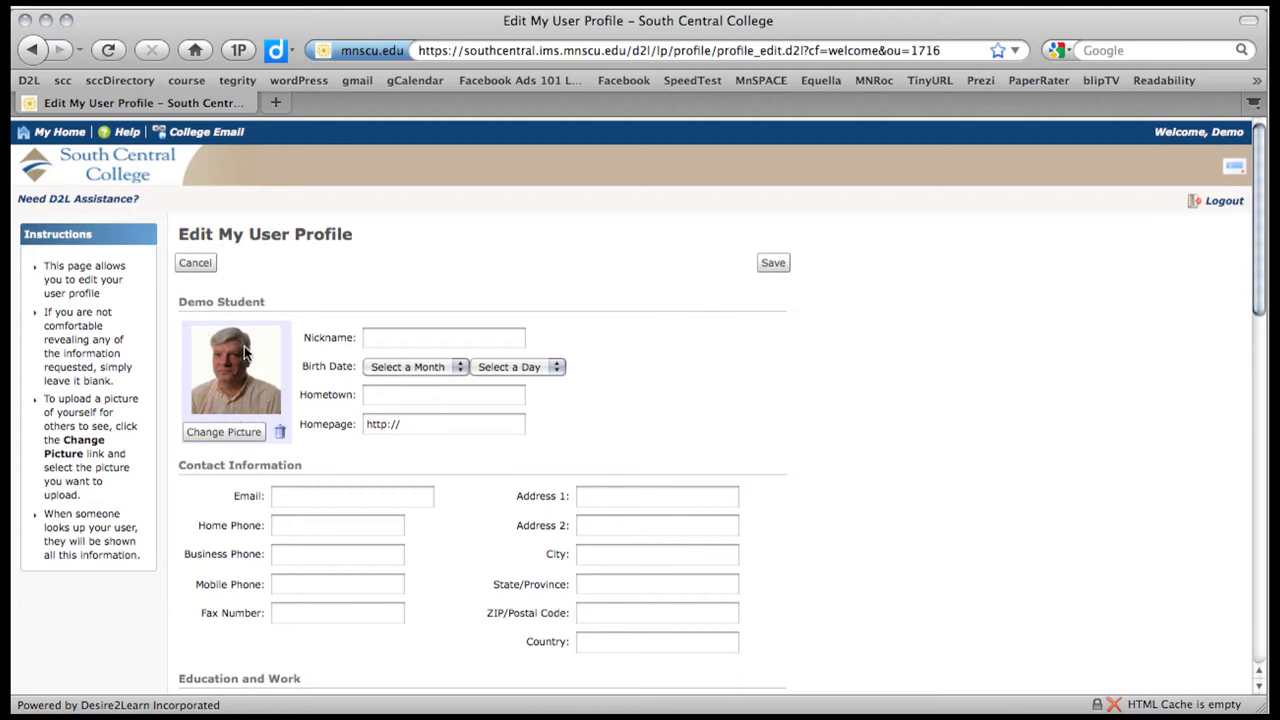
mouse_move(205, 330)
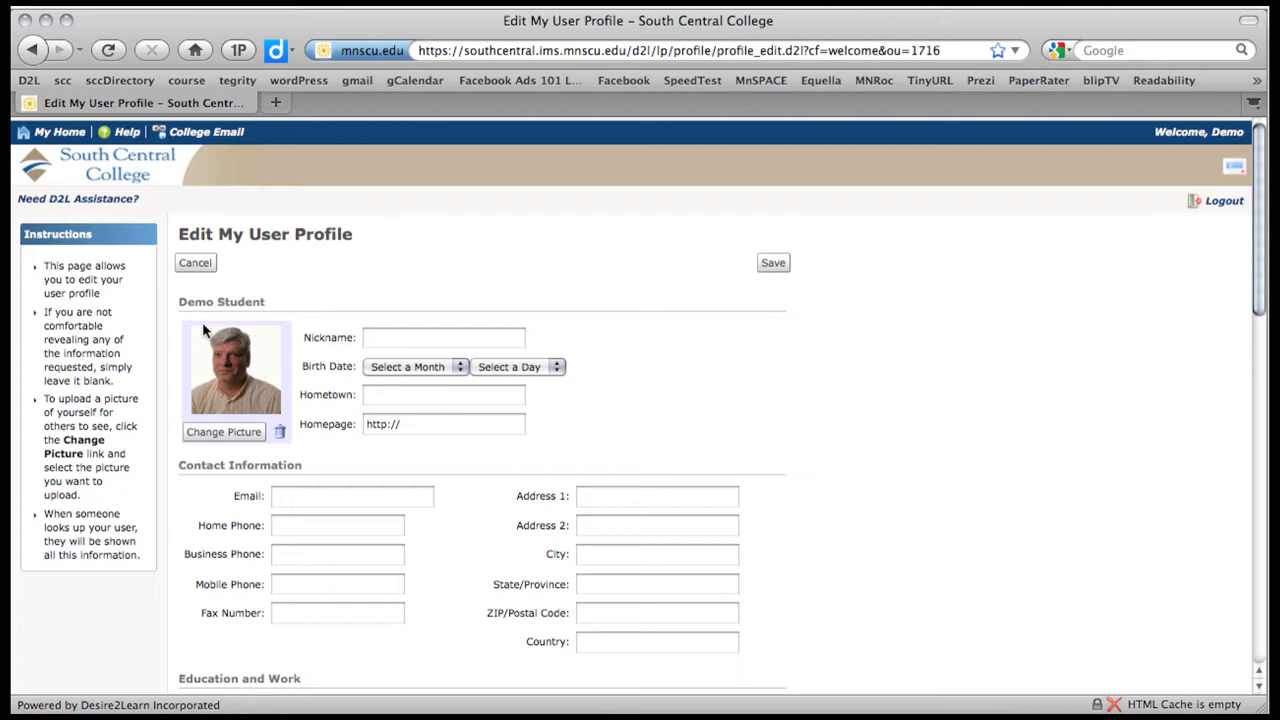
mouse_move(278, 356)
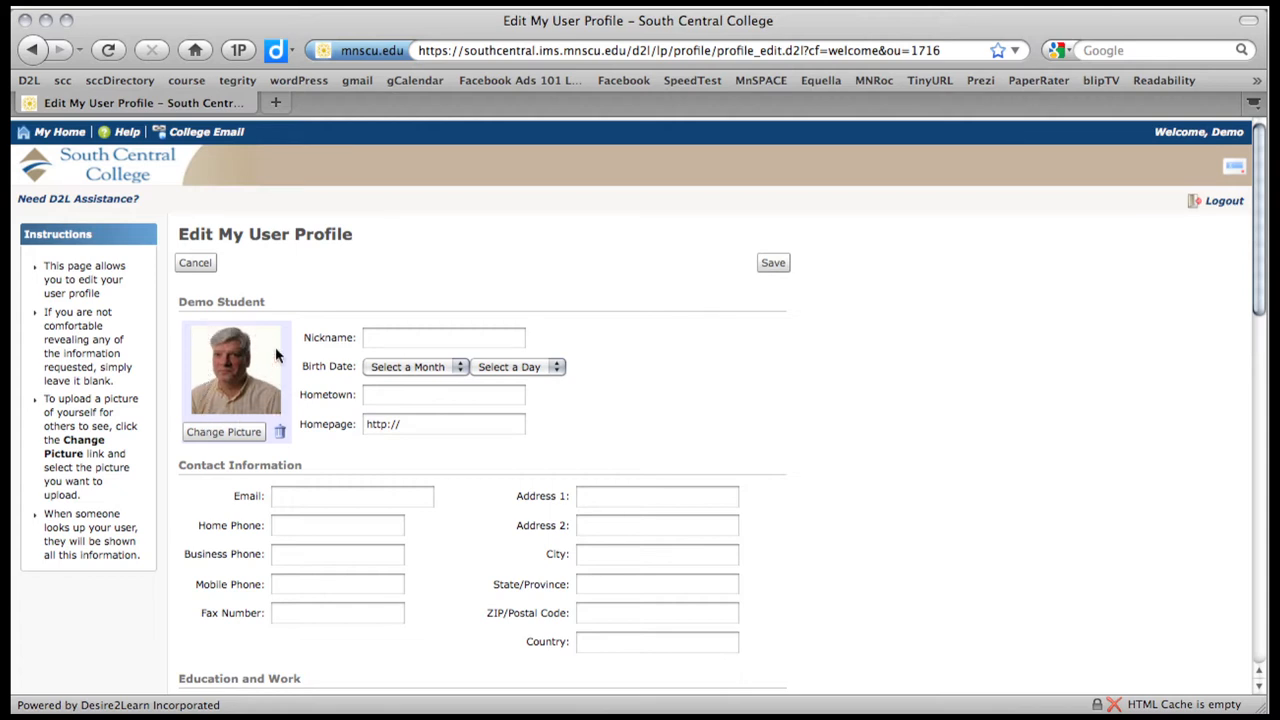
mouse_move(258, 348)
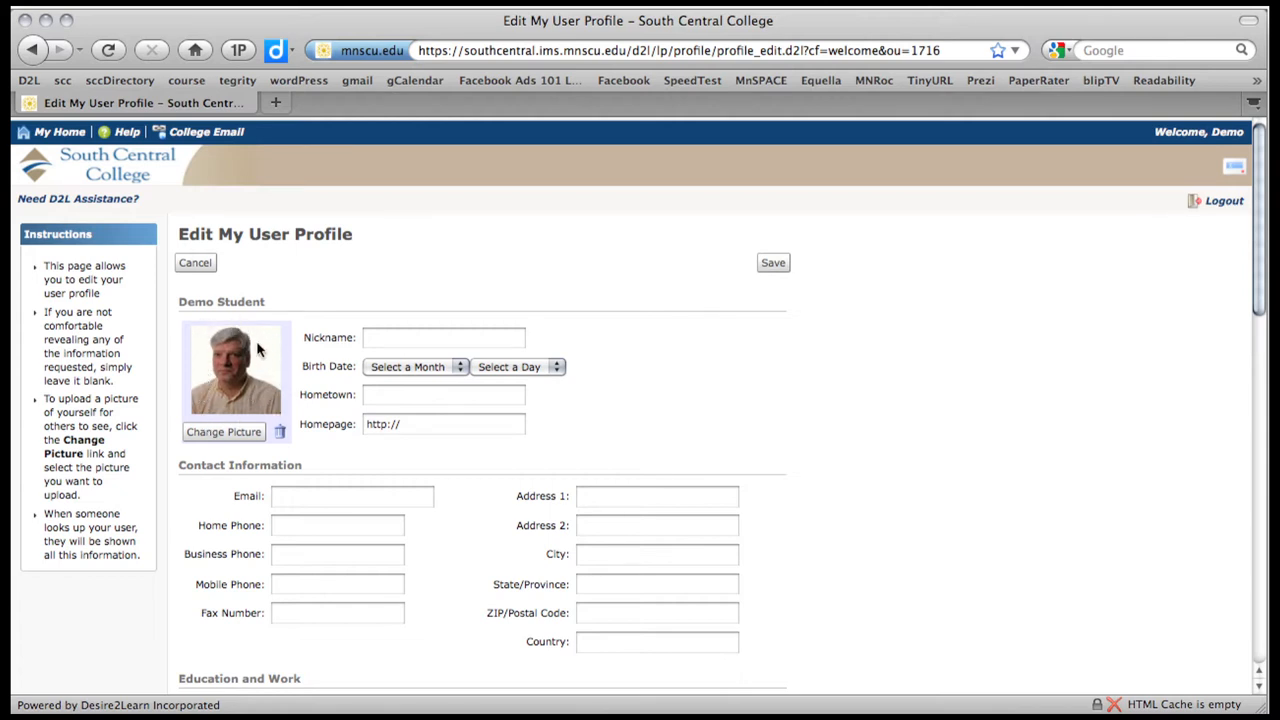
mouse_move(231, 416)
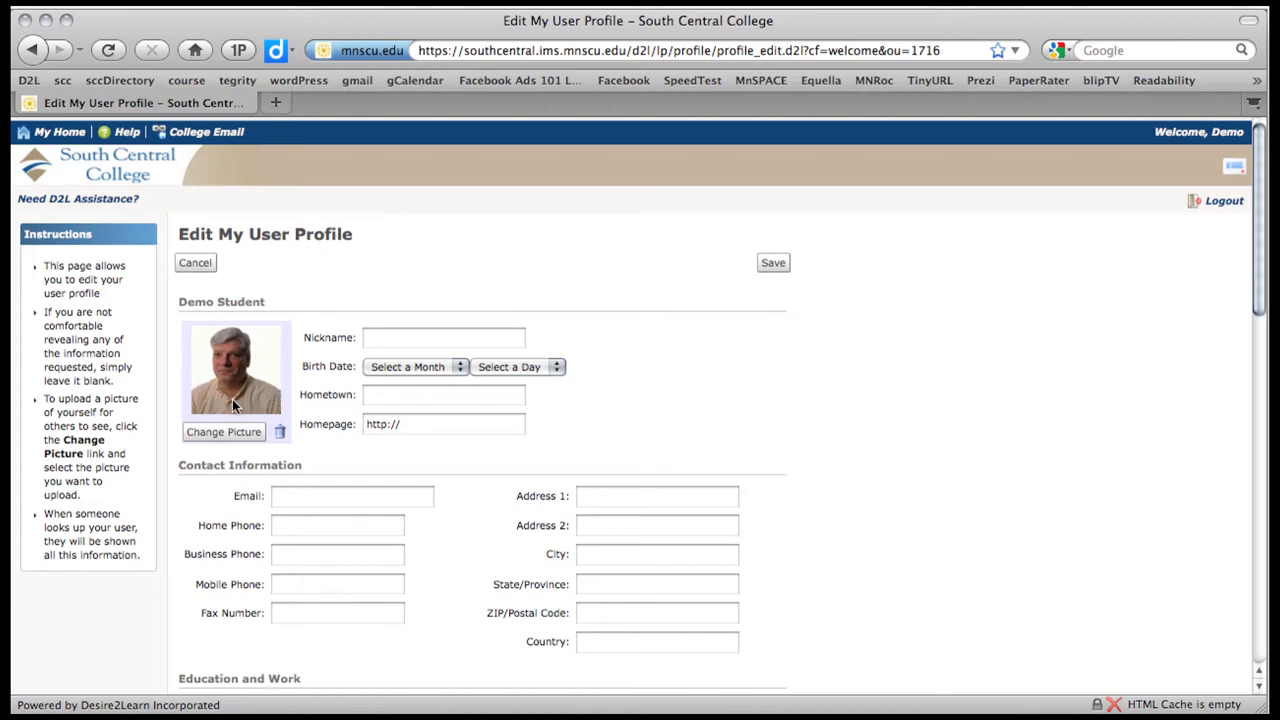
mouse_move(290, 417)
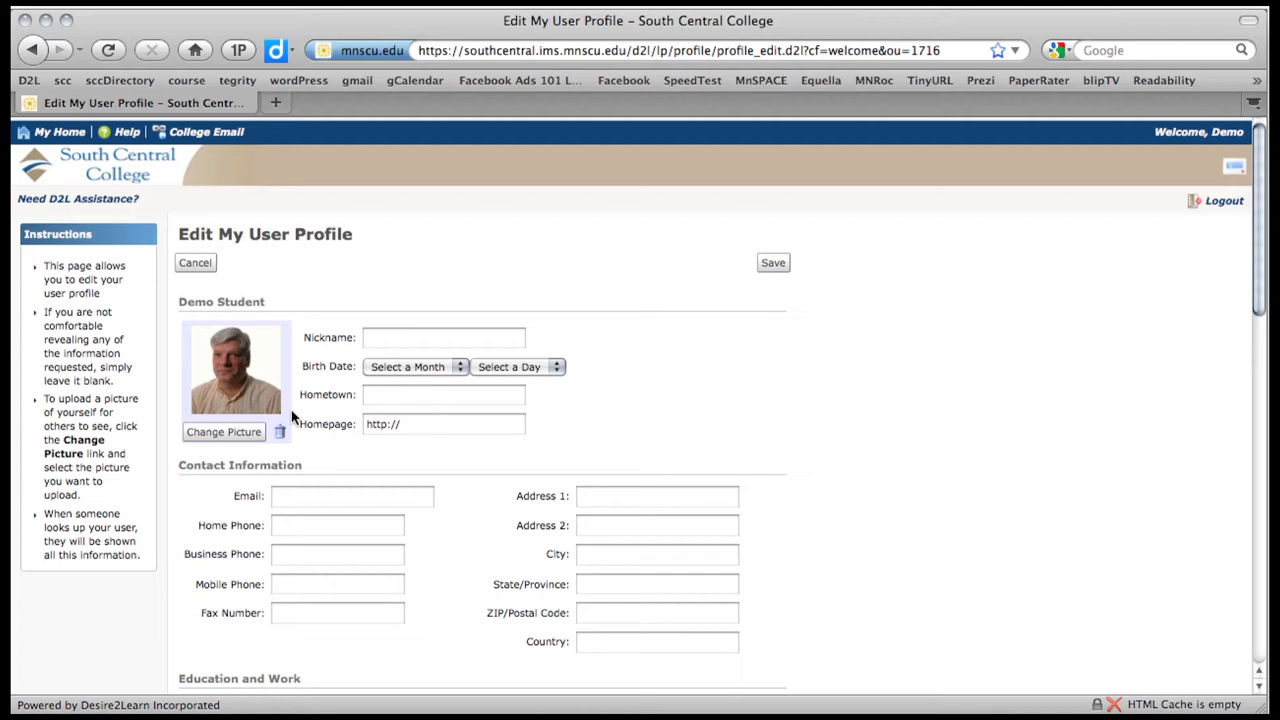
mouse_move(230, 425)
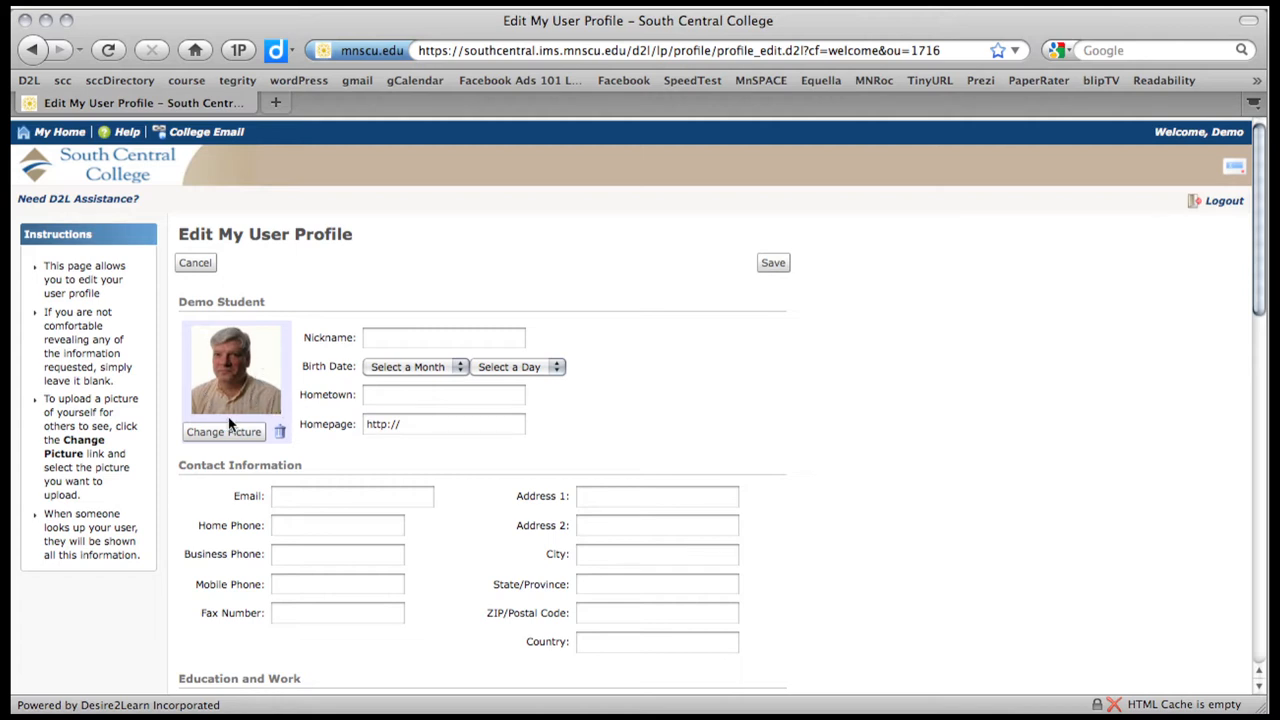
mouse_move(262, 411)
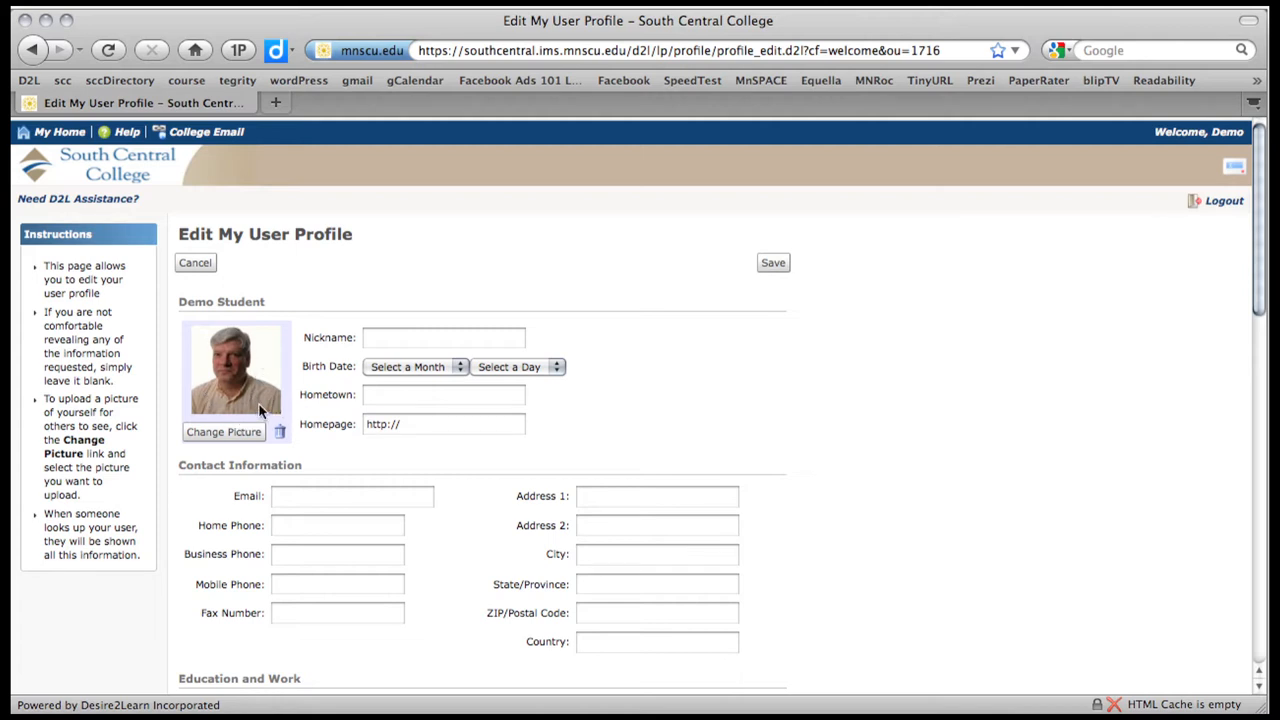
mouse_move(215, 375)
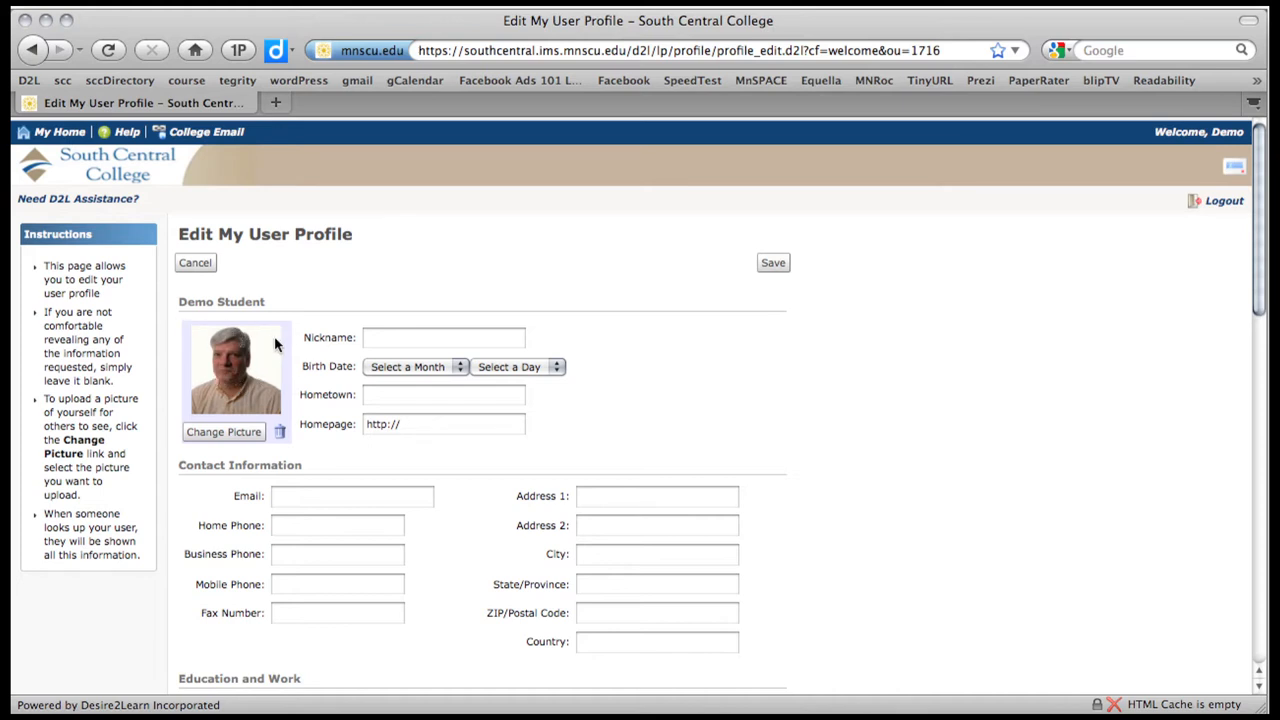
mouse_move(291, 420)
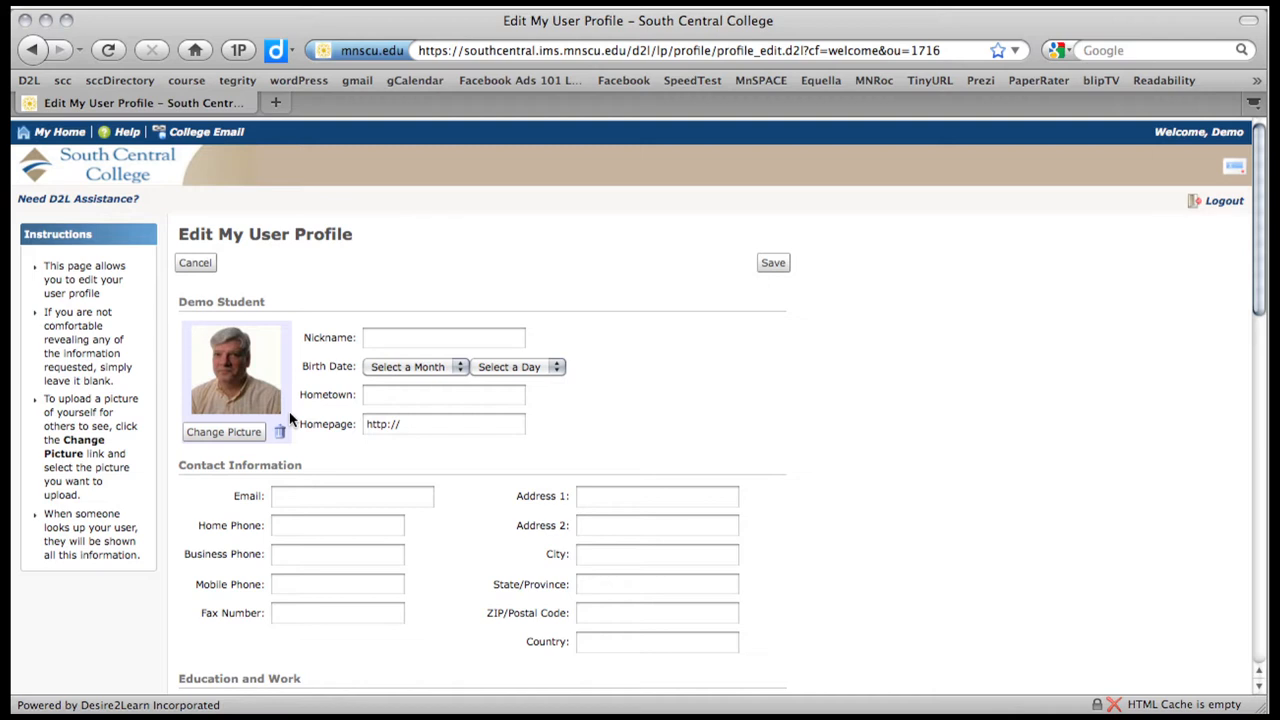
mouse_move(313, 372)
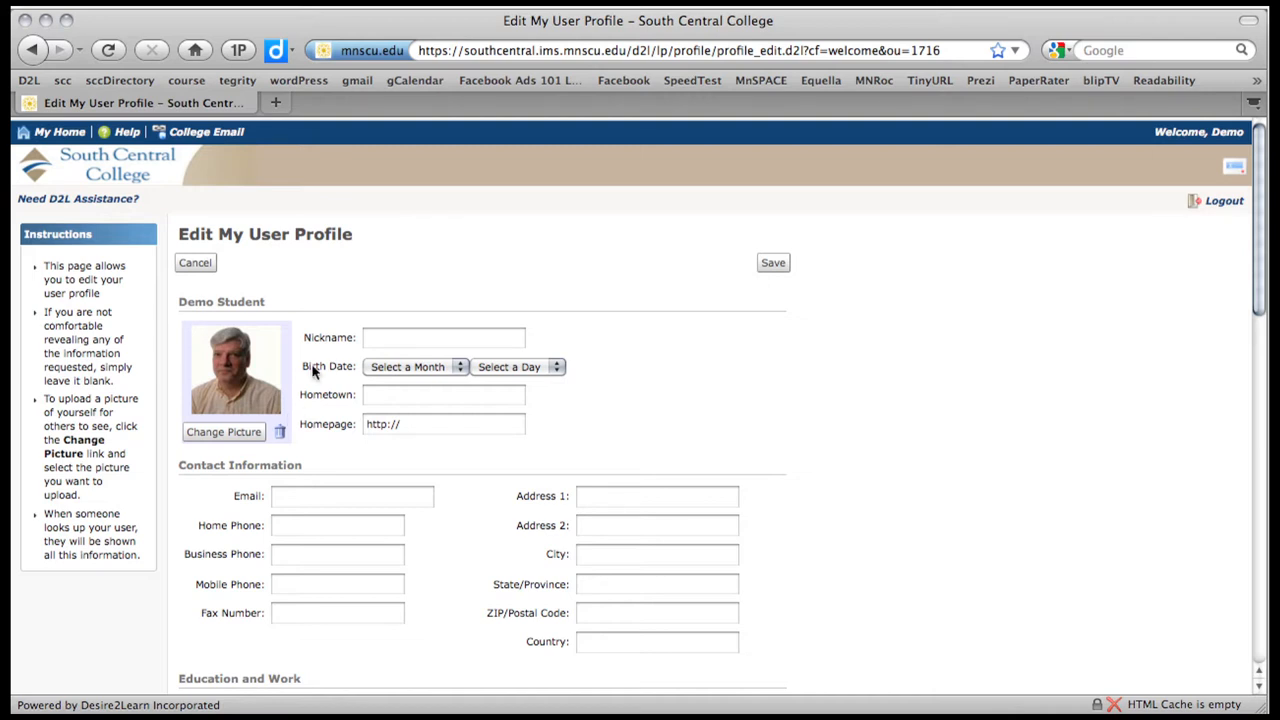
mouse_move(519, 253)
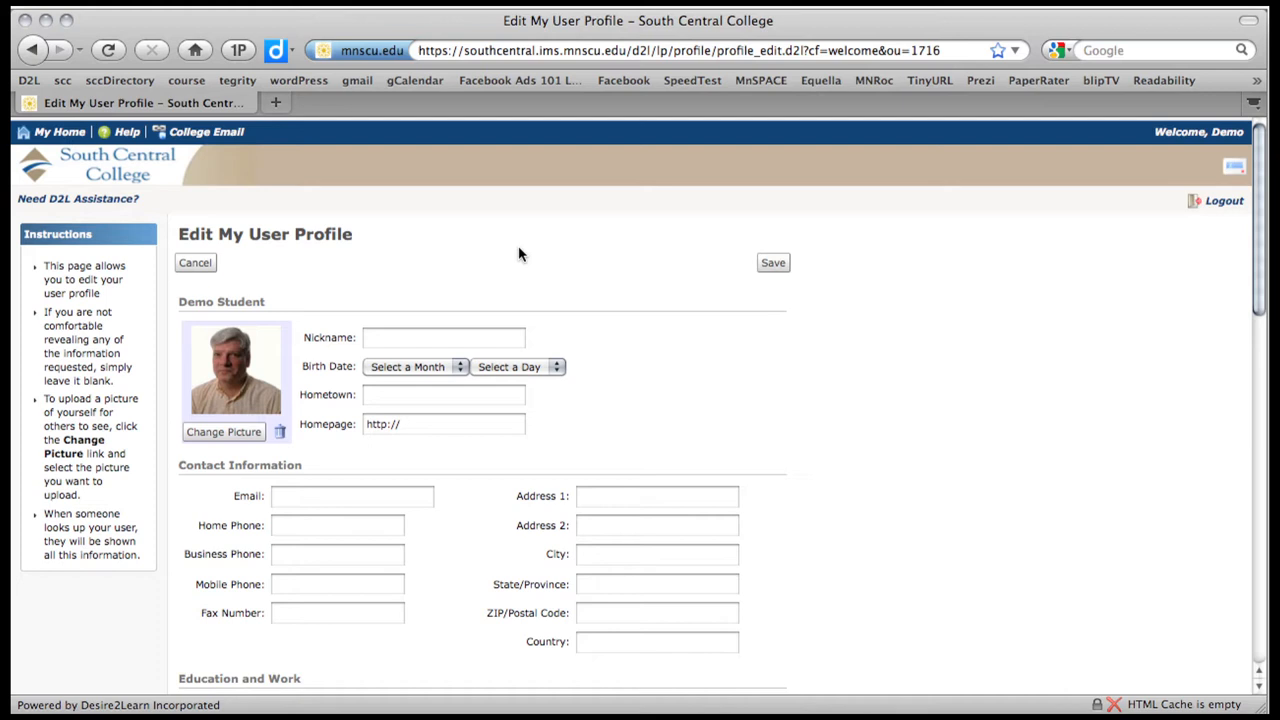
mouse_move(434, 338)
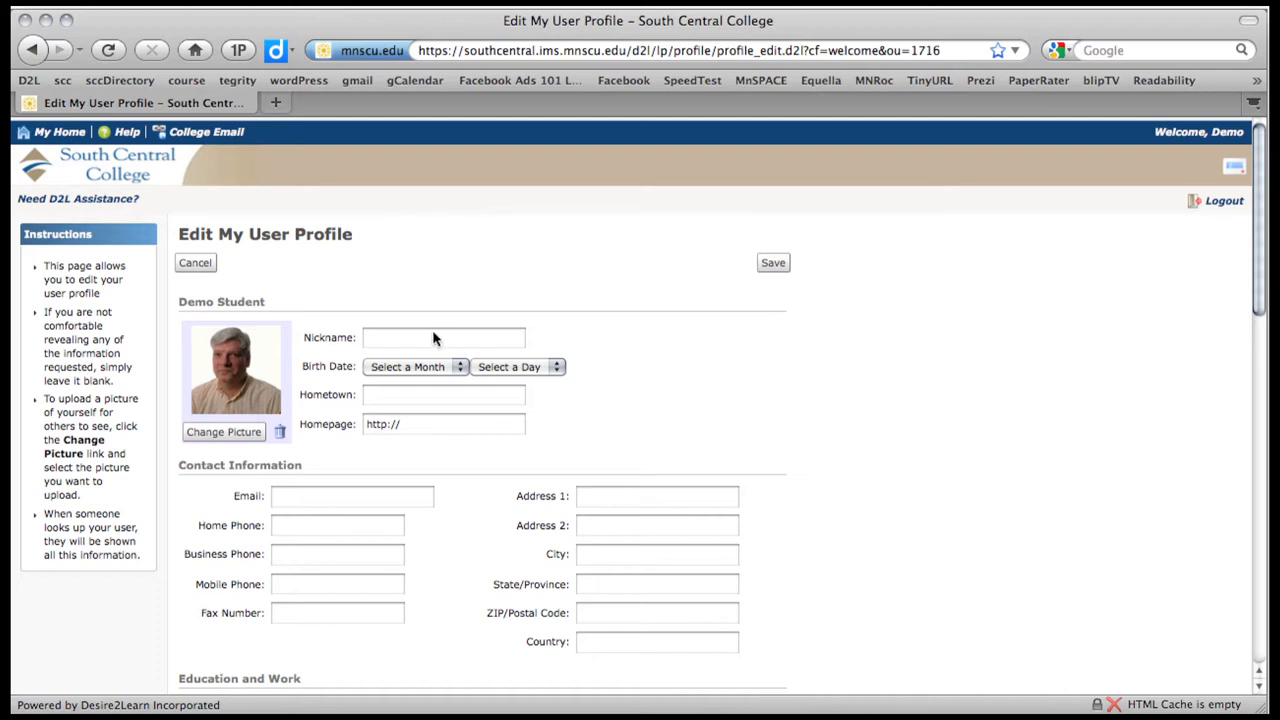
Save the Demo Student profile so the new picture is kept
left_click(773, 262)
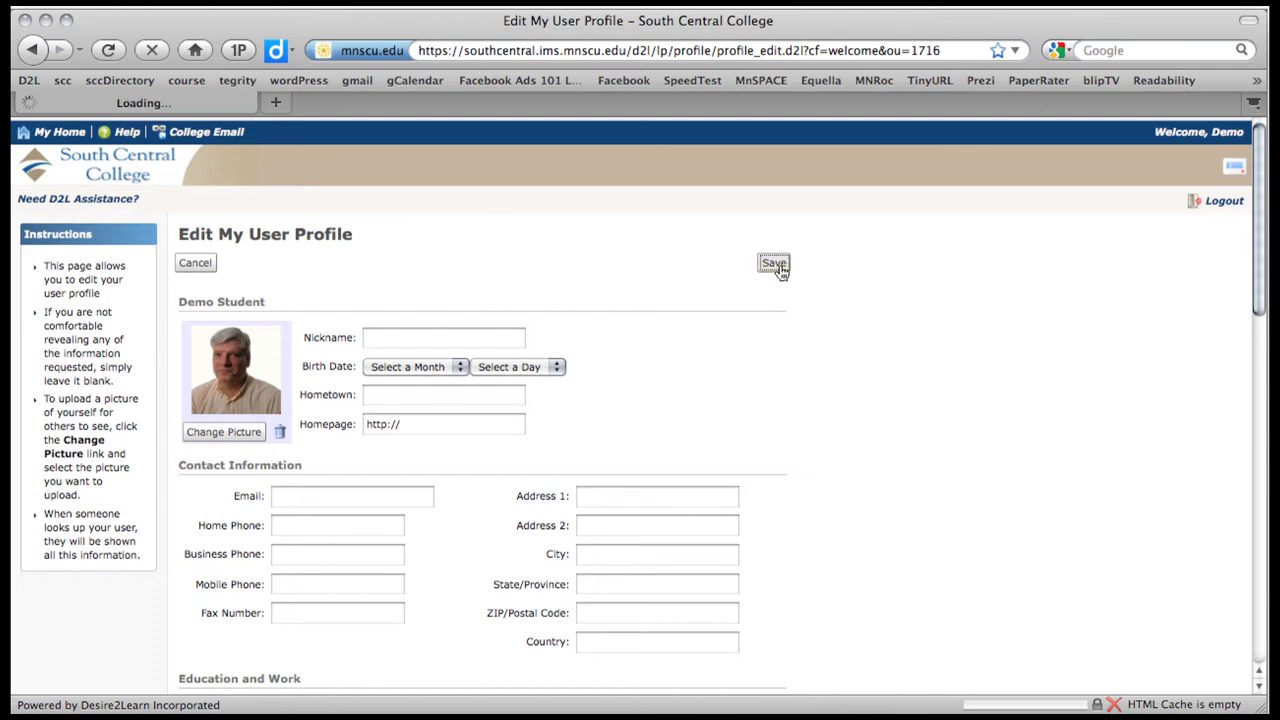
left_click(773, 263)
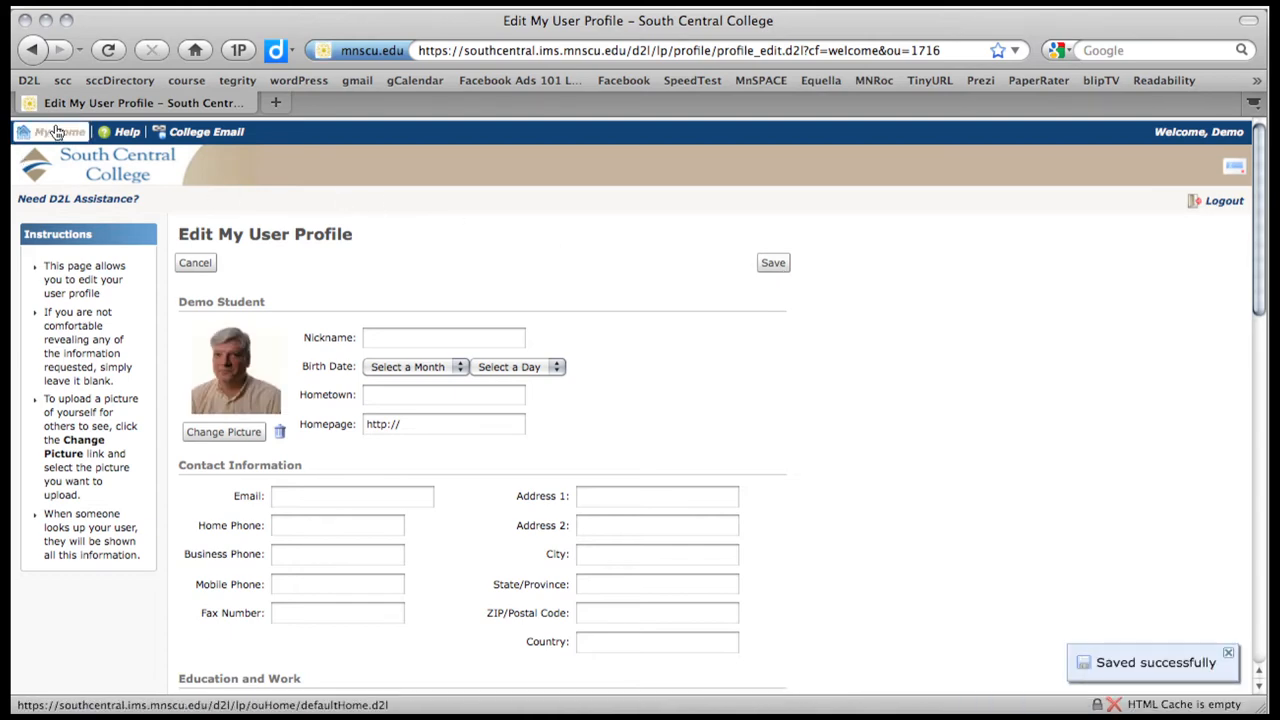
Return to My Home and scroll down through the homepage news and cancelled classes calendar
left_click(55, 131)
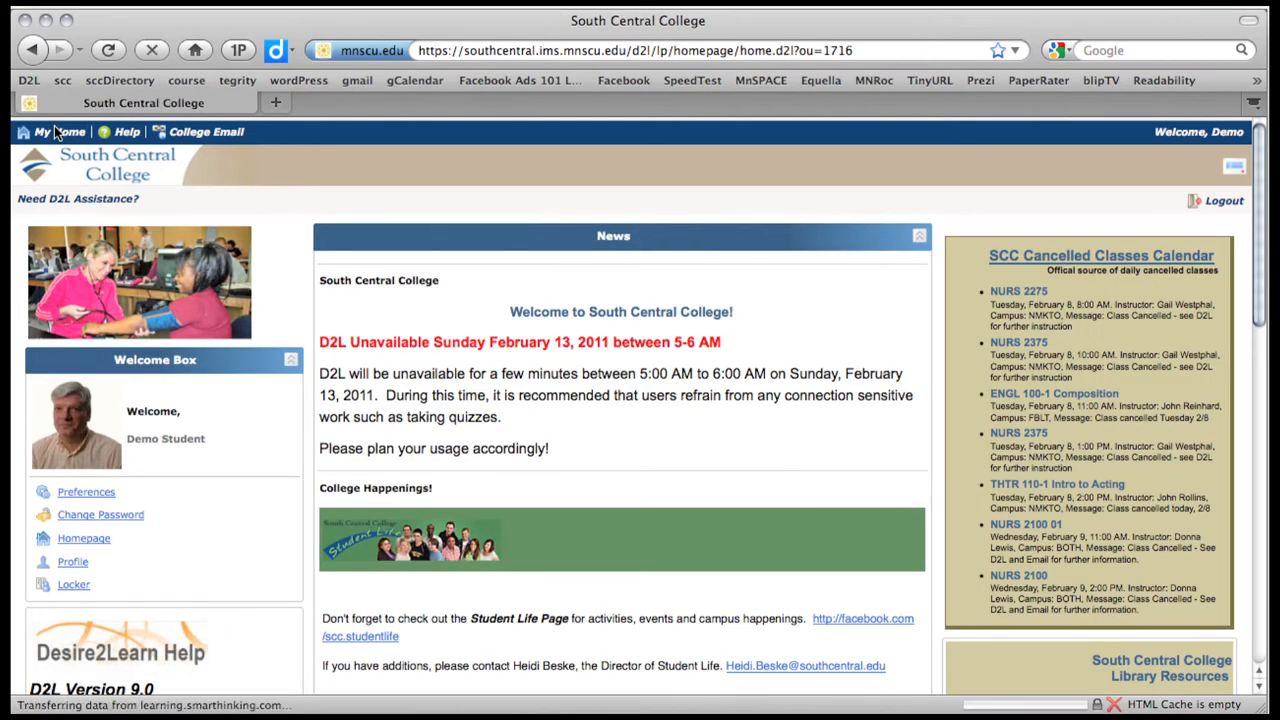
mouse_move(345, 436)
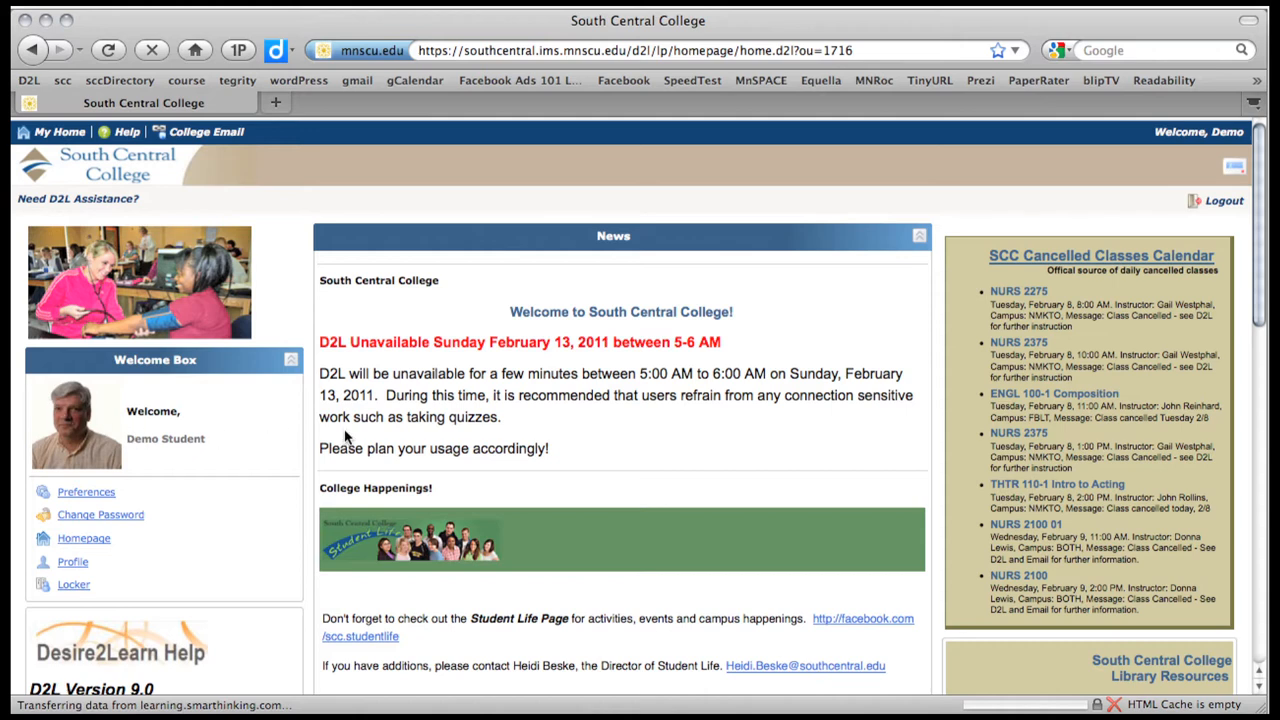
mouse_move(250, 456)
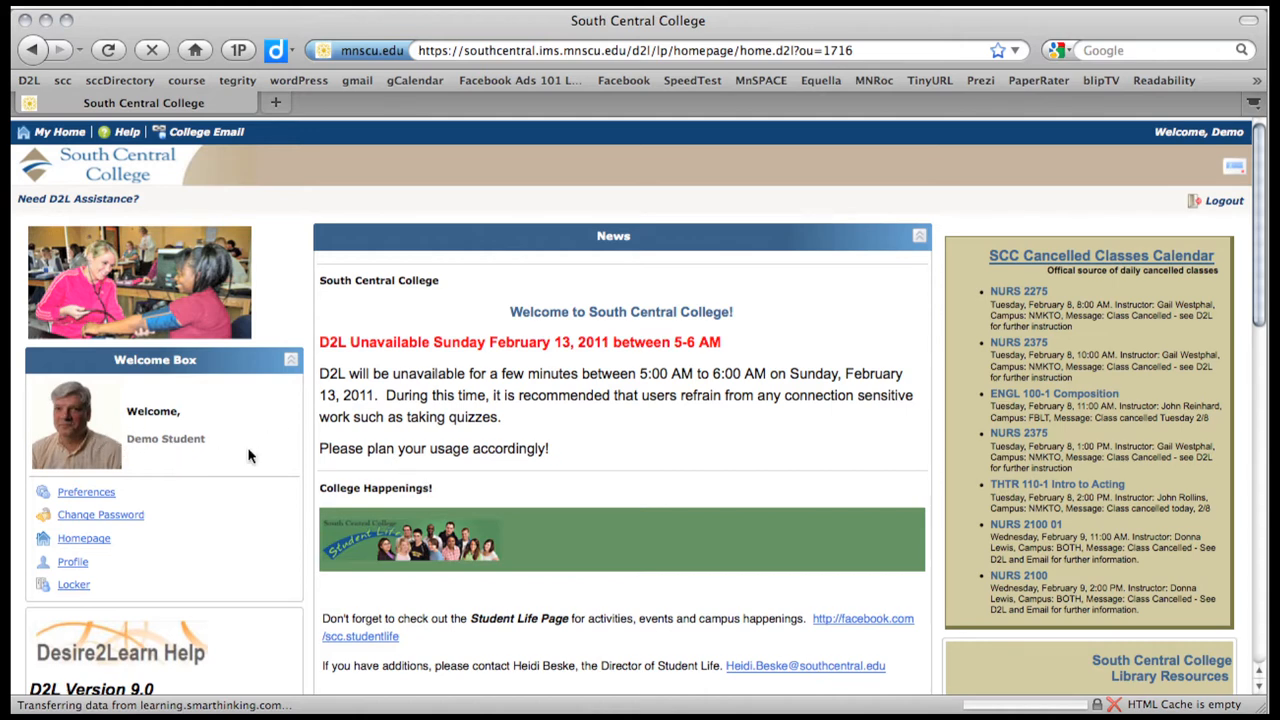
scroll("down", 3)
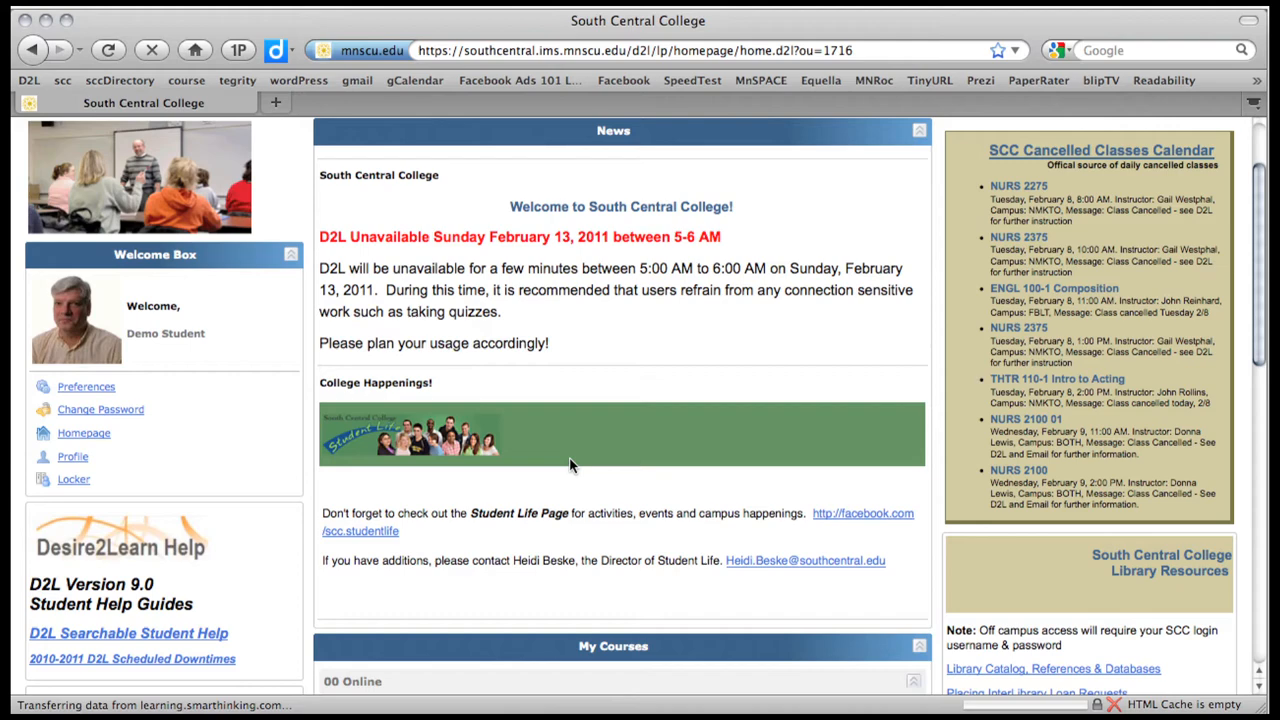
scroll("down", 3)
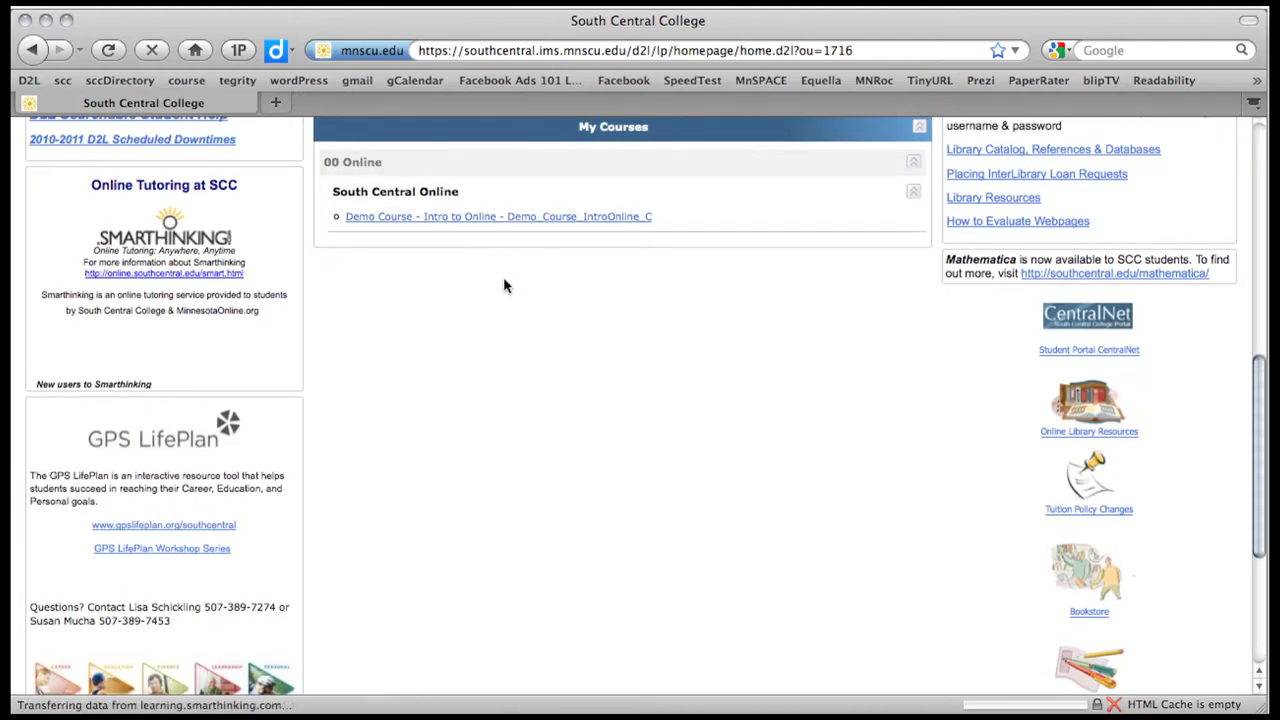
Go into the Demo Course - Intro to Online course home from My Courses
left_click(497, 216)
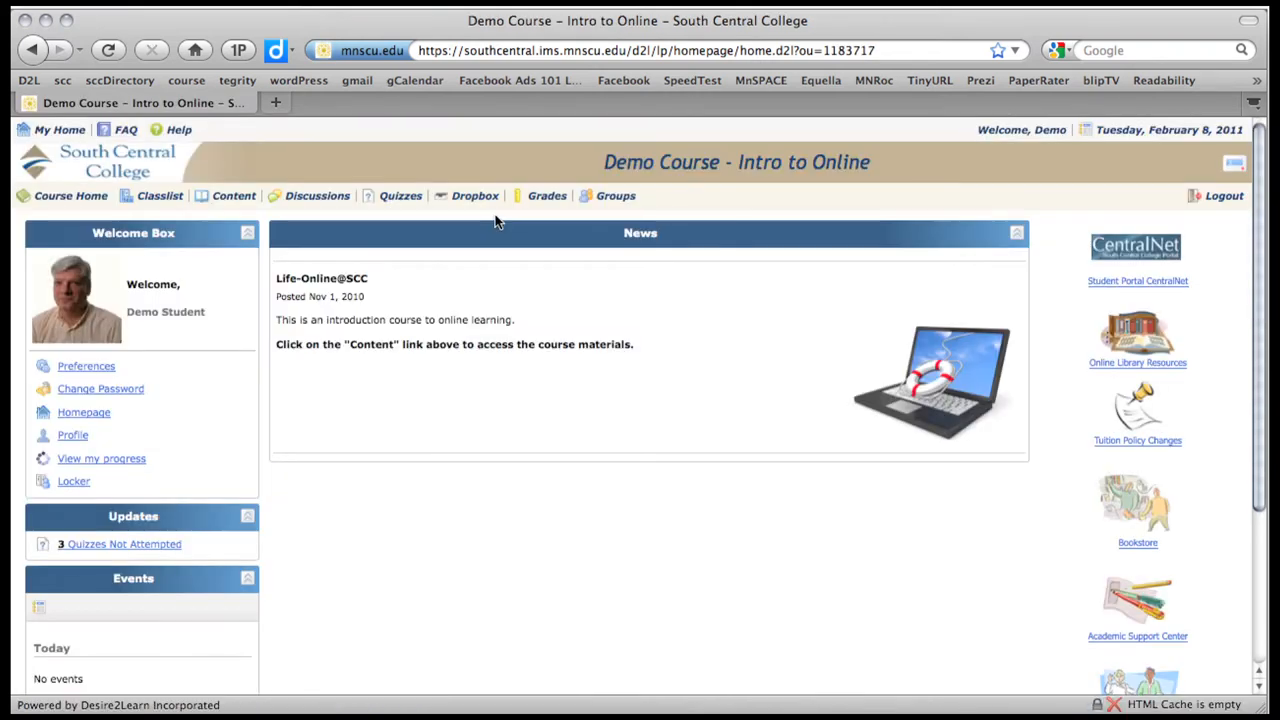
mouse_move(330, 173)
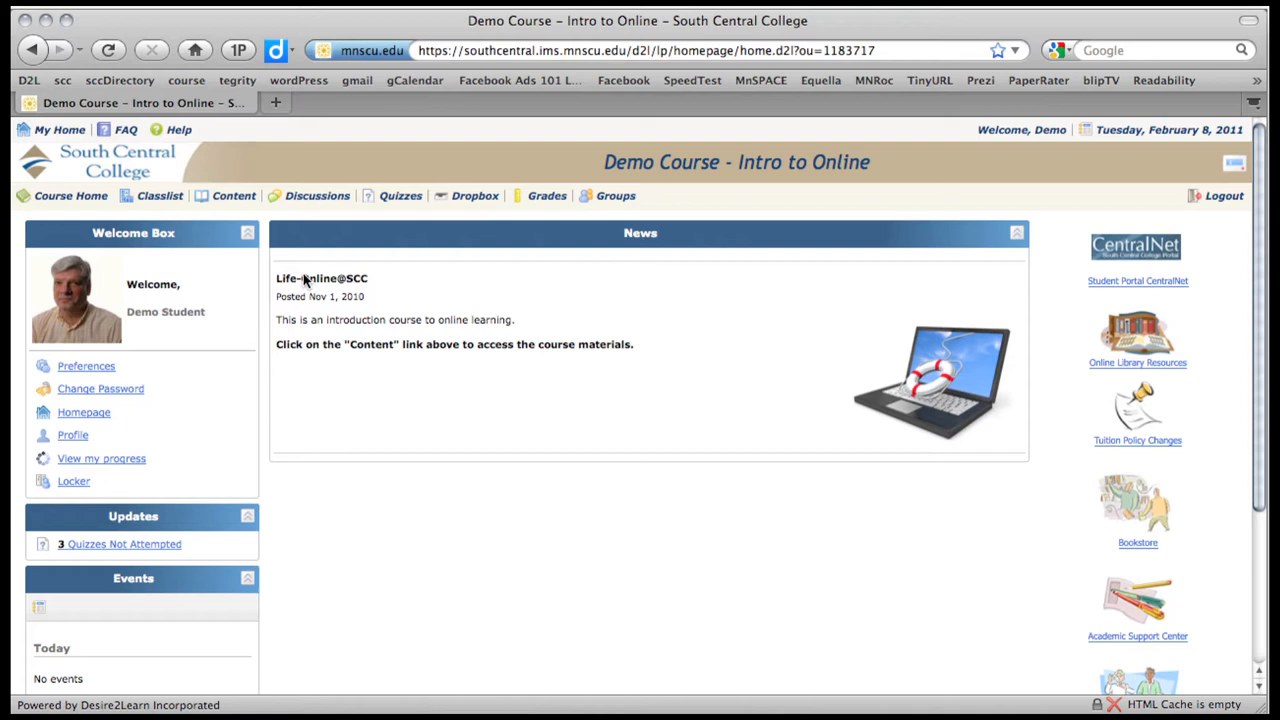
mouse_move(170, 213)
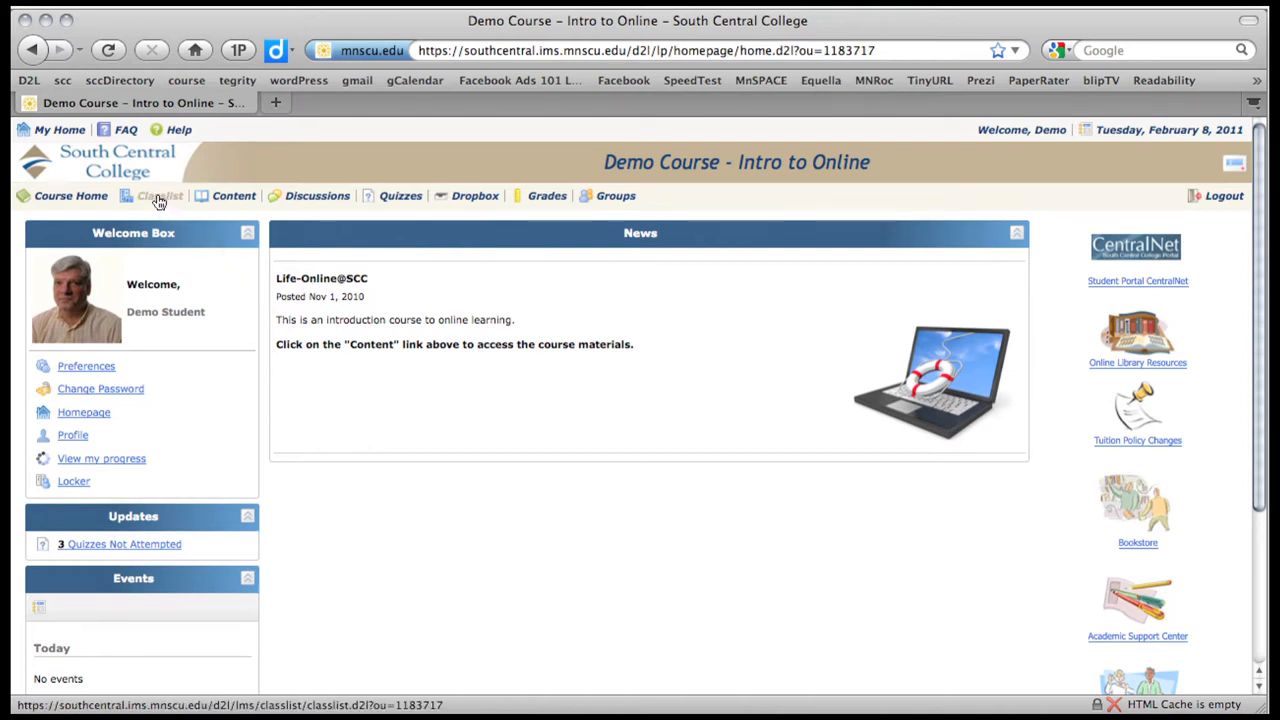
In Classlist, filter by Students and by Instructor, then list all participants showing teacher and demo student
left_click(158, 195)
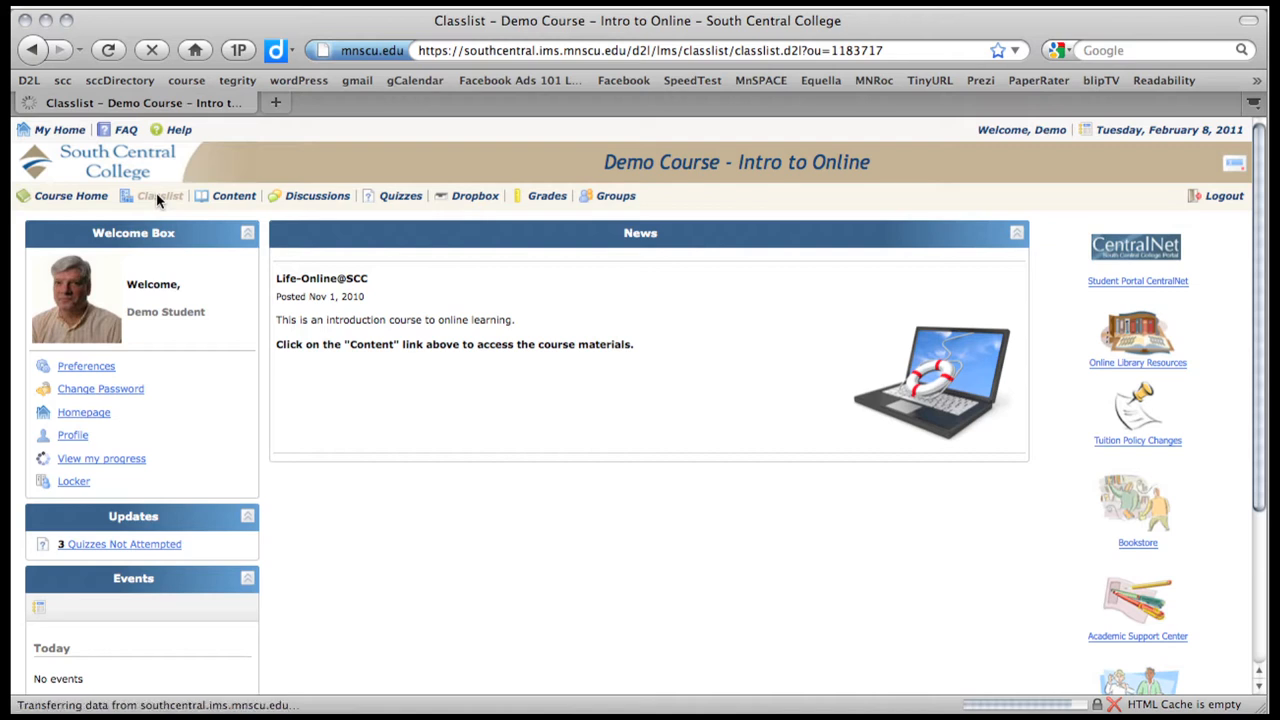
left_click(159, 195)
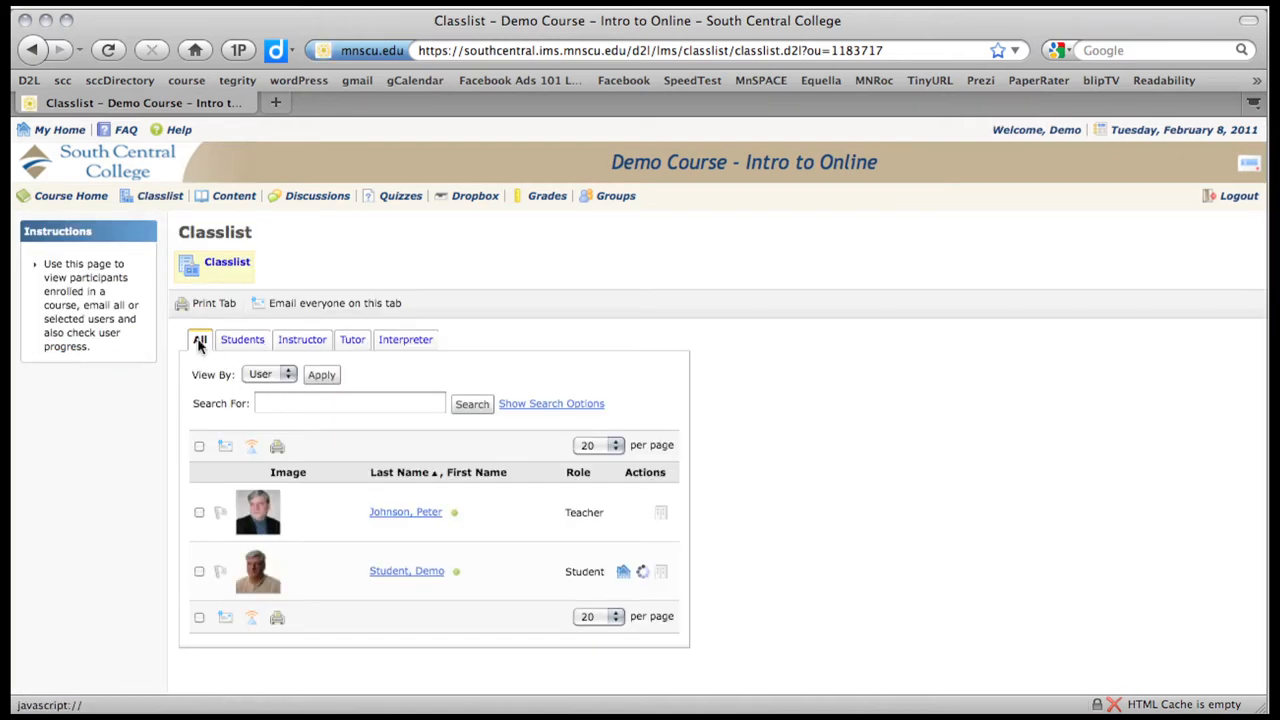
left_click(242, 339)
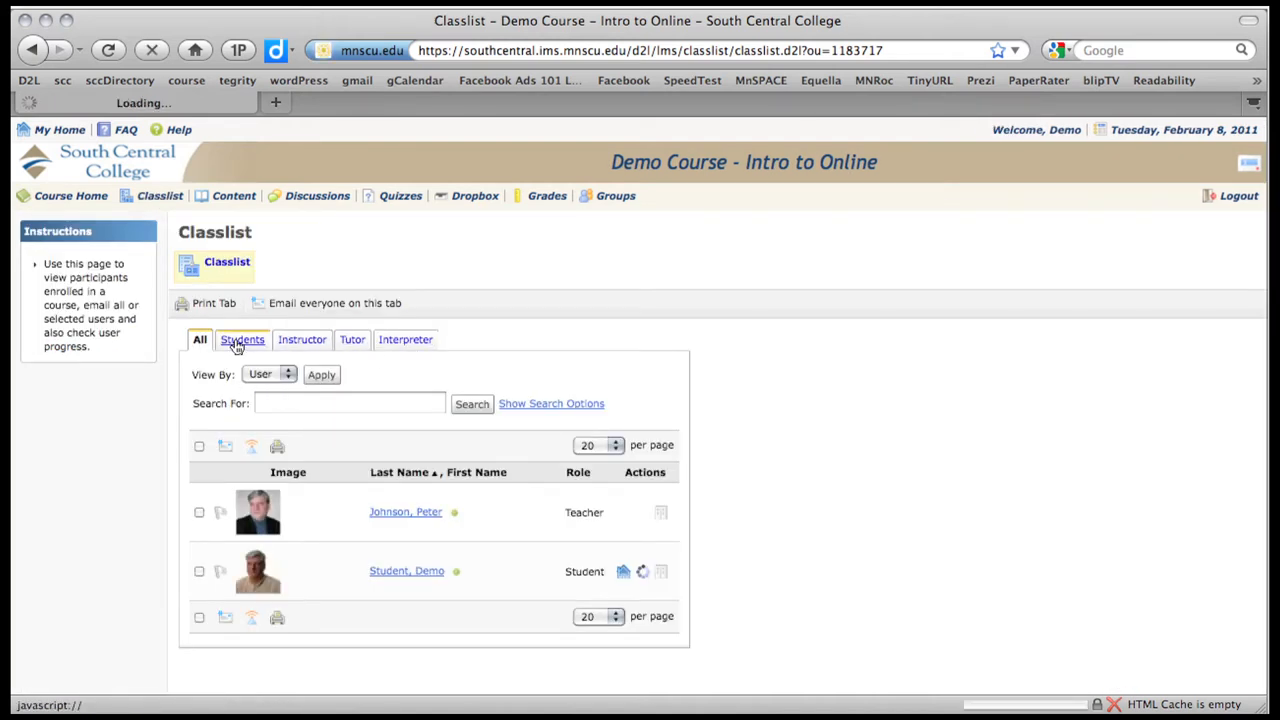
left_click(242, 339)
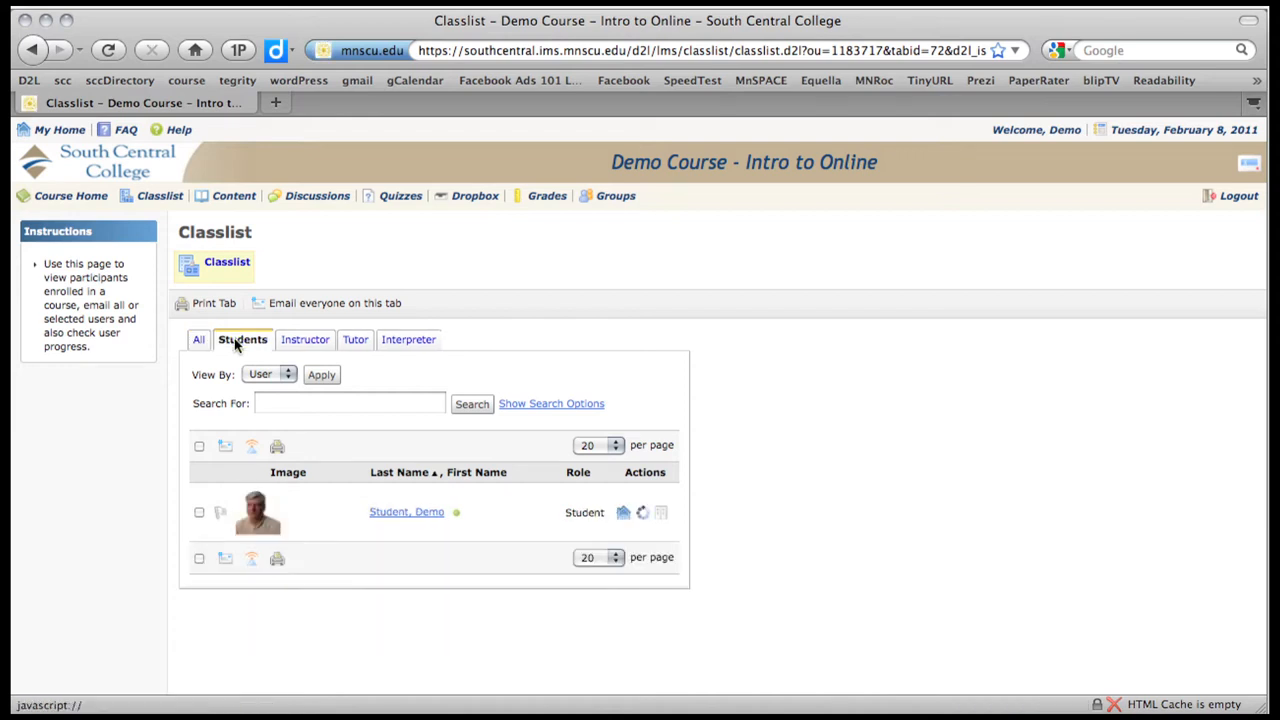
left_click(305, 339)
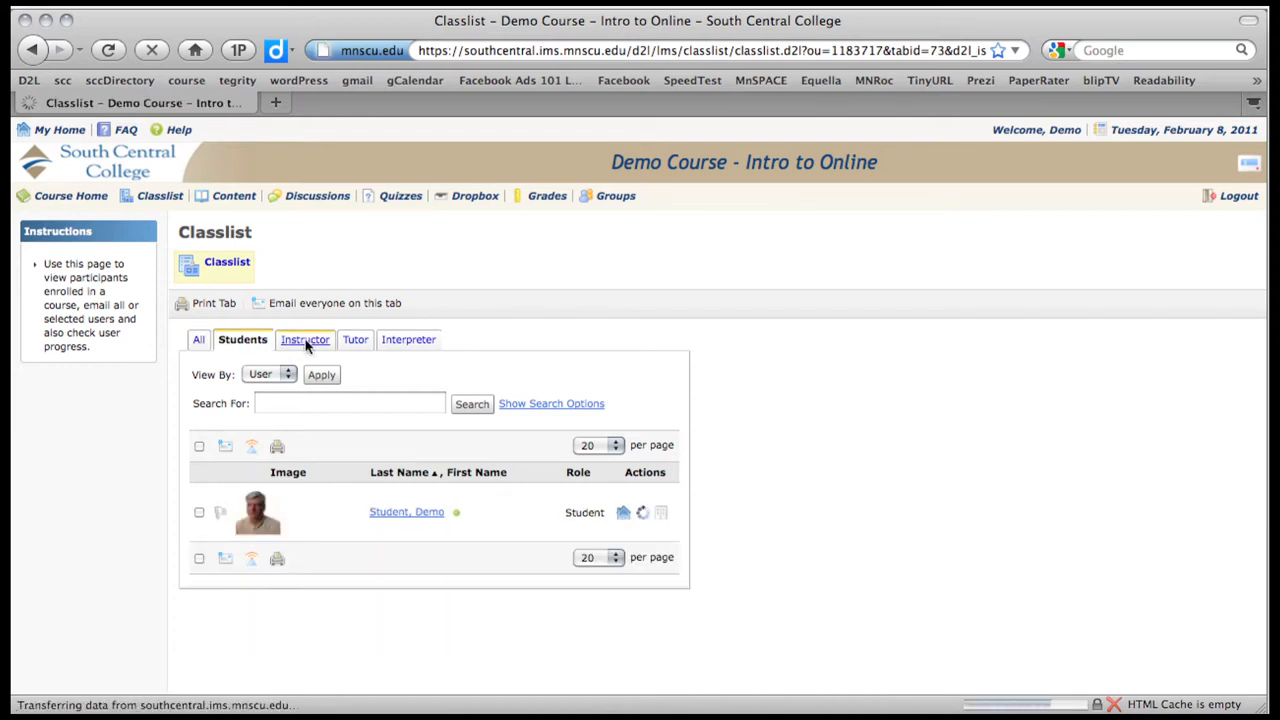
left_click(304, 339)
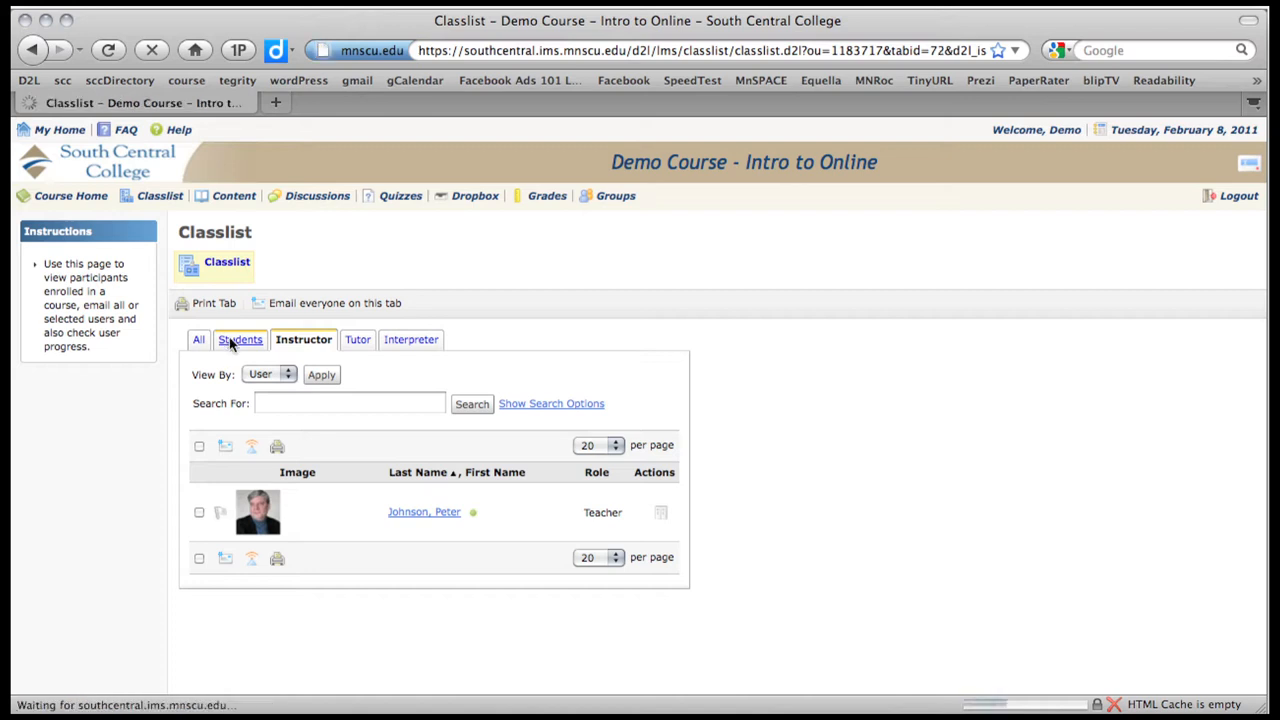
left_click(240, 339)
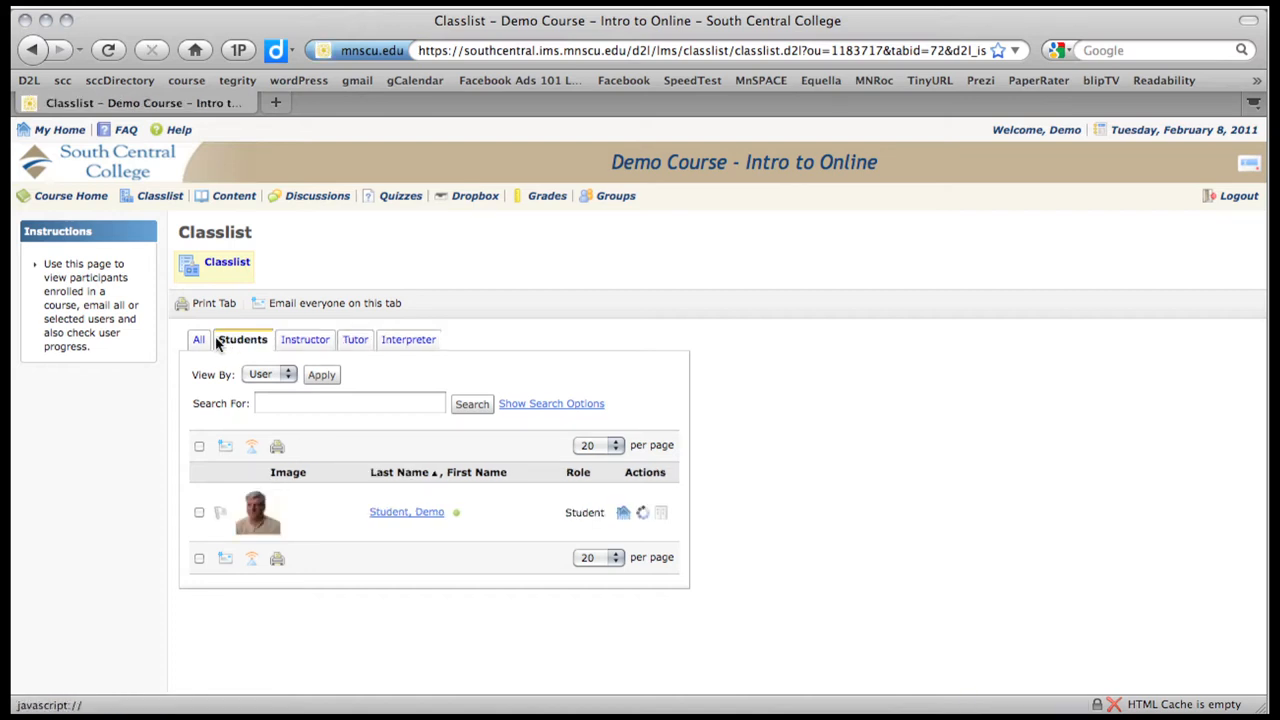
left_click(198, 339)
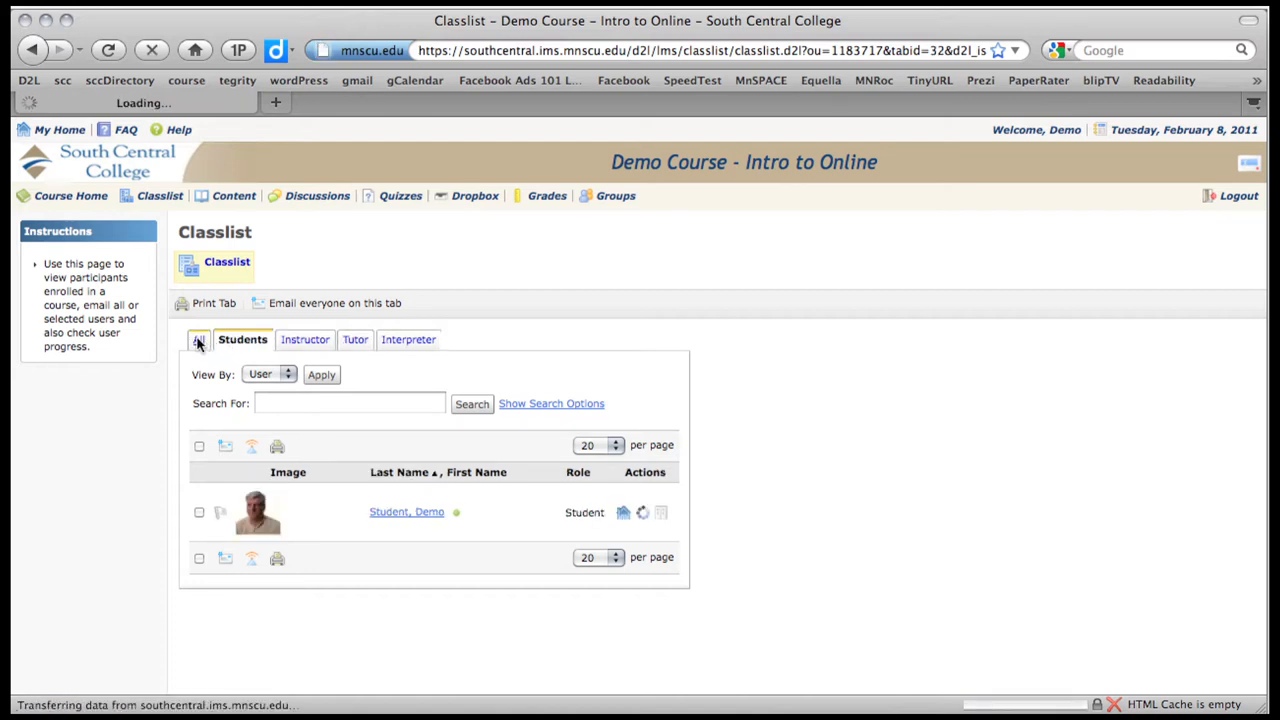
left_click(199, 339)
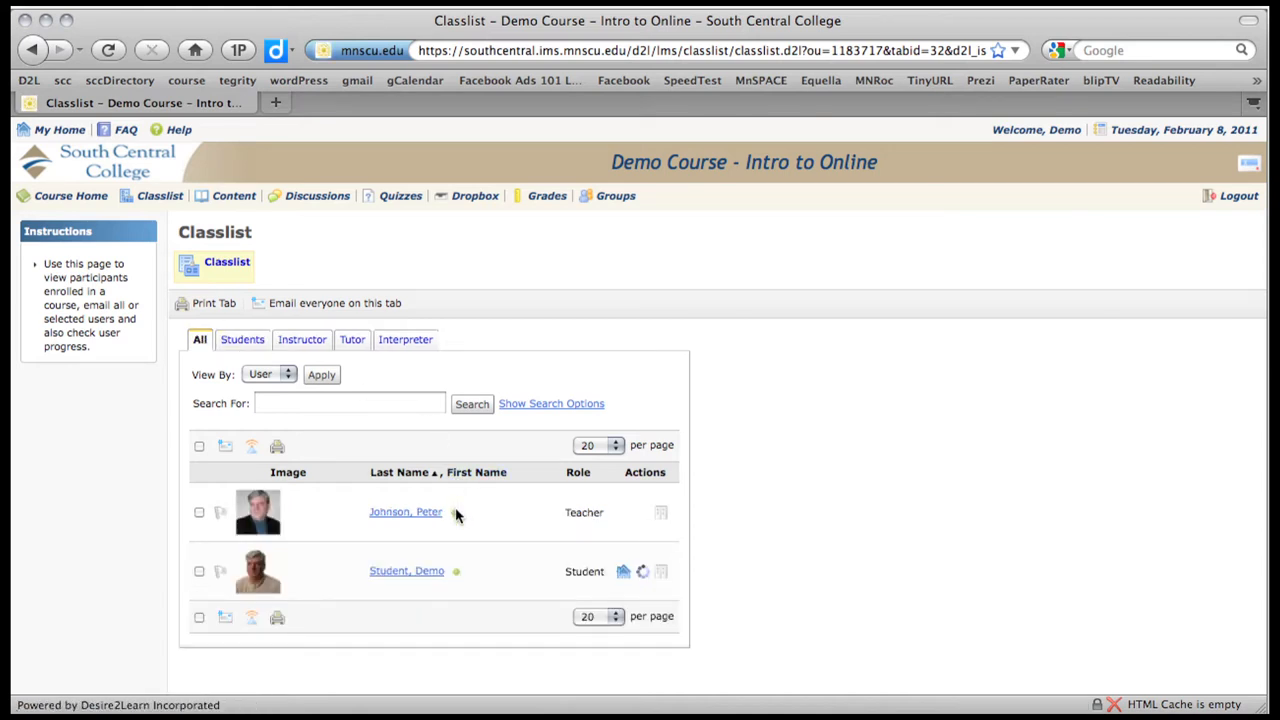
mouse_move(459, 504)
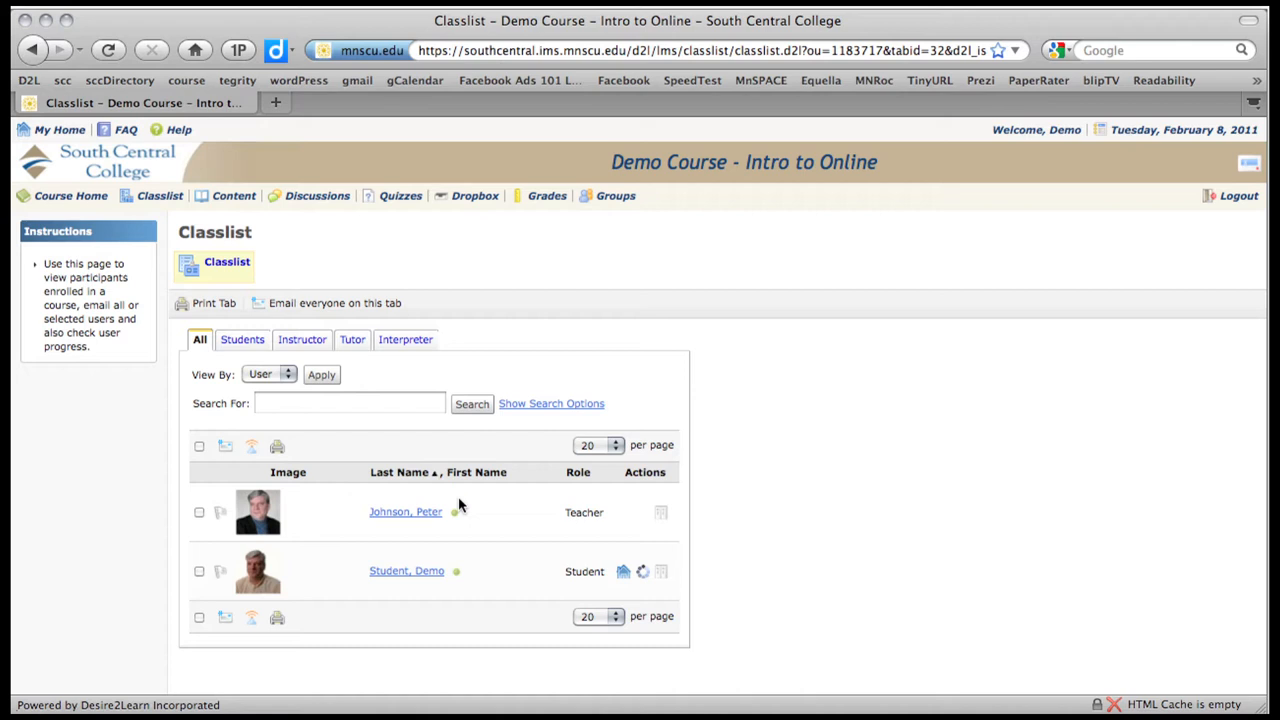
mouse_move(538, 540)
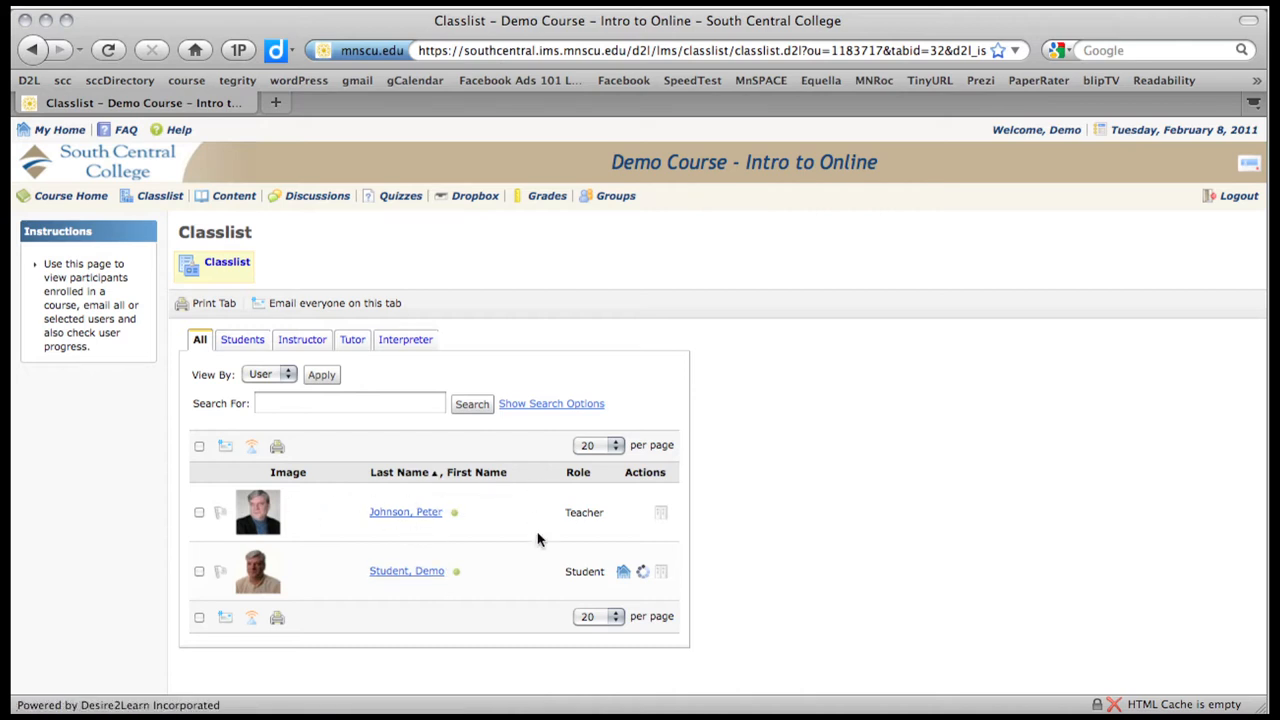
mouse_move(538, 571)
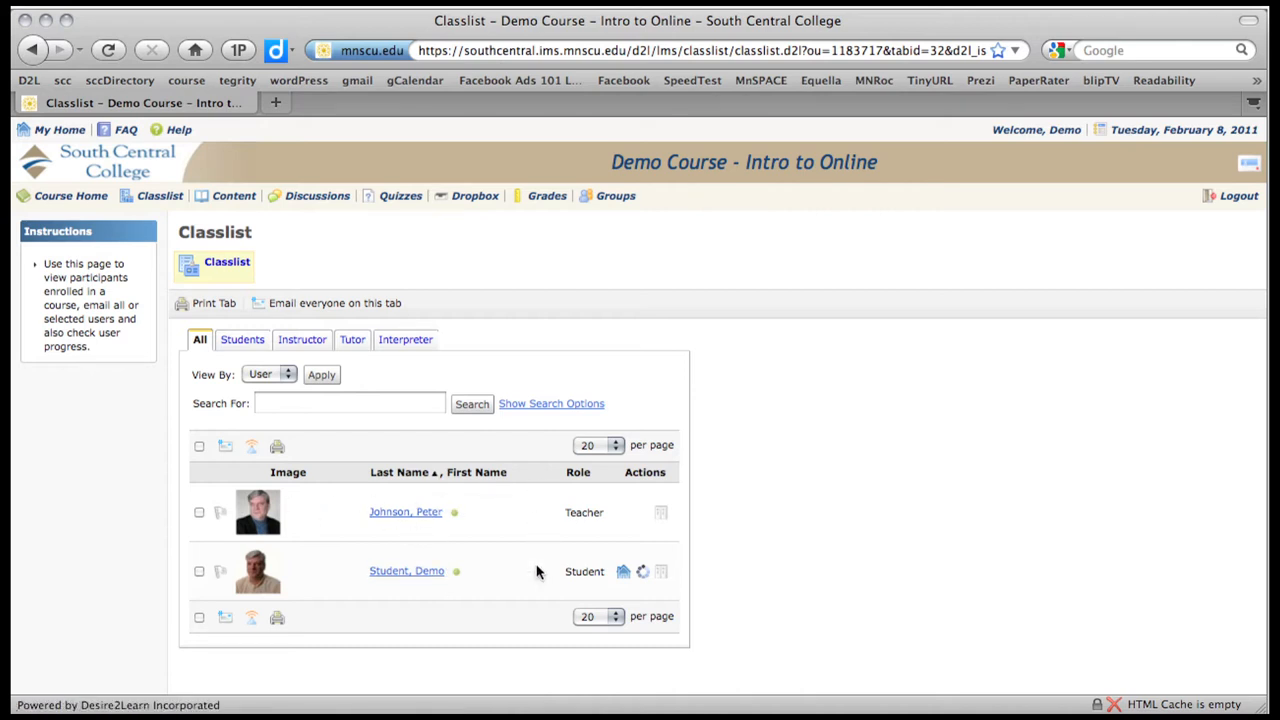
mouse_move(306, 579)
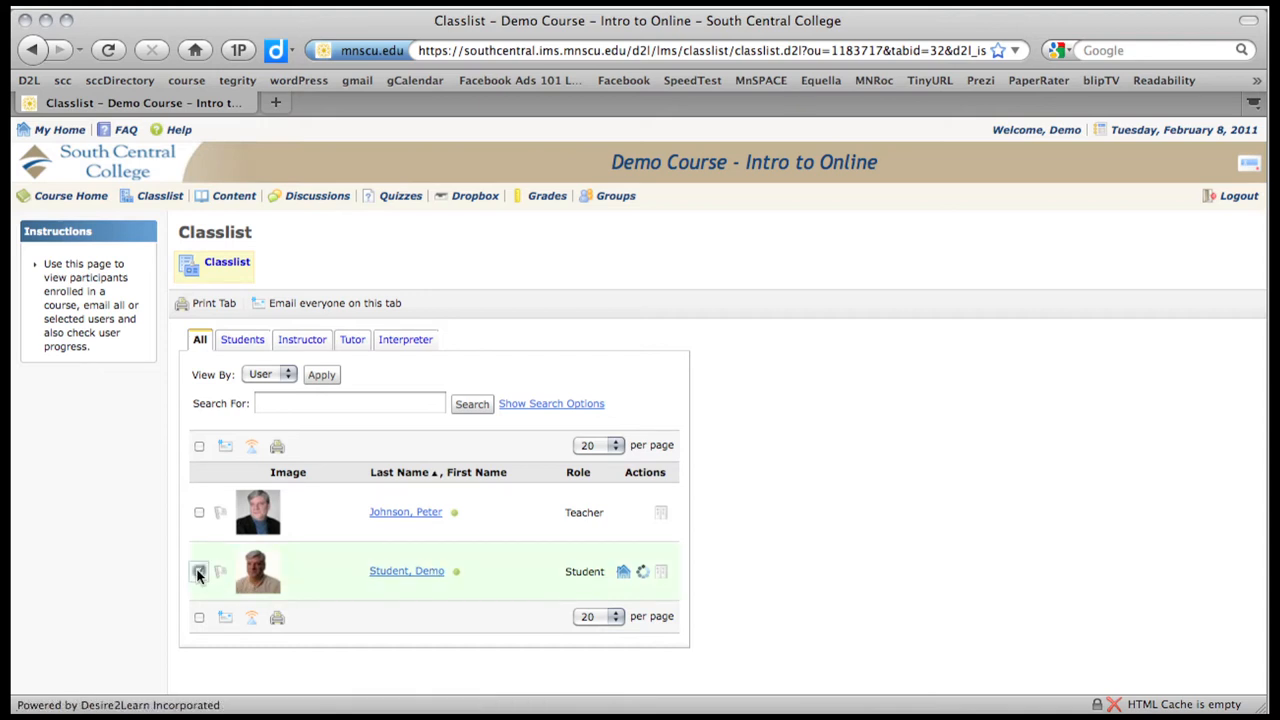
left_click(199, 571)
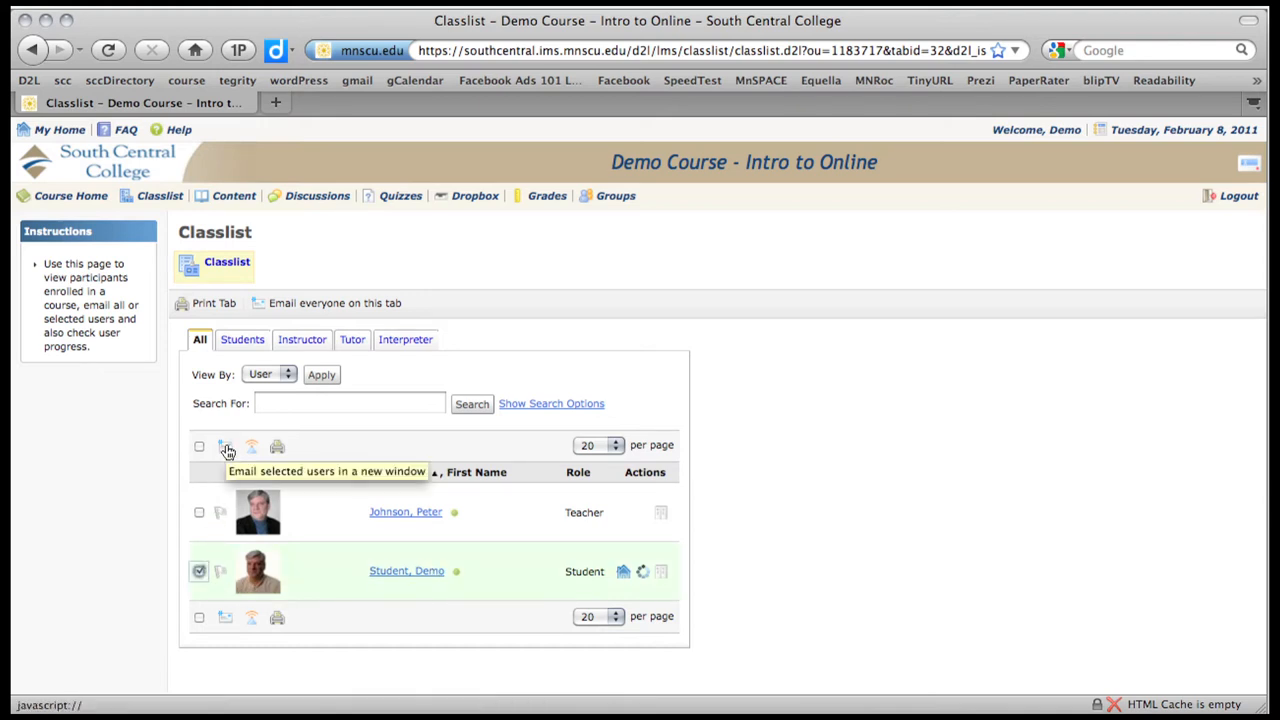
left_click(226, 446)
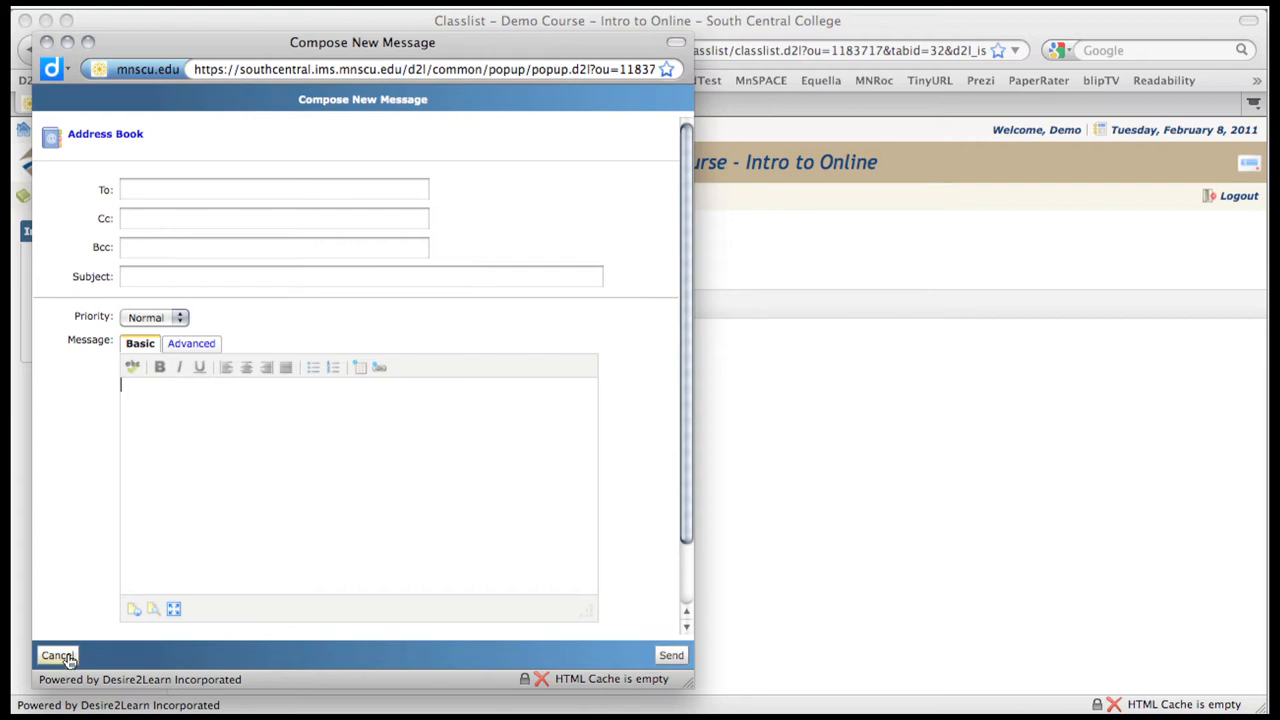
left_click(57, 655)
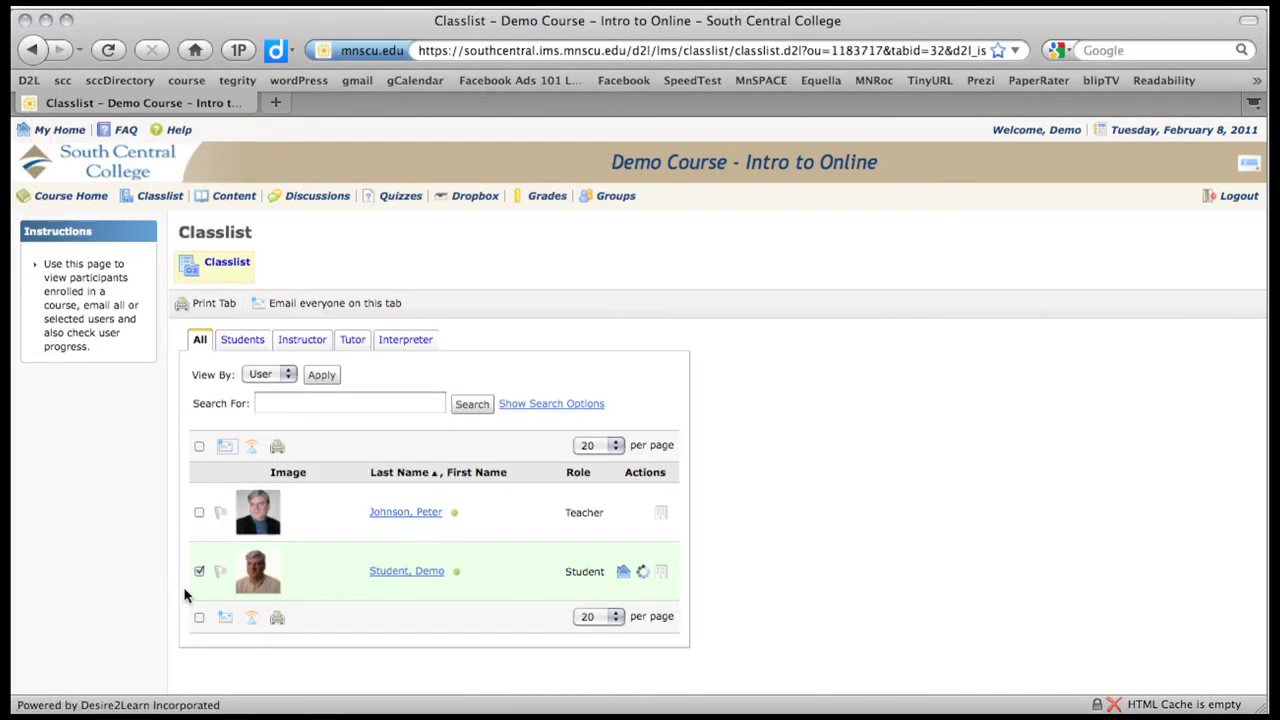
left_click(199, 571)
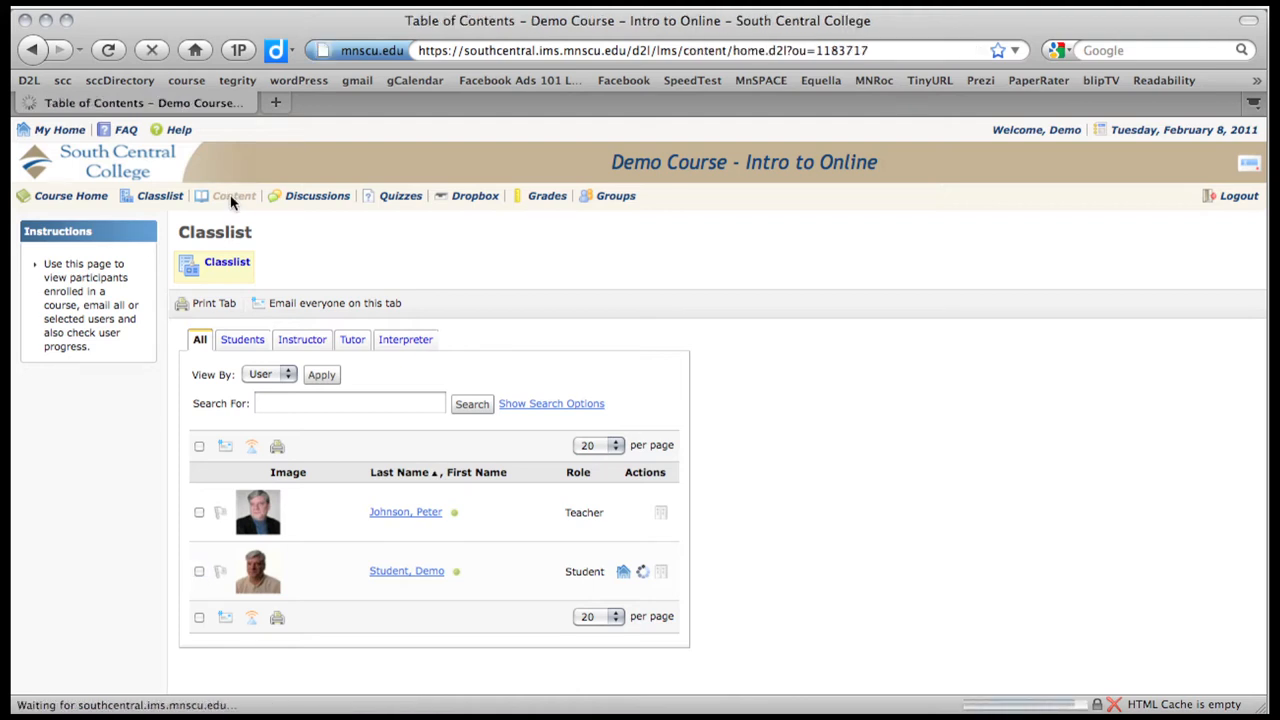
Go to Content to show the Table of Contents with Modules 01 through 05
left_click(233, 195)
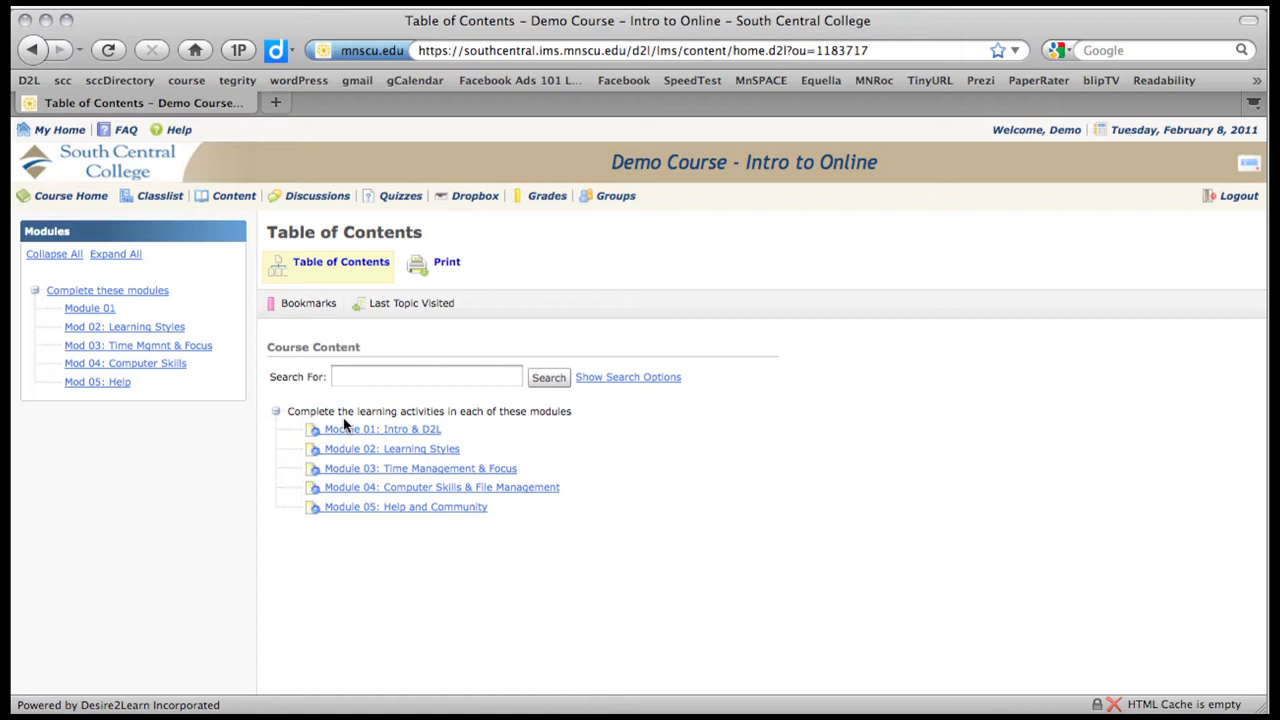
mouse_move(350, 542)
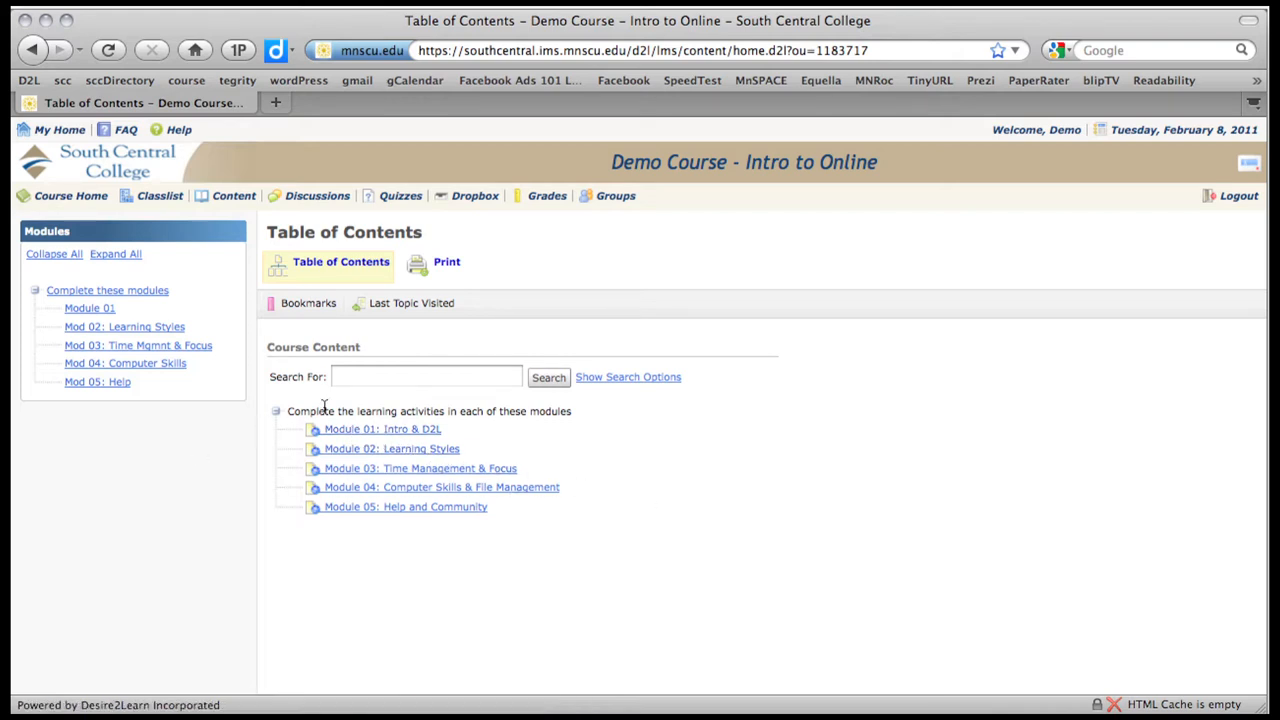
mouse_move(643, 557)
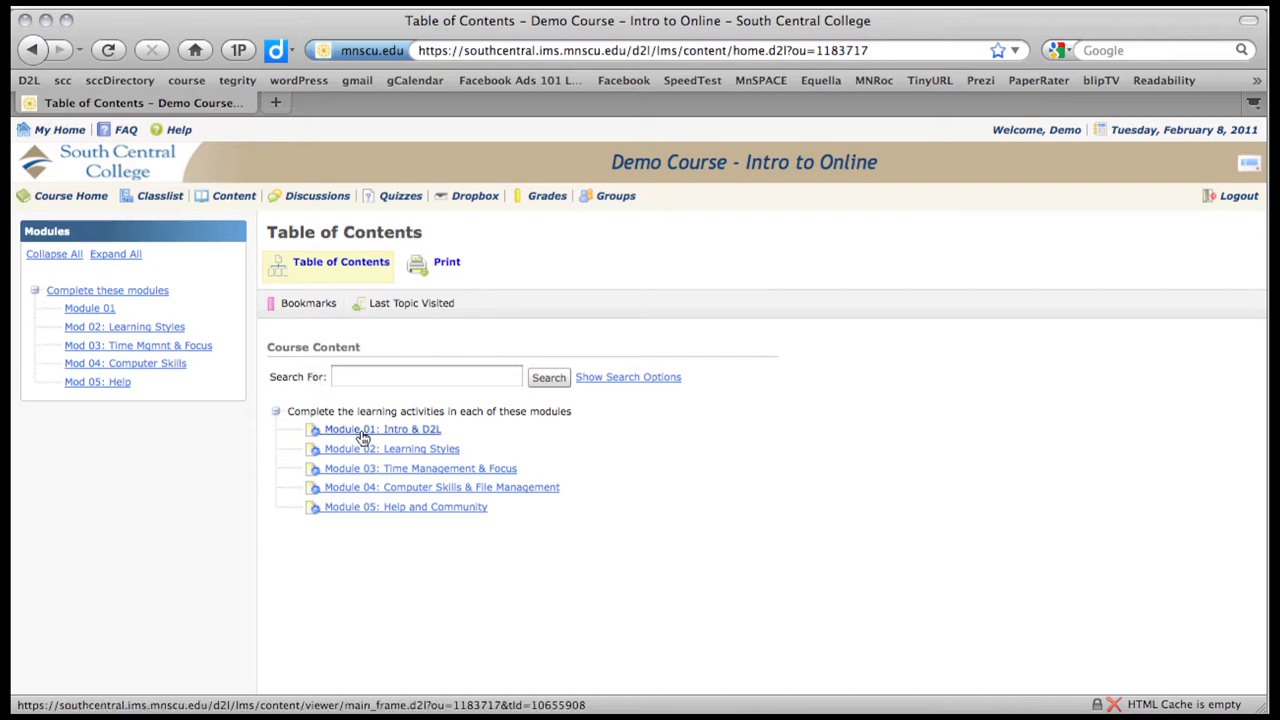
View Module 01: Intro & D2L, page forward to the next module and back again
left_click(381, 429)
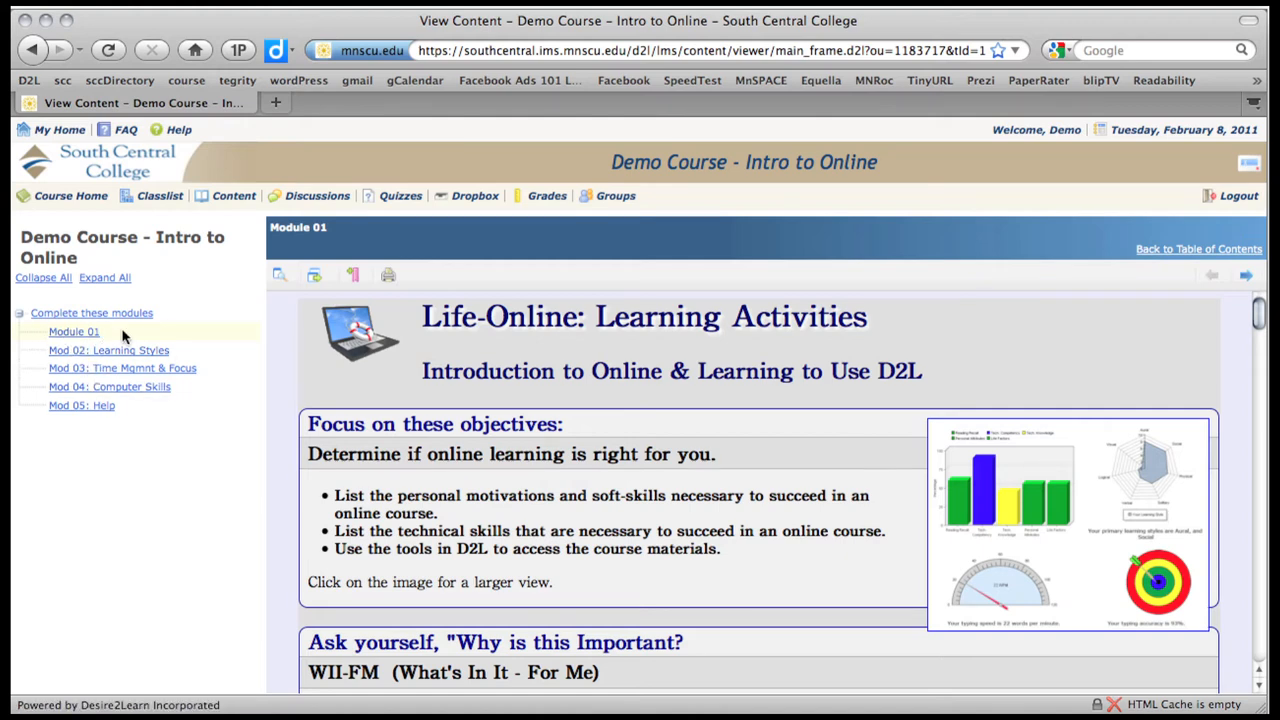
mouse_move(730, 432)
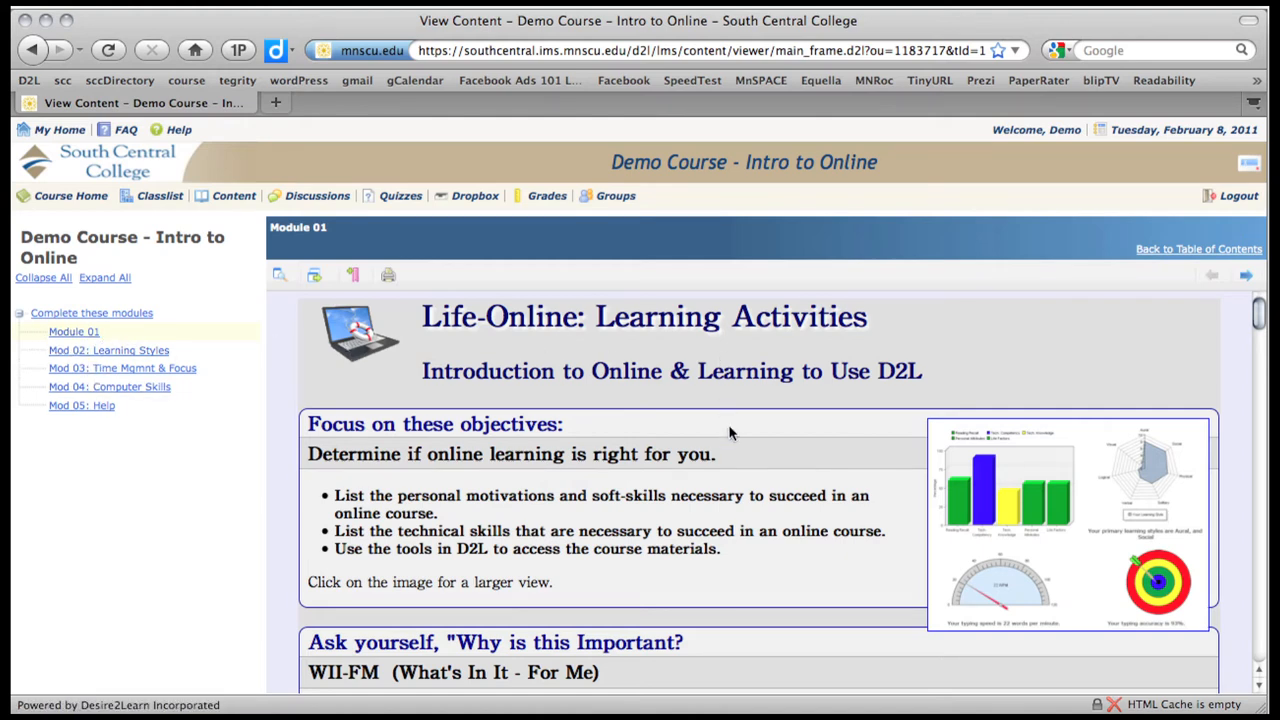
scroll("down", 3)
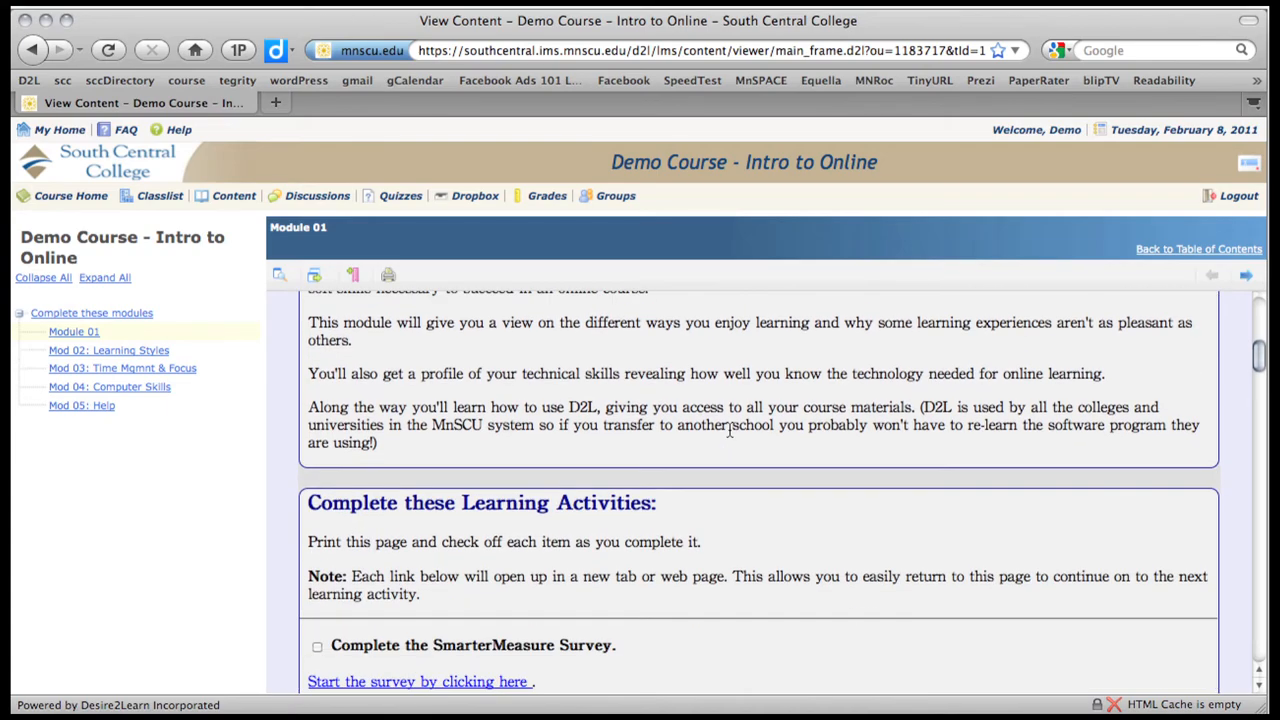
scroll("up", 3)
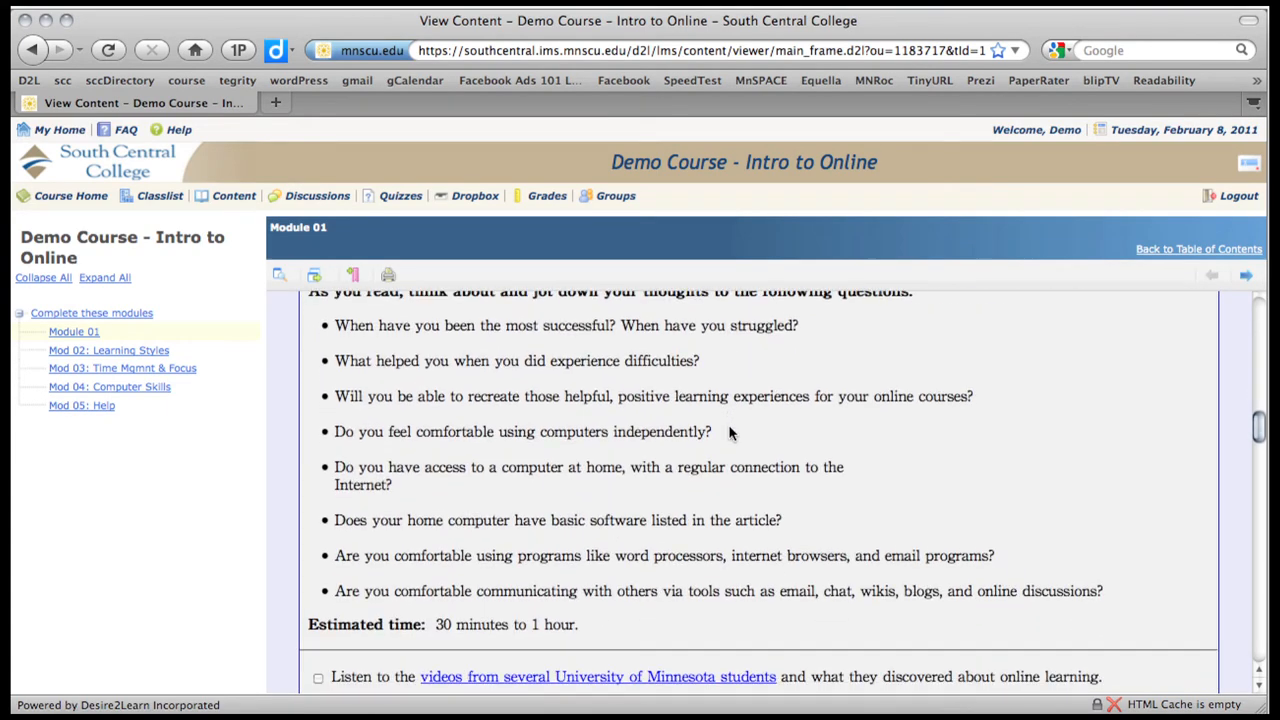
scroll("down", 3)
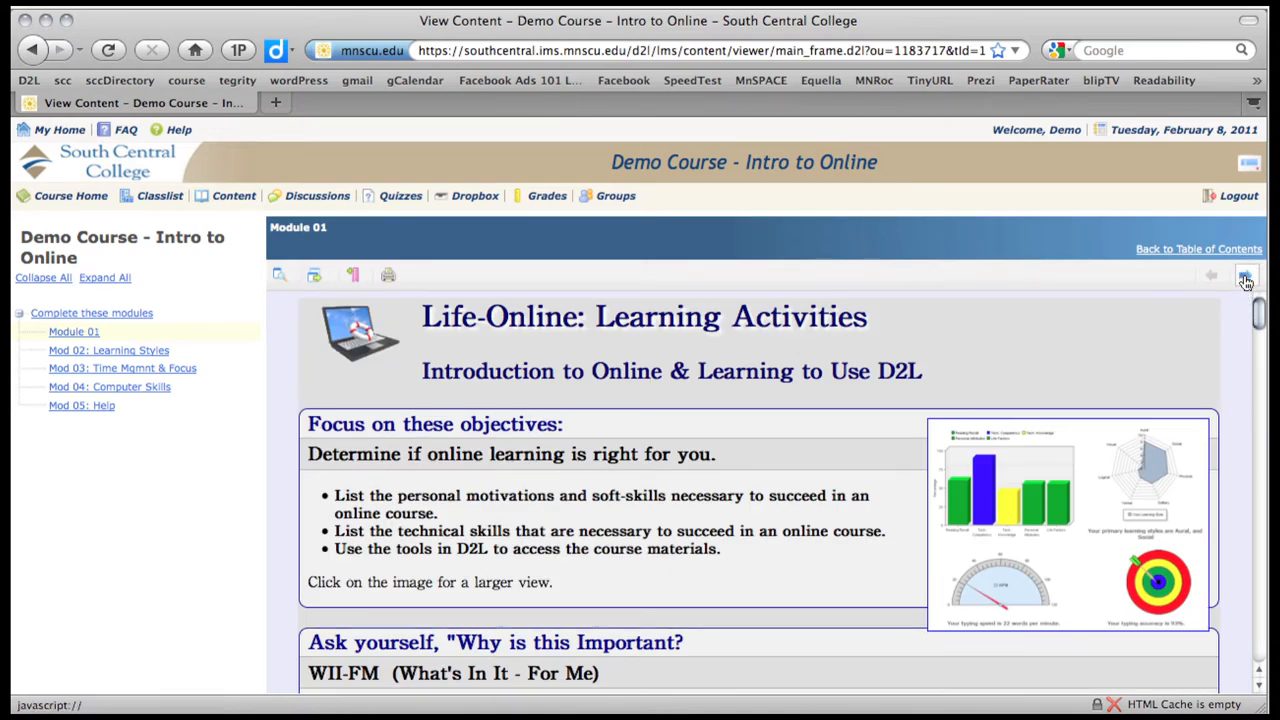
left_click(1246, 275)
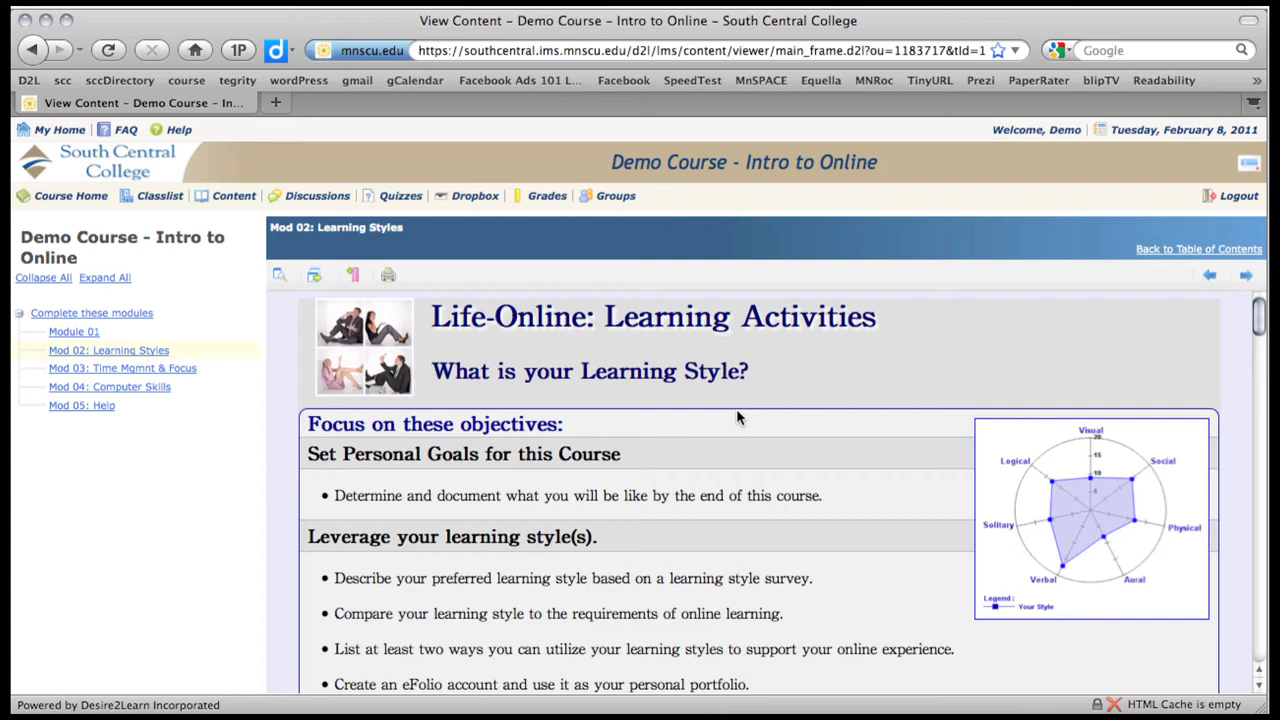
scroll("down", 3)
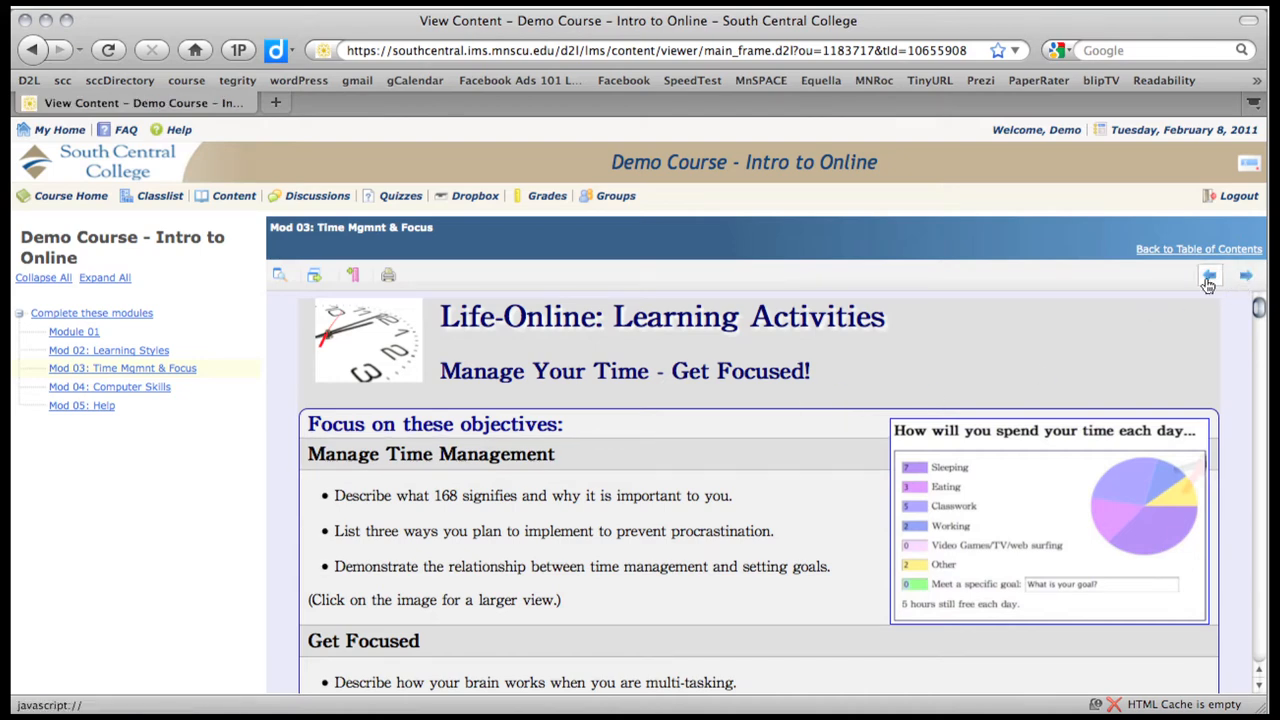
left_click(1209, 276)
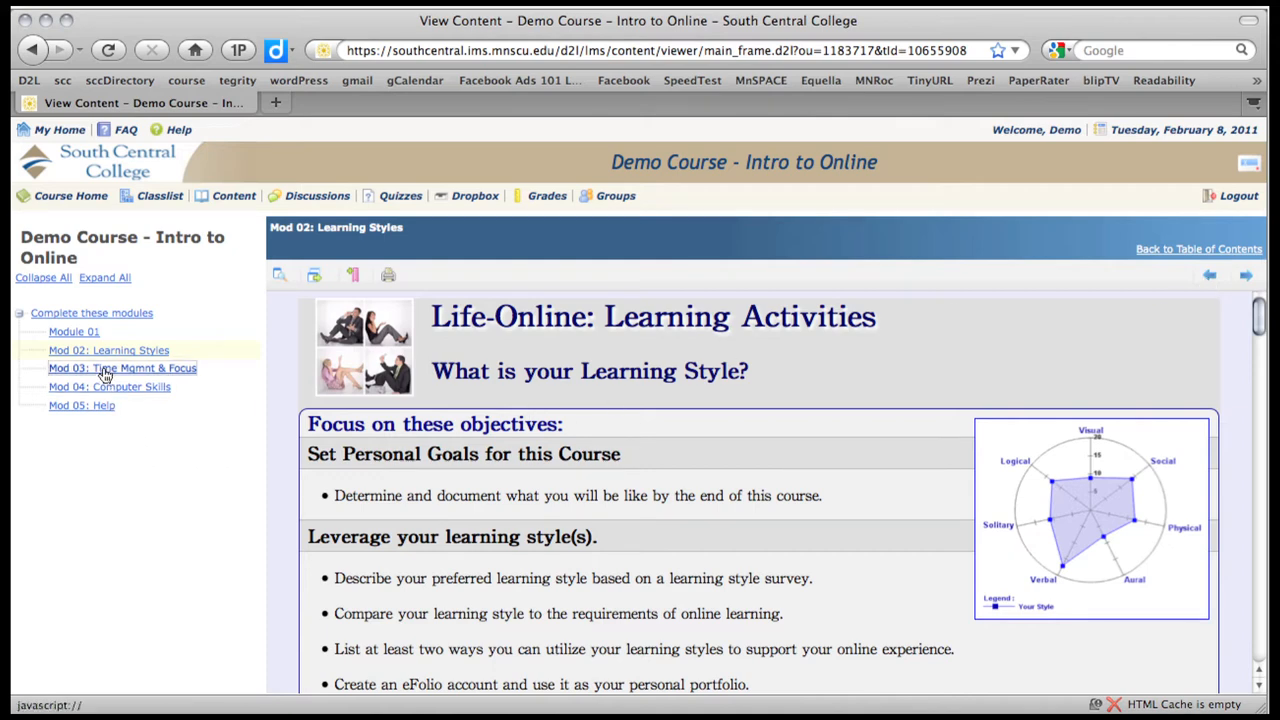
Jump to Mod 03: Time Mgmnt & Focus, Mod 04: Computer Skills and Mod 05: Help from the left list
left_click(122, 368)
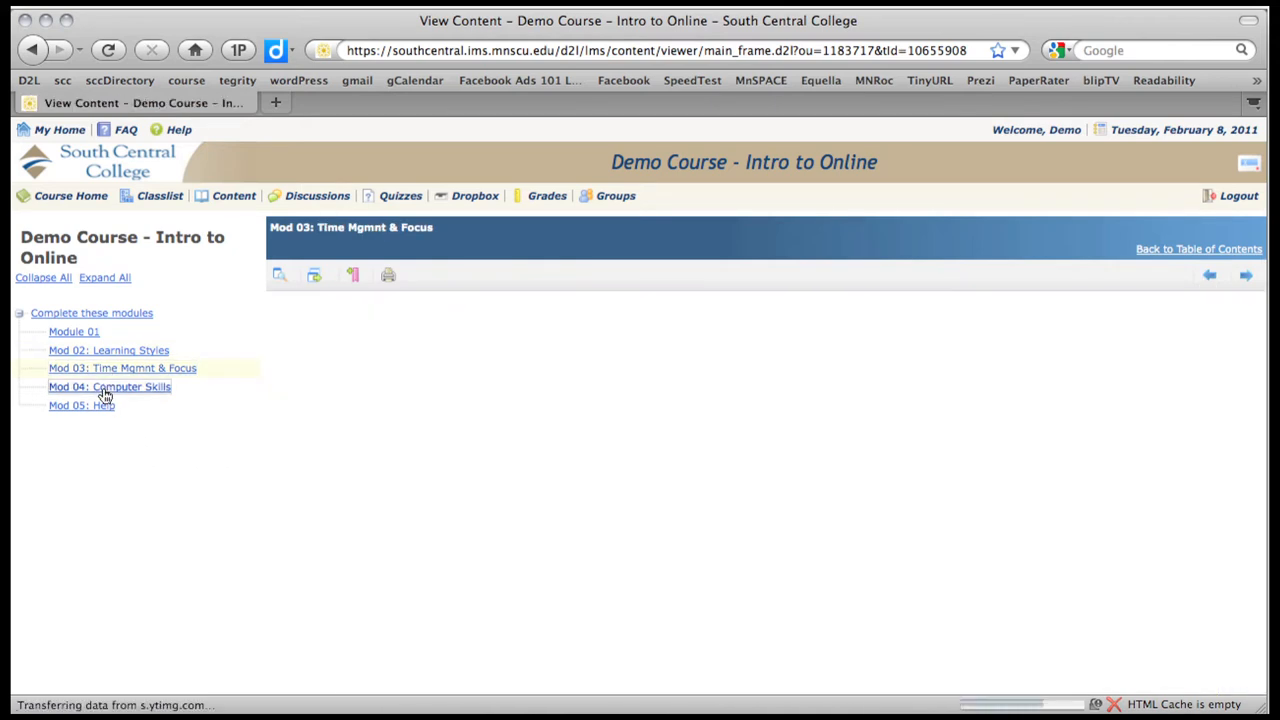
left_click(109, 386)
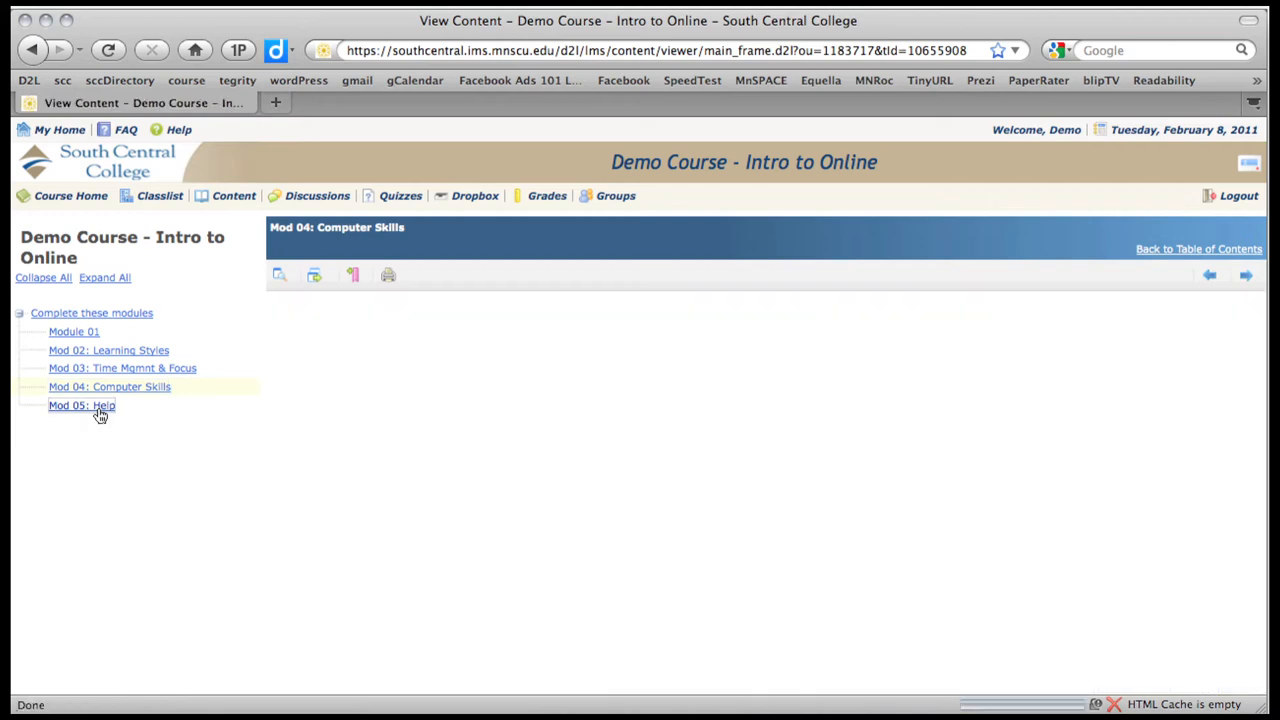
left_click(81, 405)
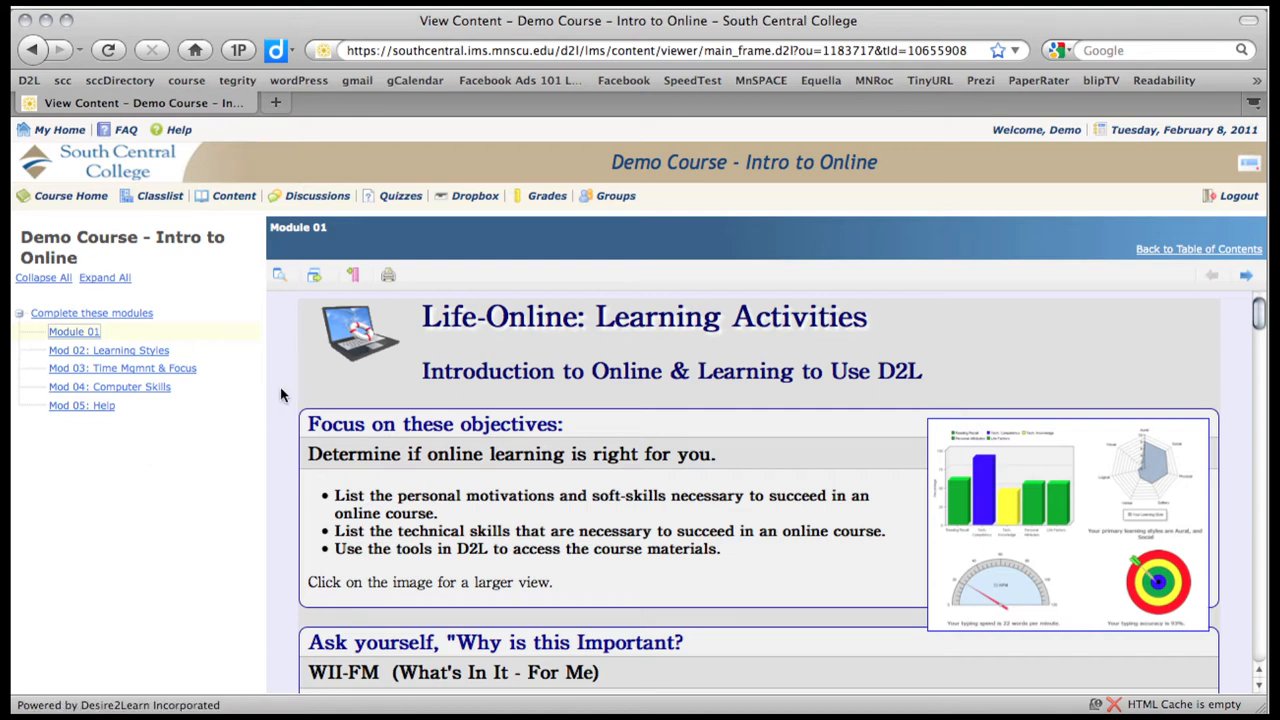
mouse_move(365, 345)
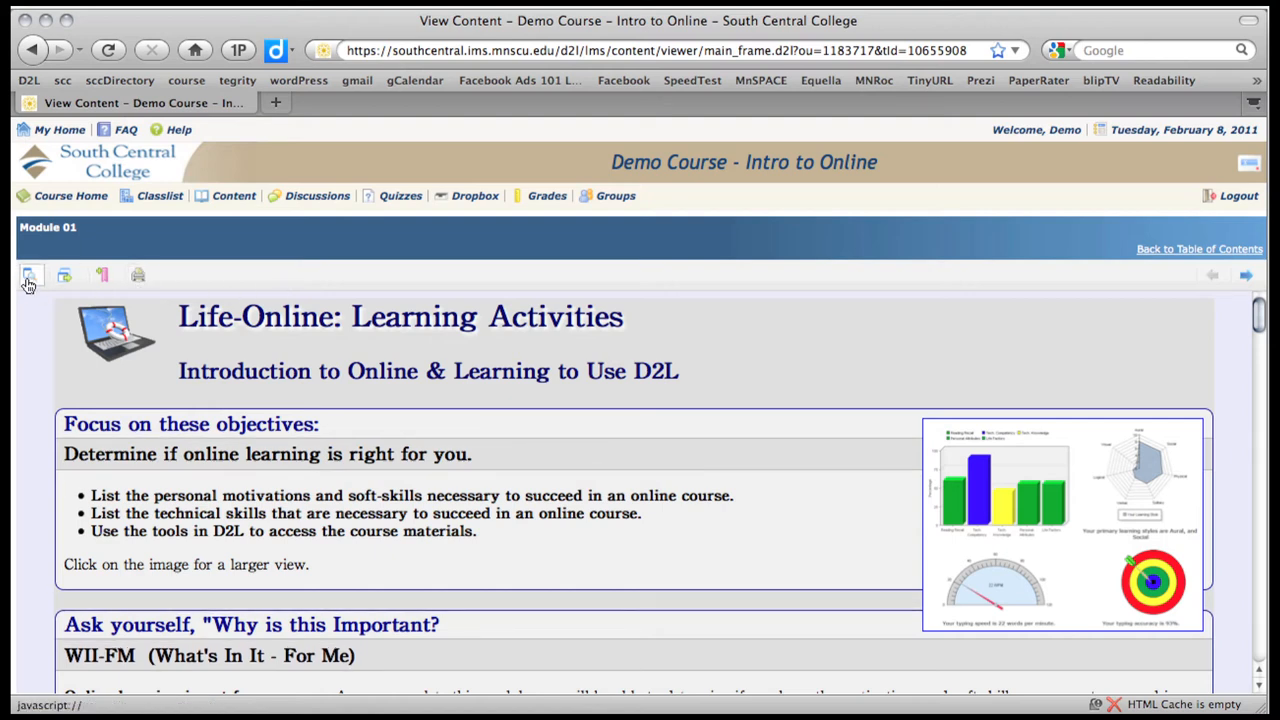
left_click(29, 276)
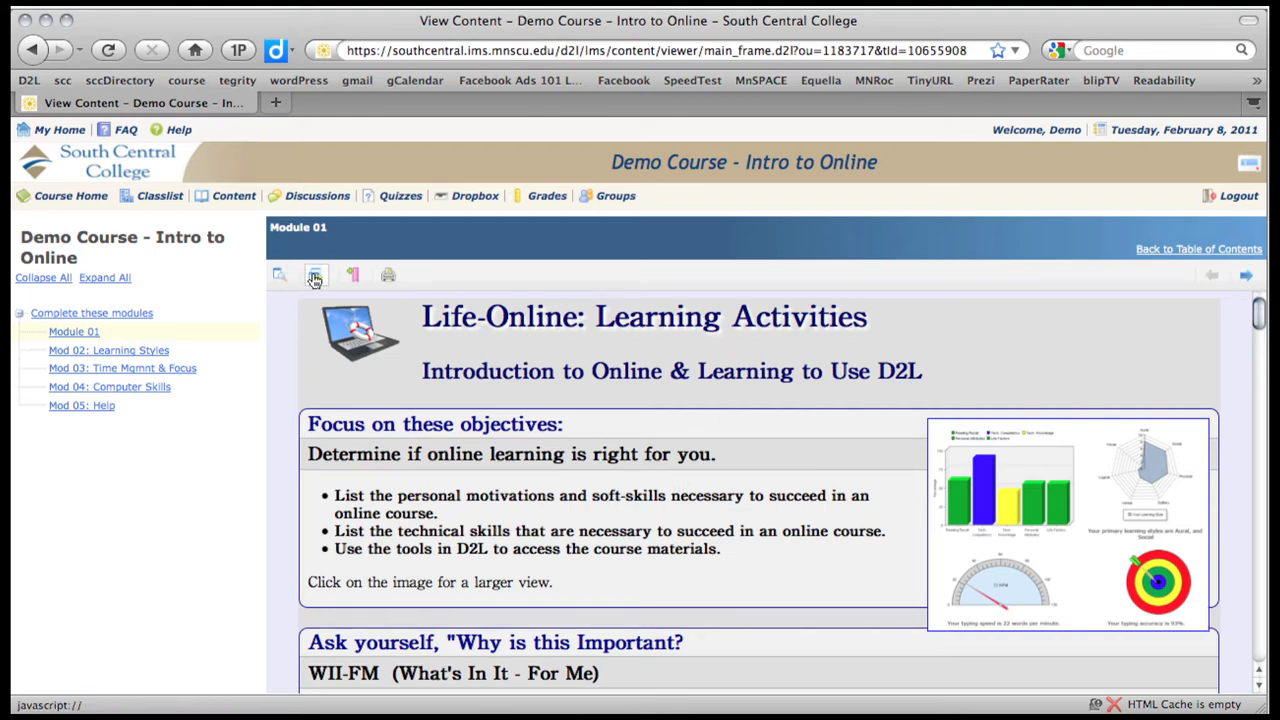
Open the module page in a new tab, return to the View Content tab and close the extra tab
left_click(315, 275)
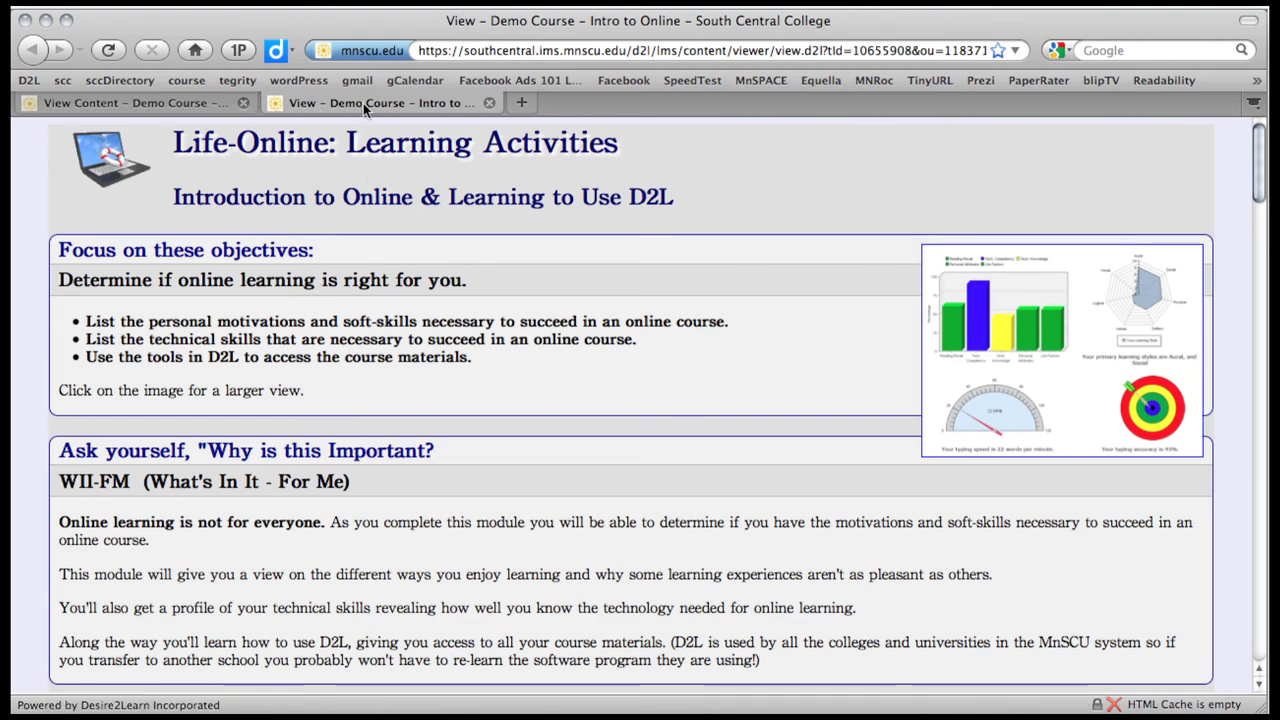
mouse_move(390, 103)
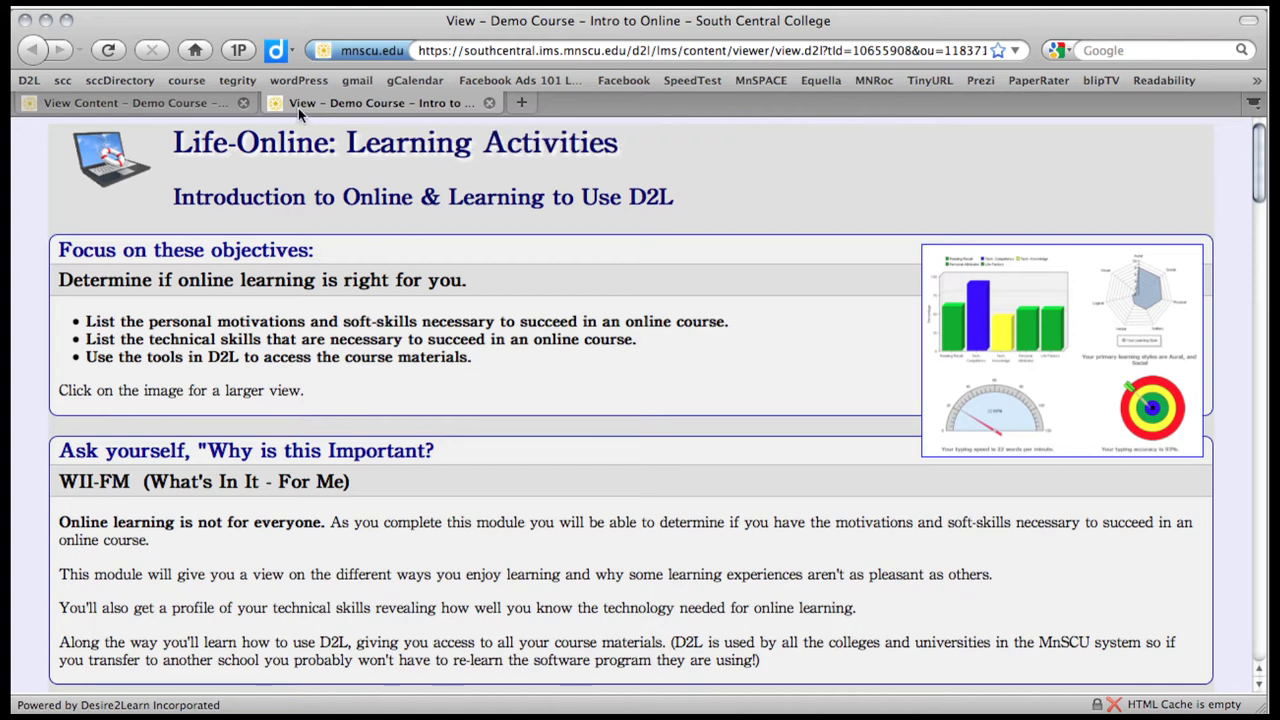
left_click(135, 102)
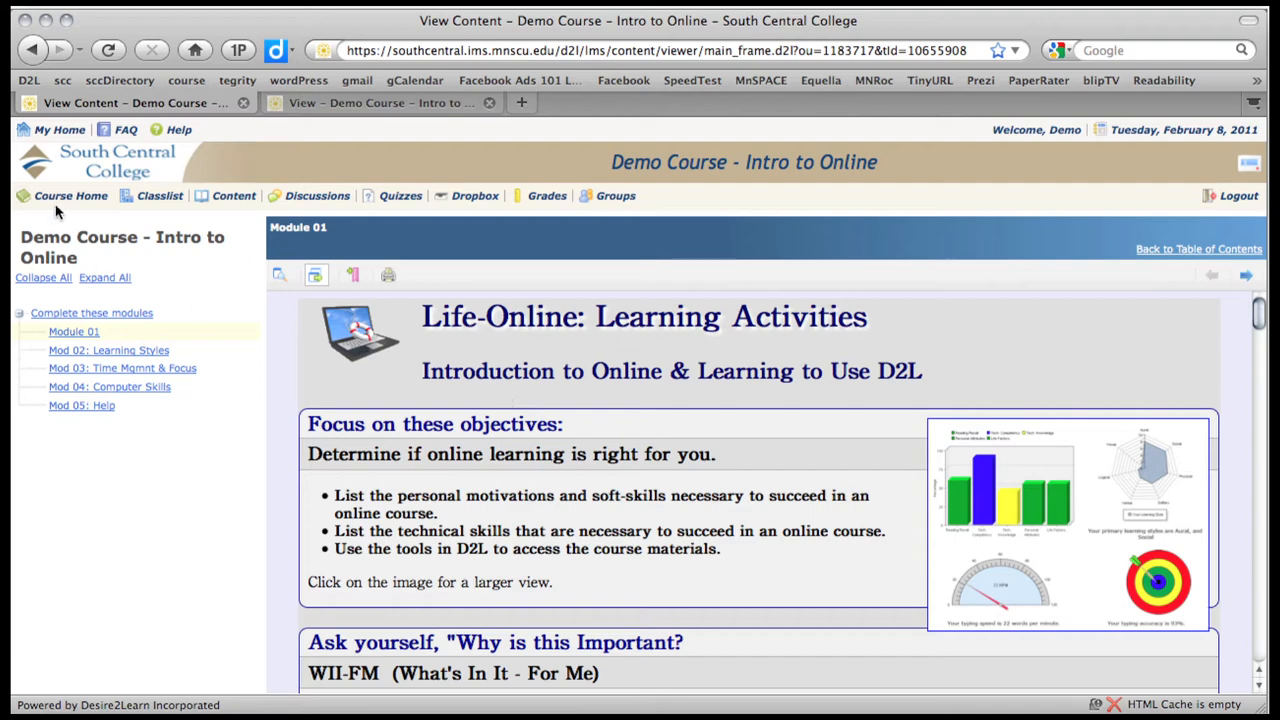
mouse_move(415, 135)
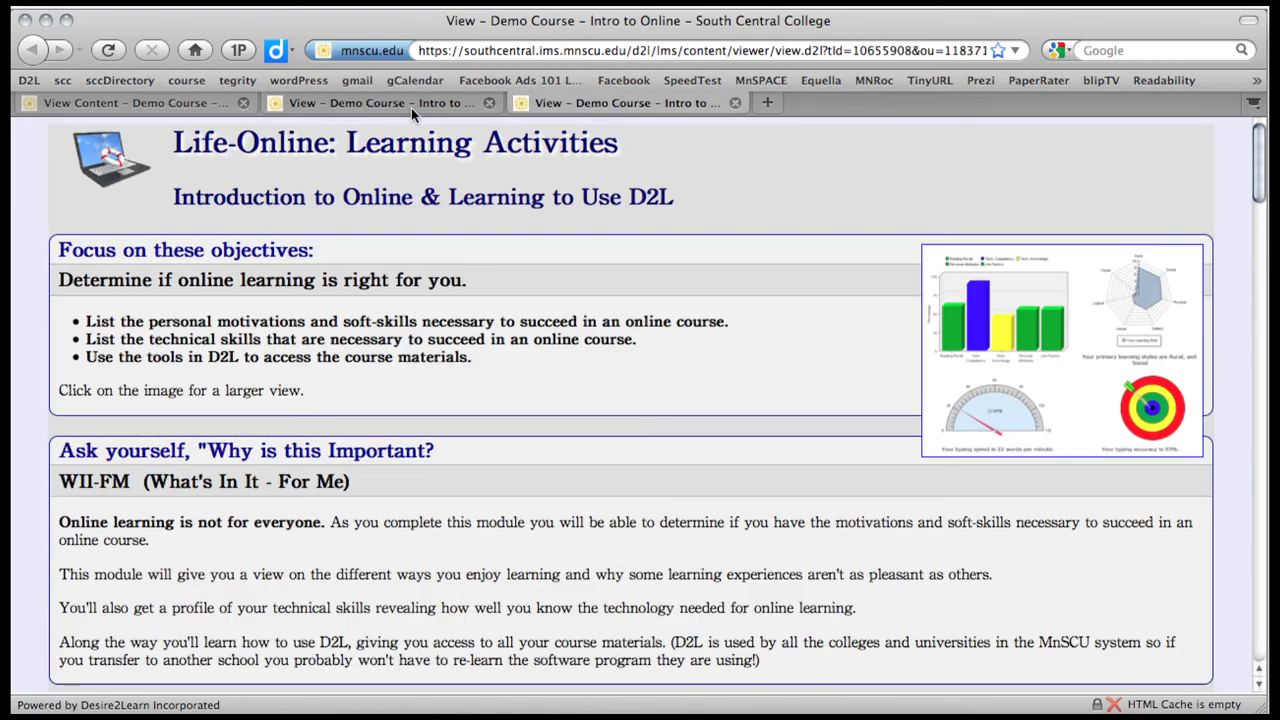
left_click(130, 102)
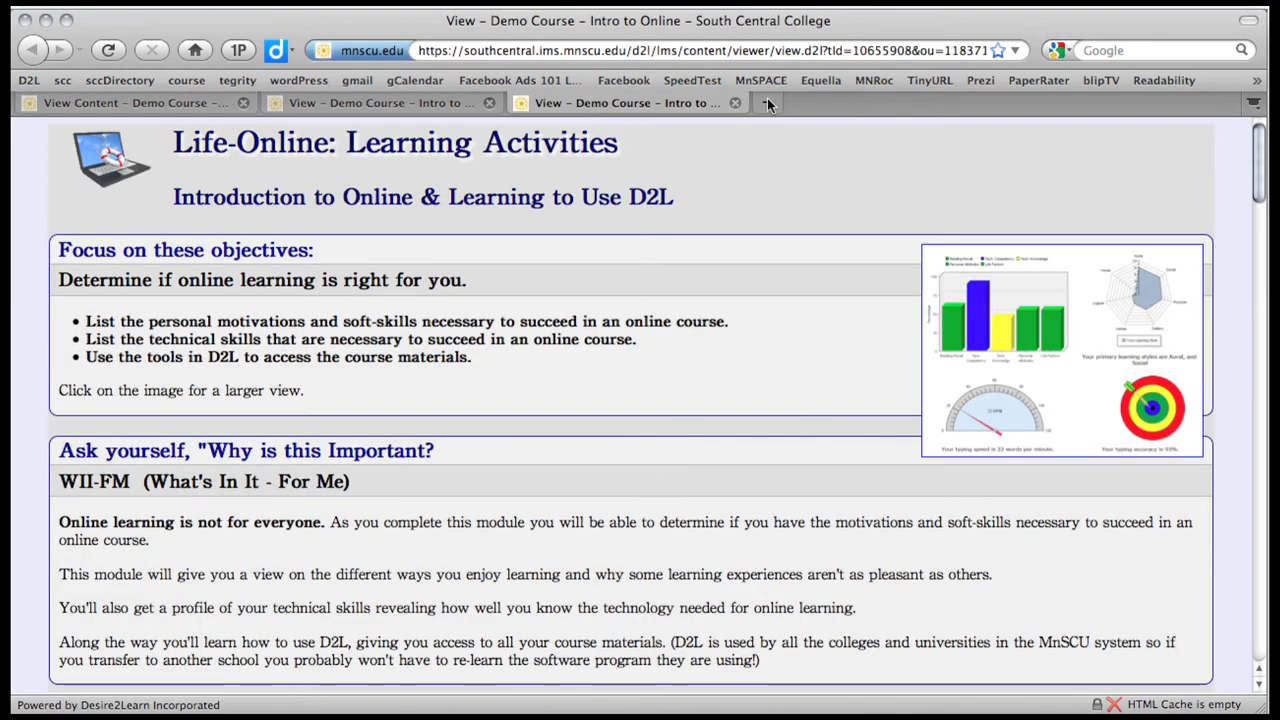
left_click(735, 102)
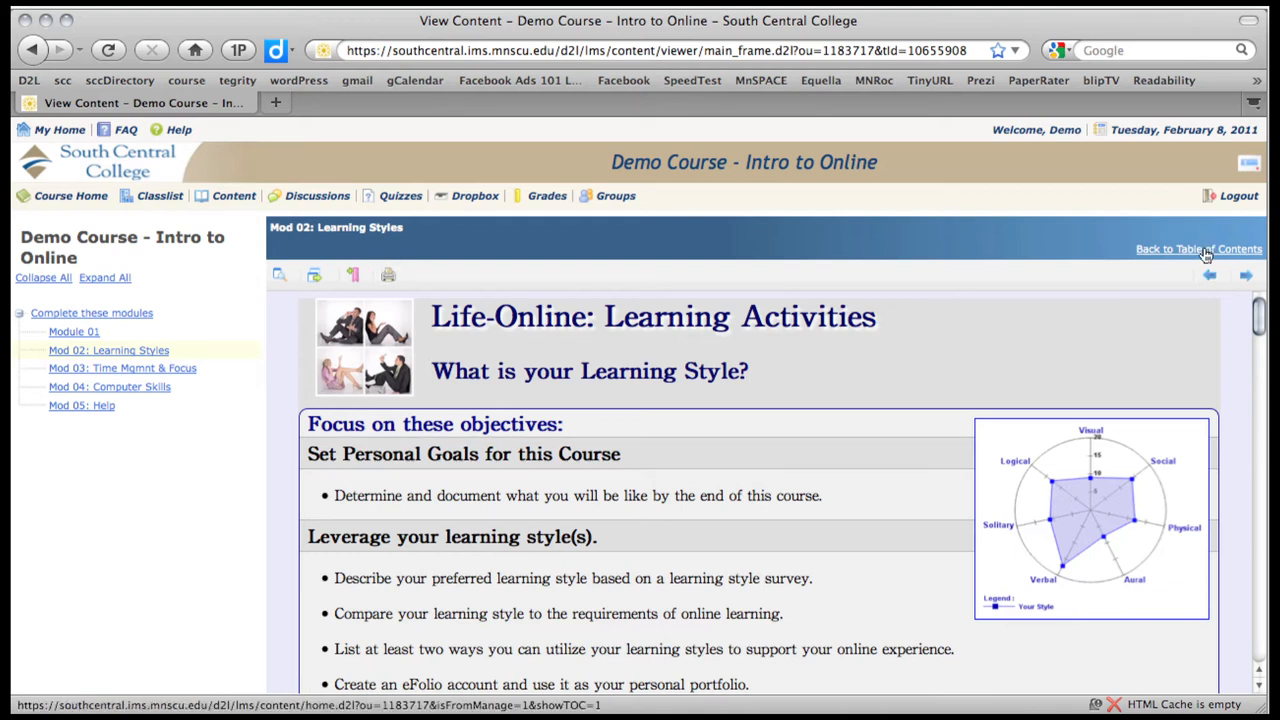
Navigate from the table of contents through Course Home back to the My Home campus page
left_click(1199, 249)
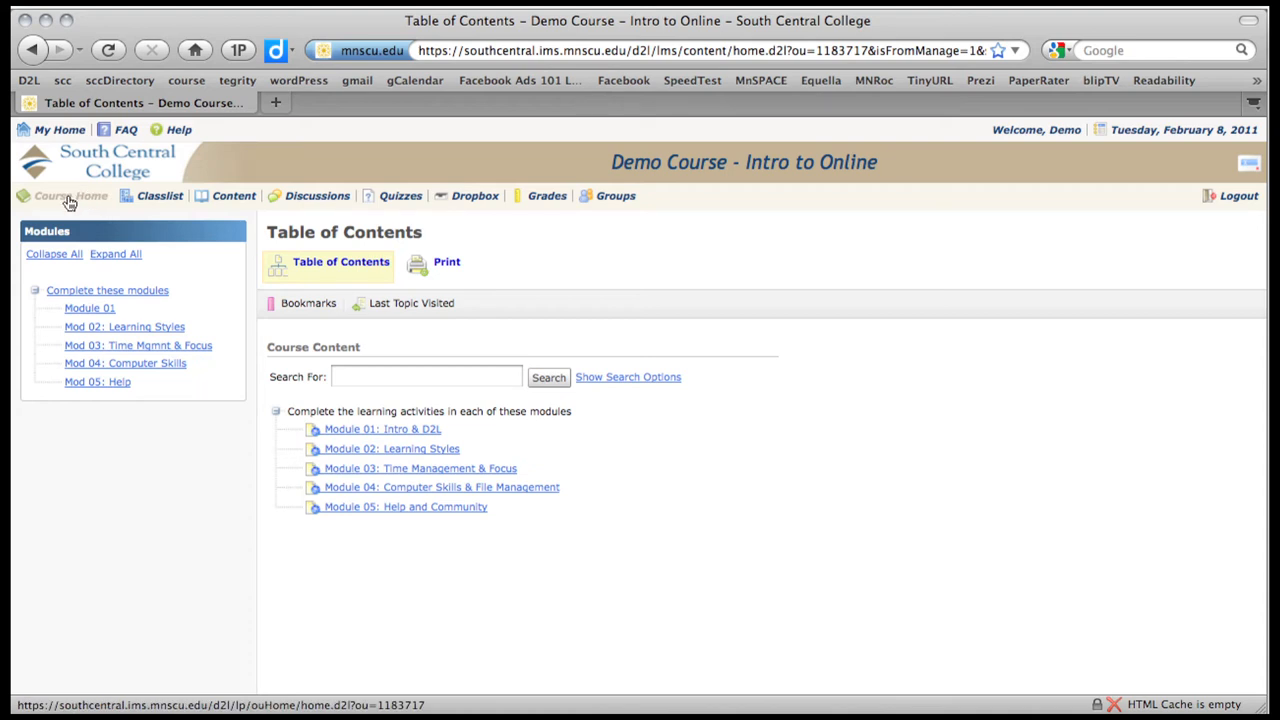
left_click(70, 195)
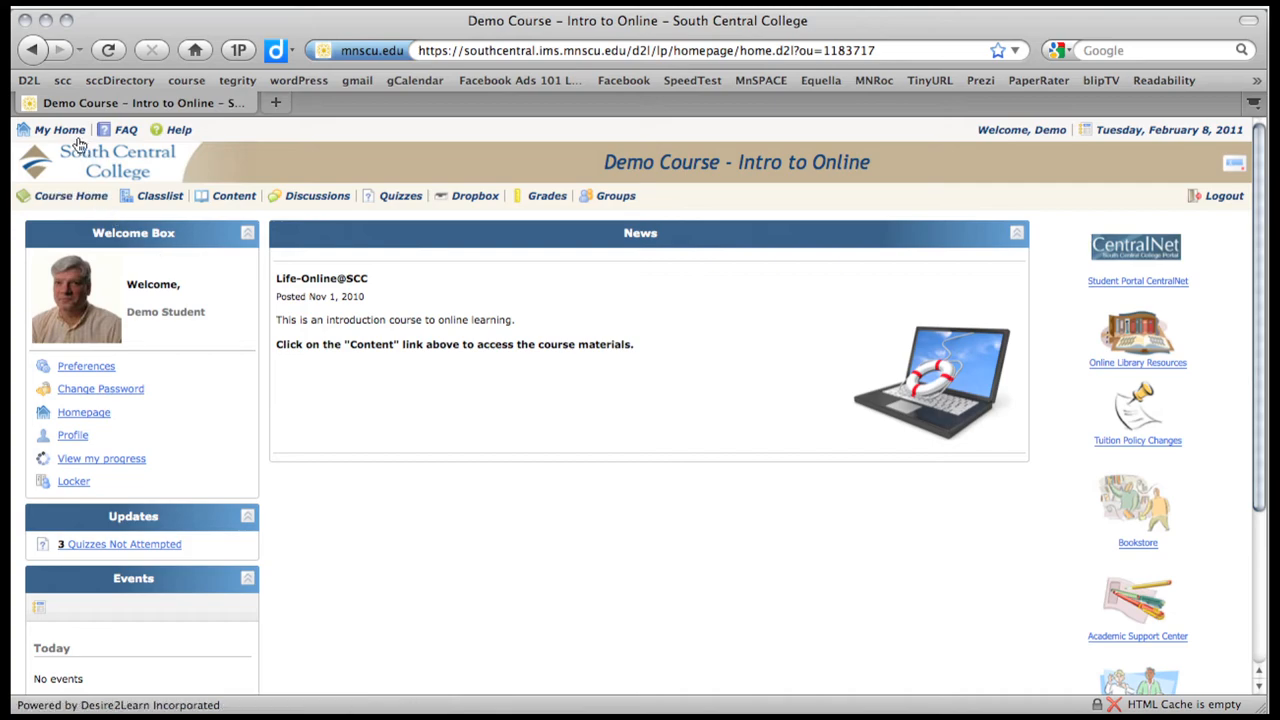
left_click(59, 129)
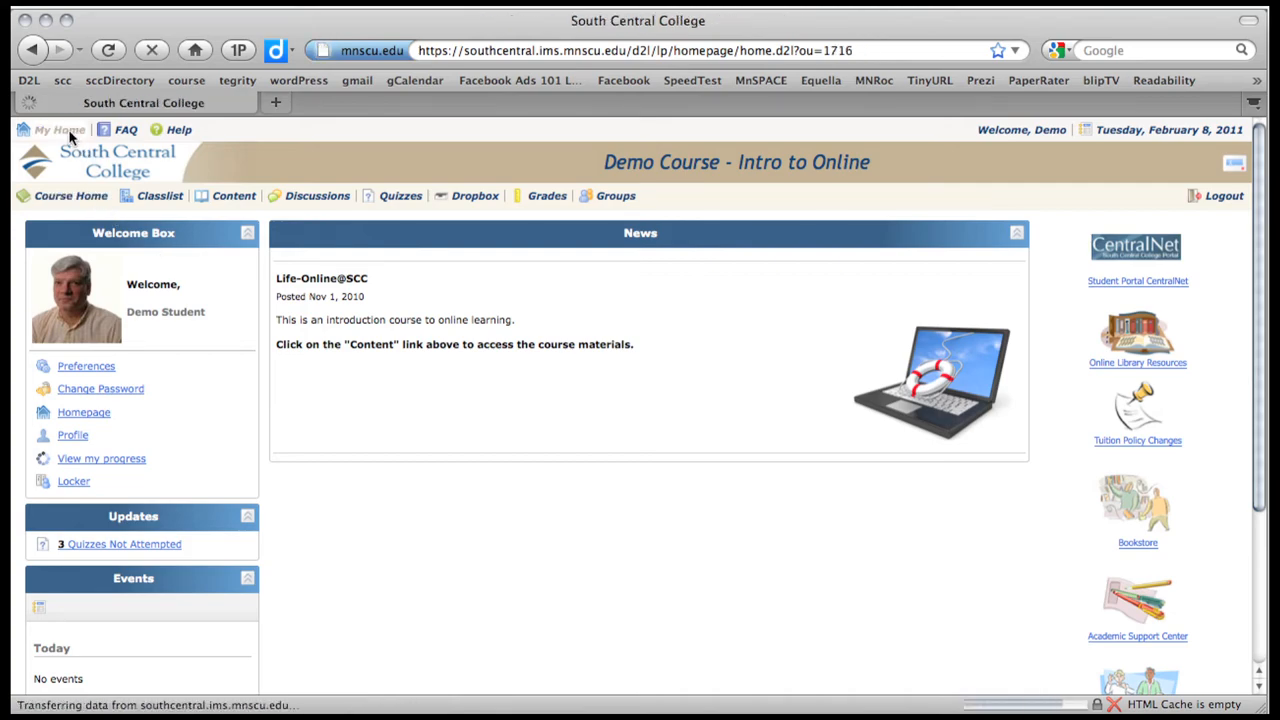
scroll("down", 3)
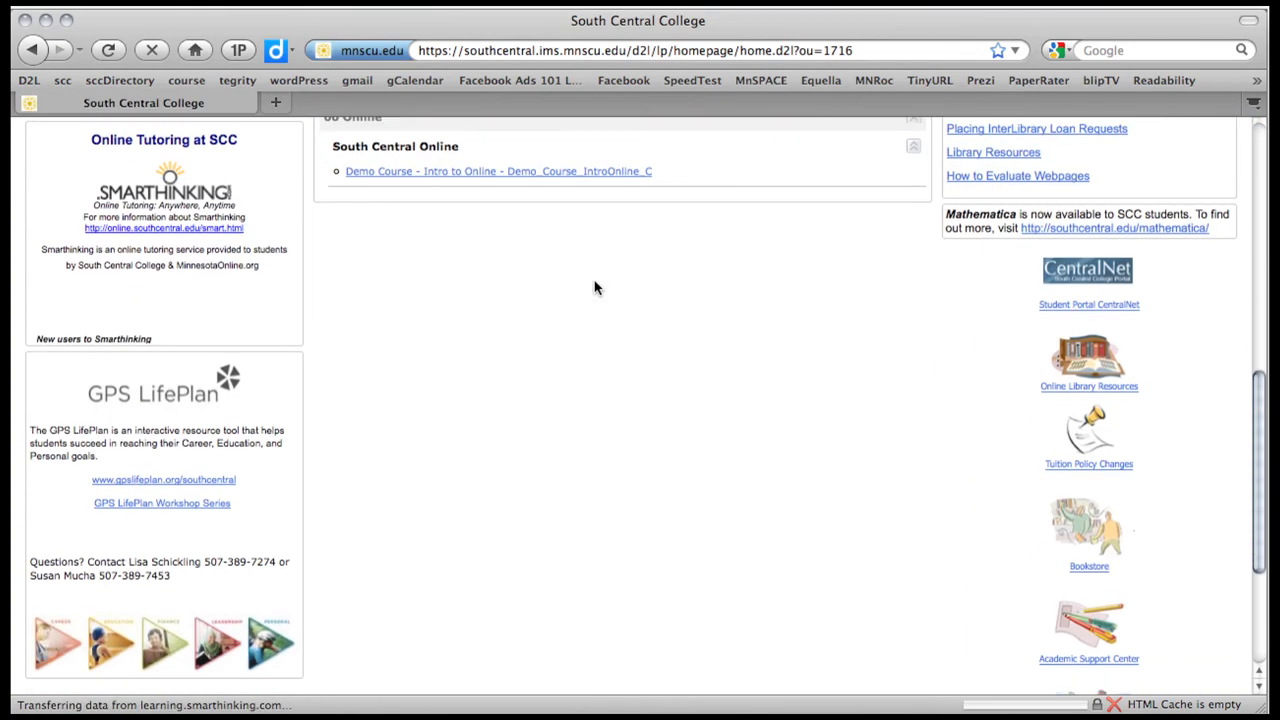
Reopen the Demo Course - Intro to Online home page and head to its Grades
left_click(497, 171)
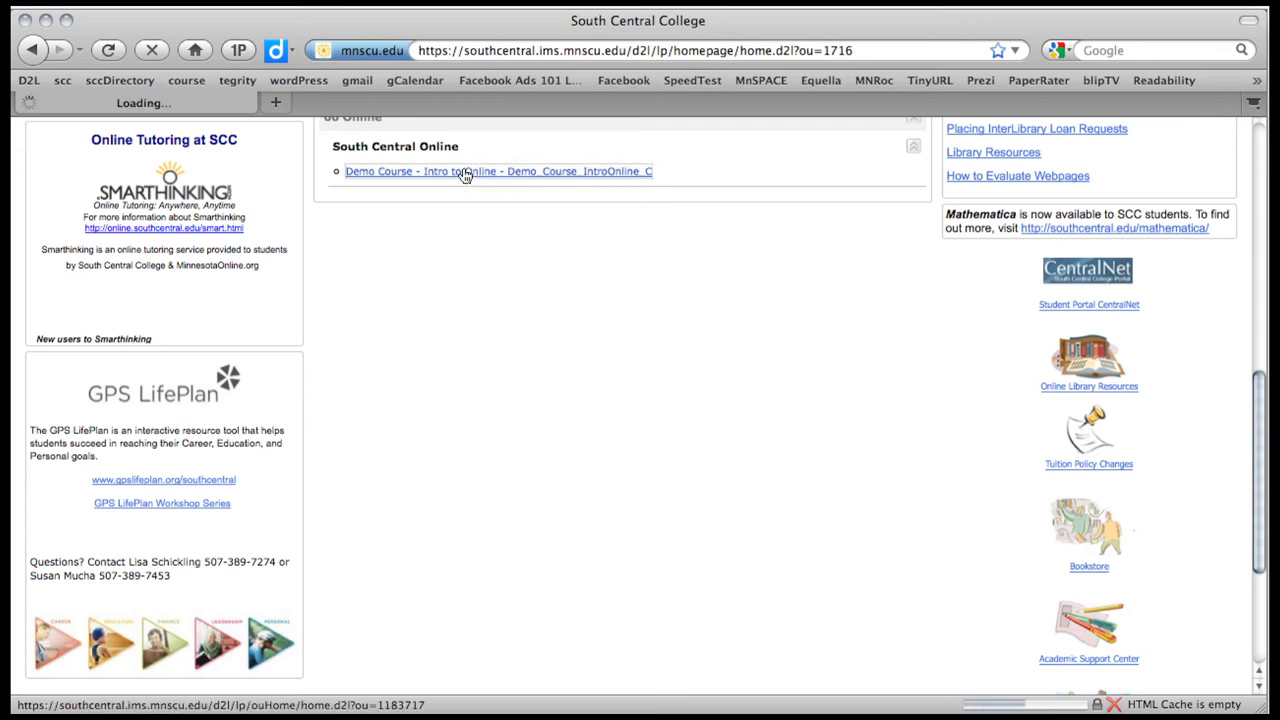
left_click(430, 171)
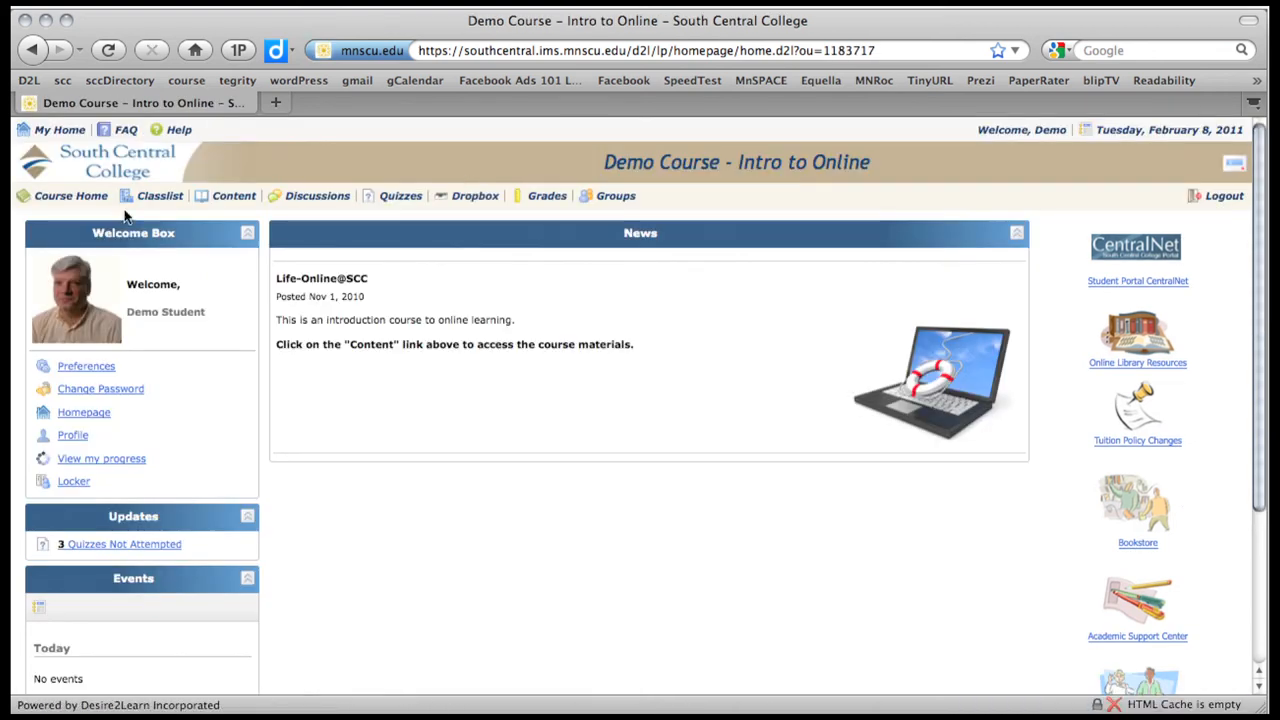
mouse_move(233, 195)
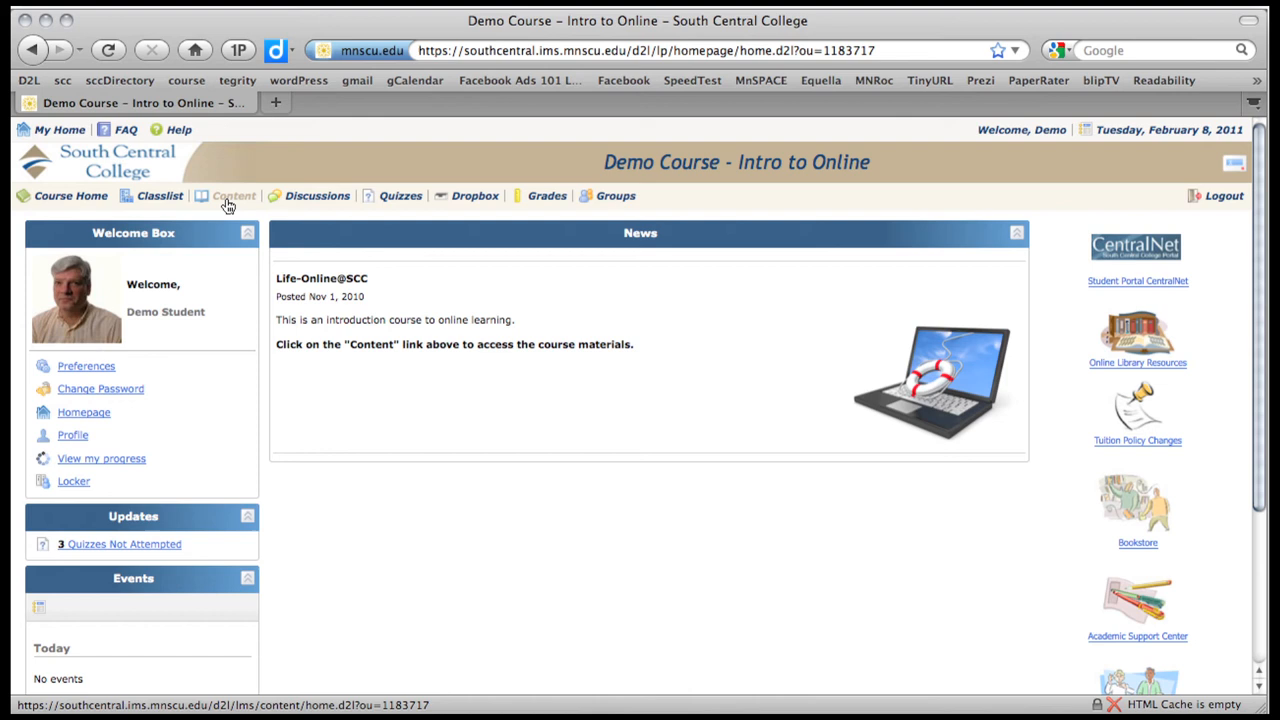
mouse_move(400, 195)
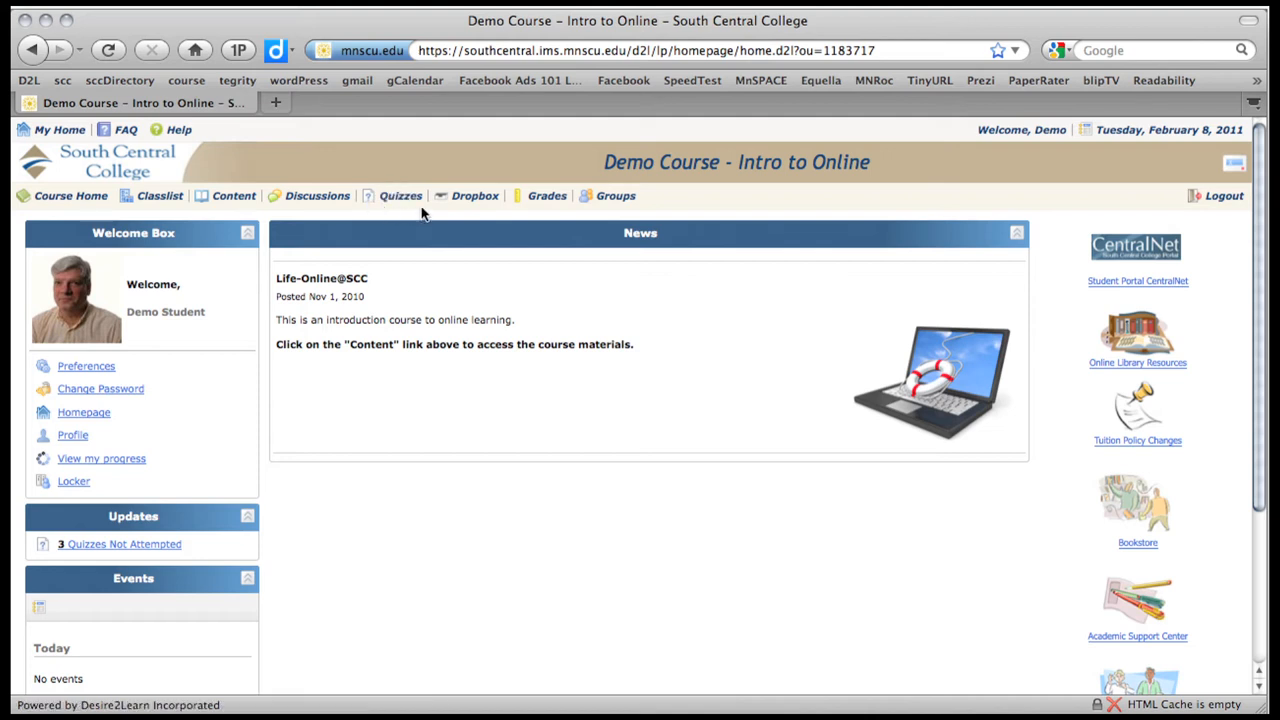
mouse_move(475, 195)
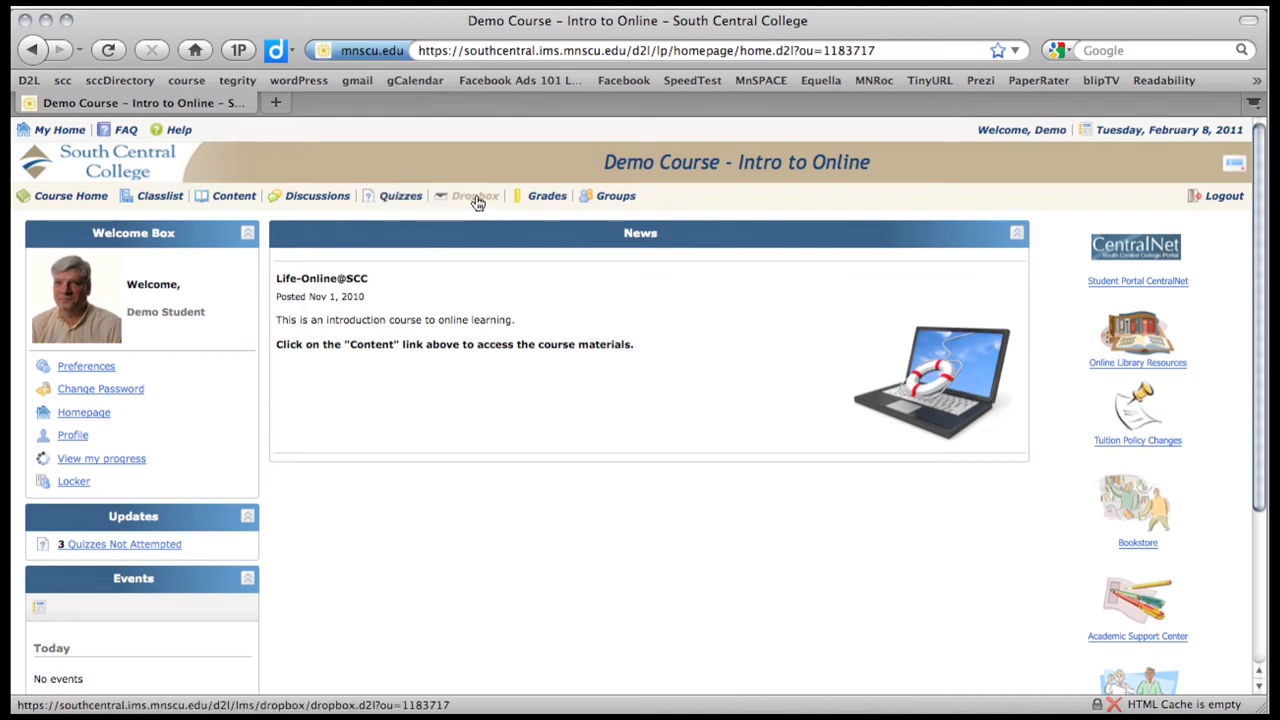
mouse_move(555, 217)
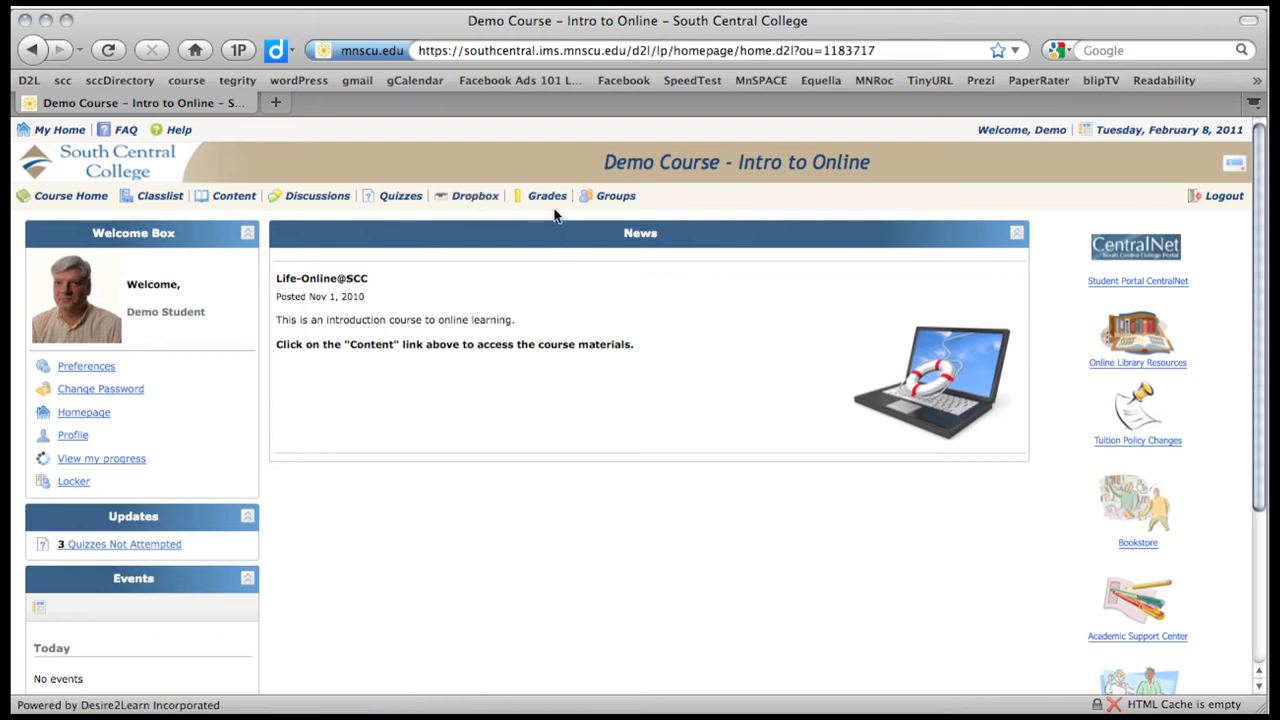
left_click(547, 195)
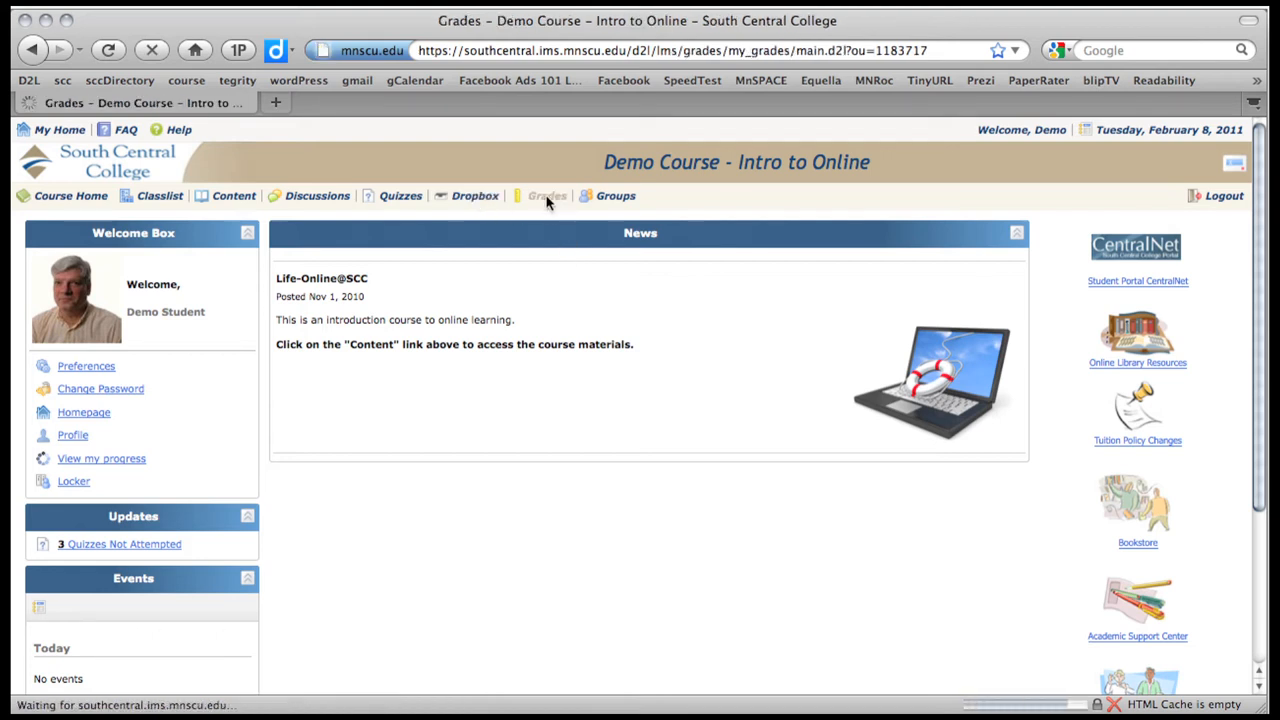
Review the weekly grade items and their point totals on the Grades page
left_click(547, 195)
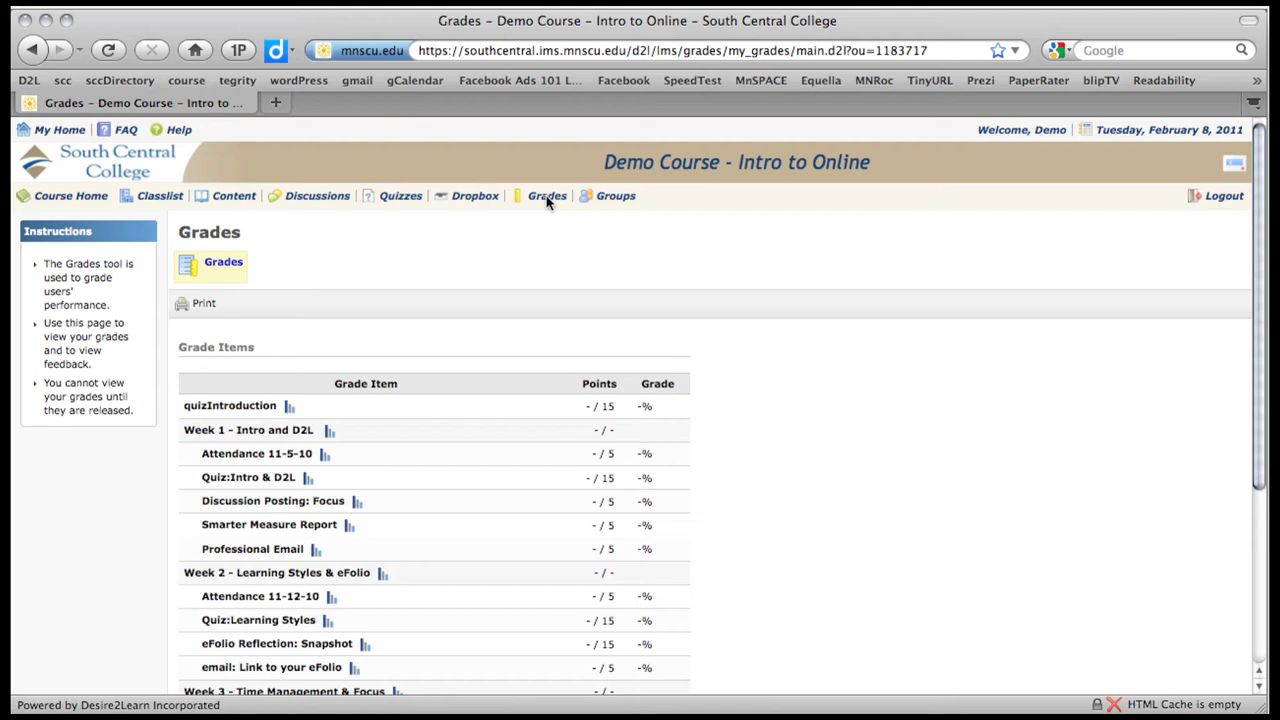
scroll("down", 3)
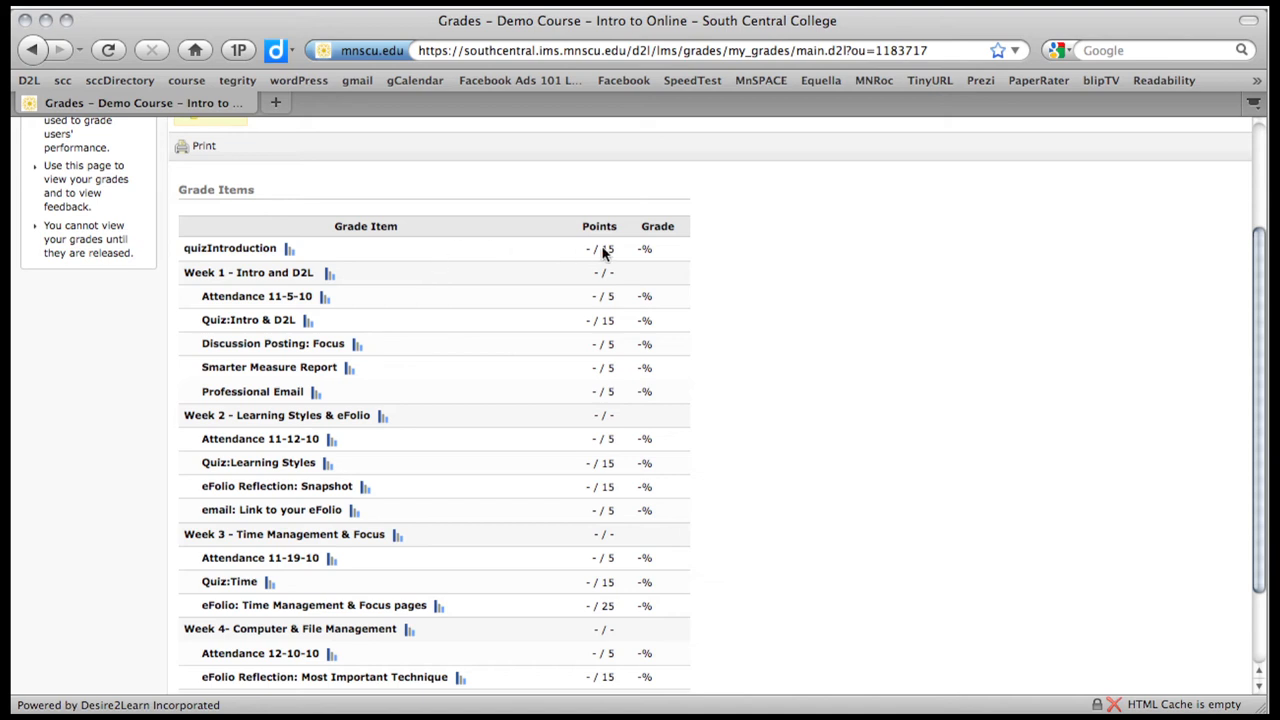
mouse_move(578, 227)
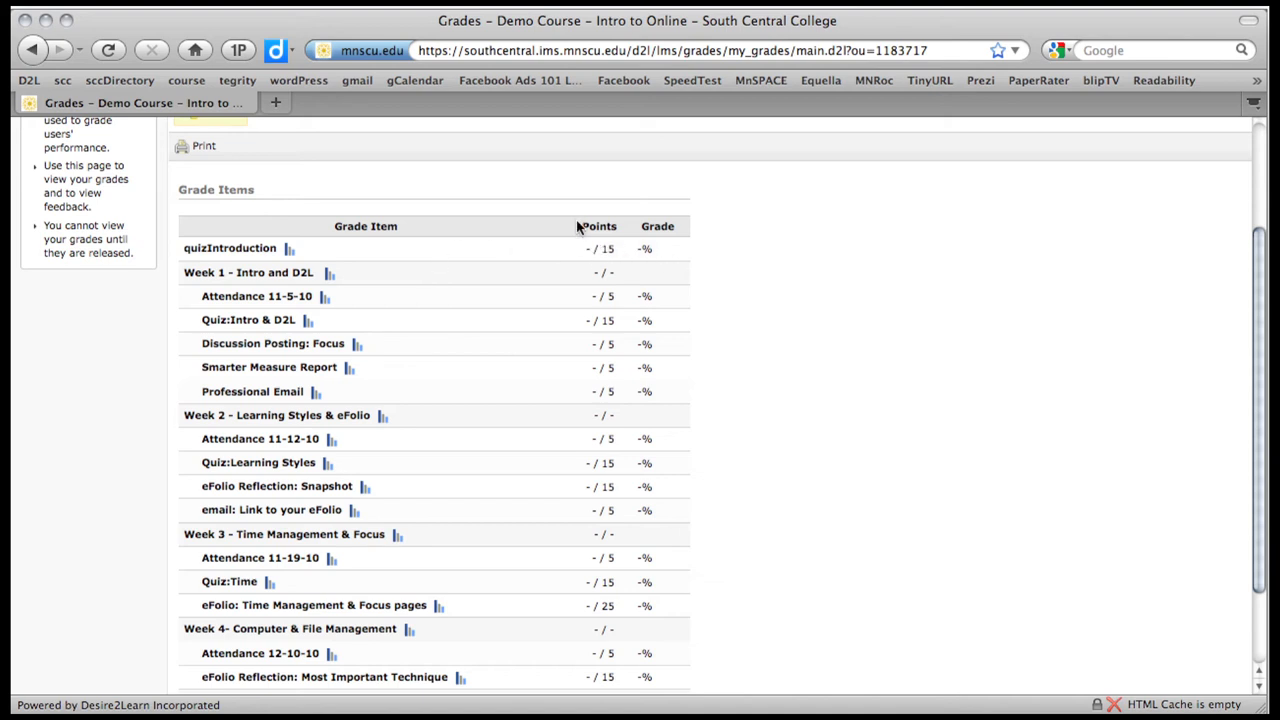
mouse_move(612, 485)
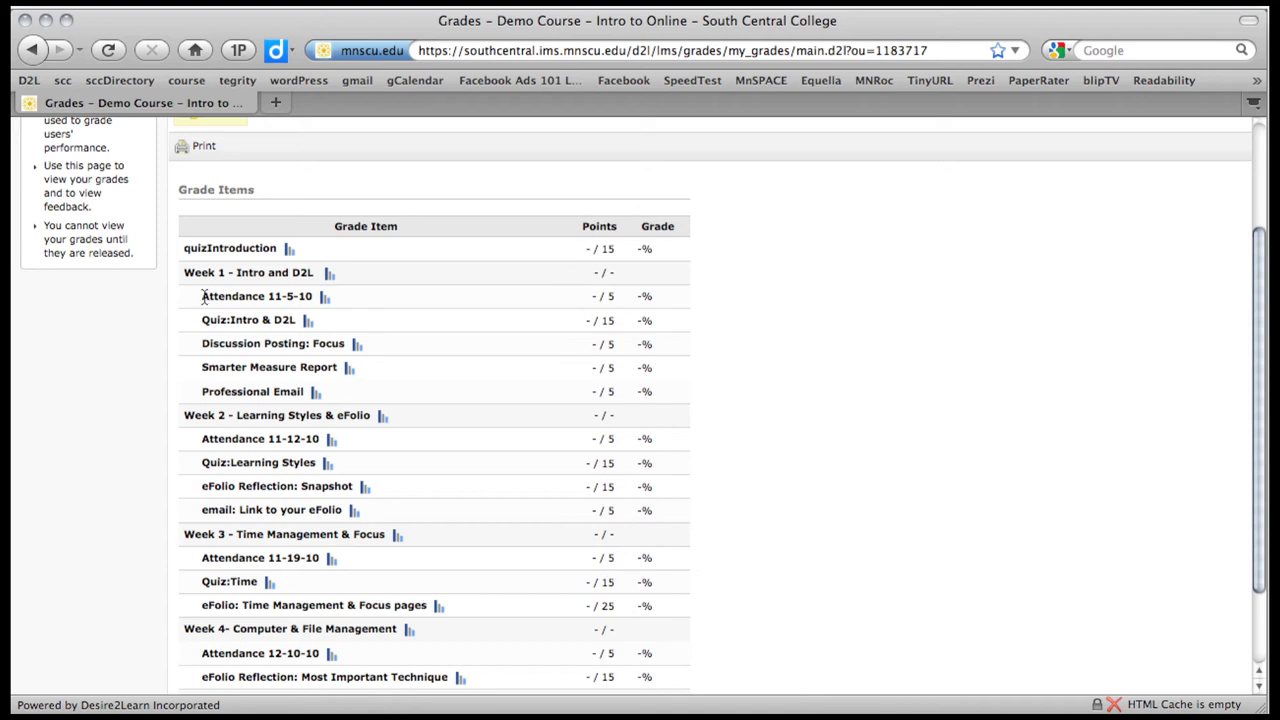
mouse_move(645, 248)
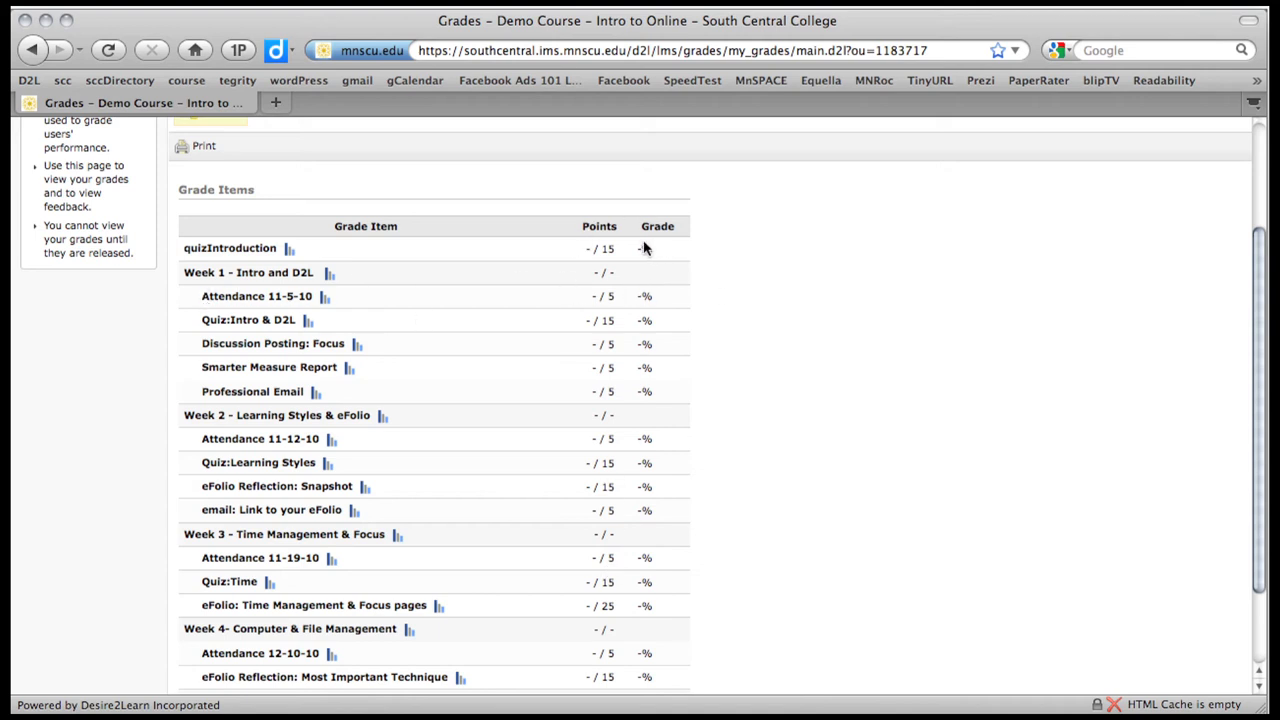
mouse_move(648, 252)
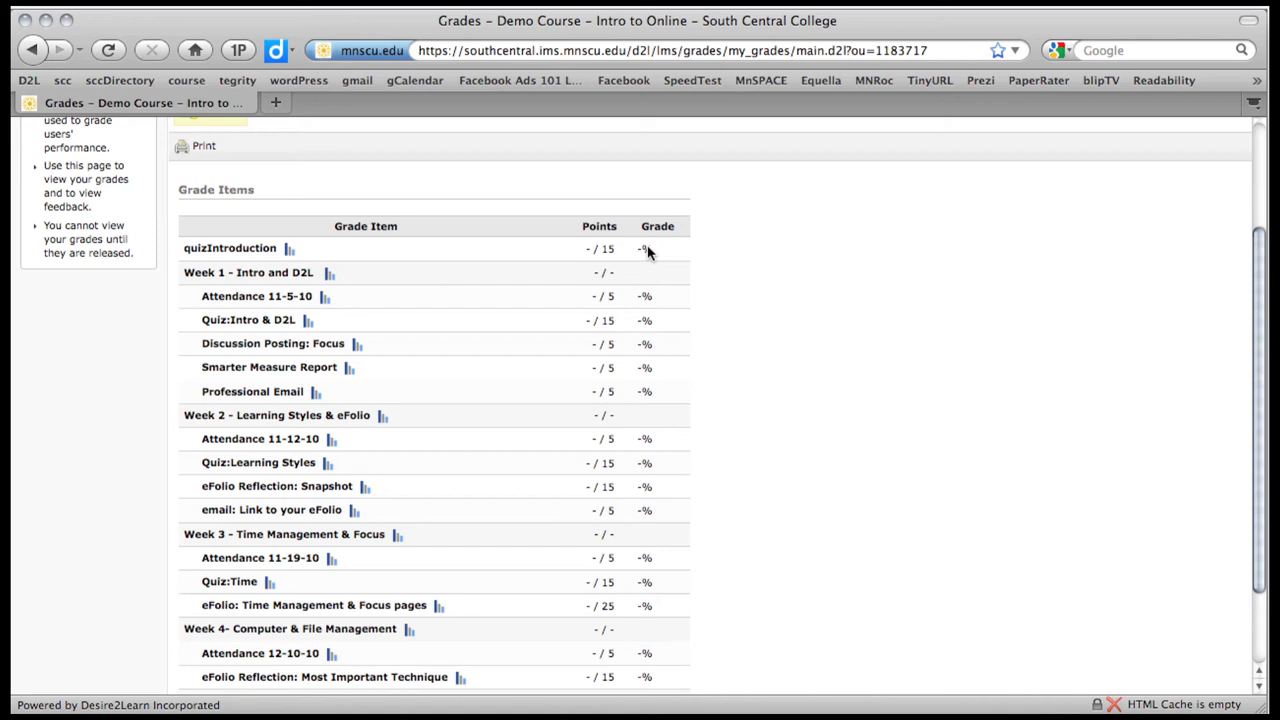
mouse_move(675, 270)
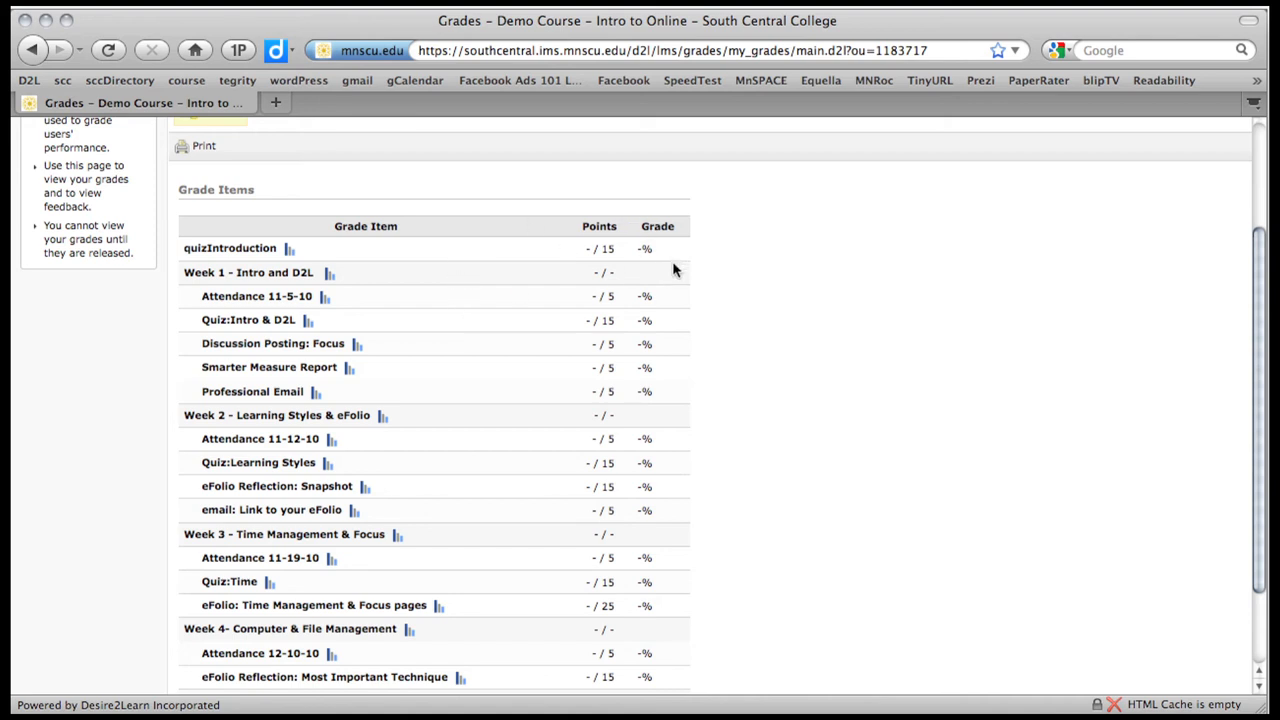
mouse_move(714, 272)
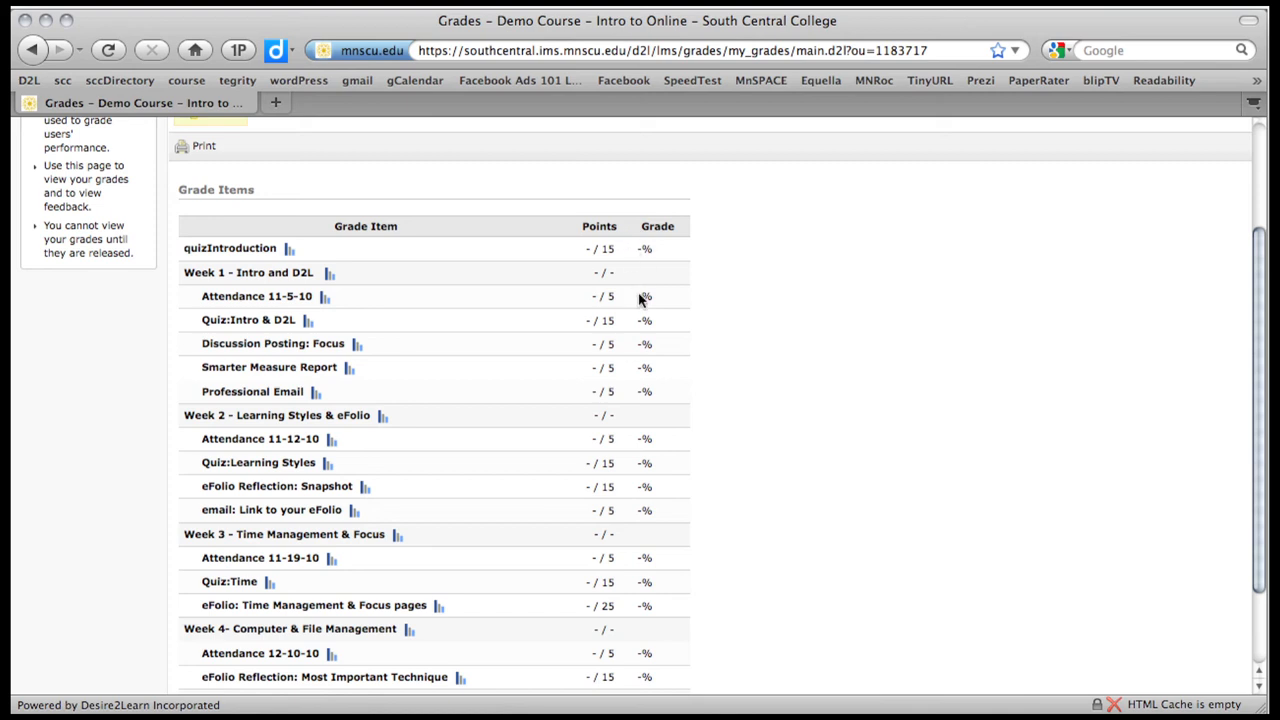
mouse_move(595, 298)
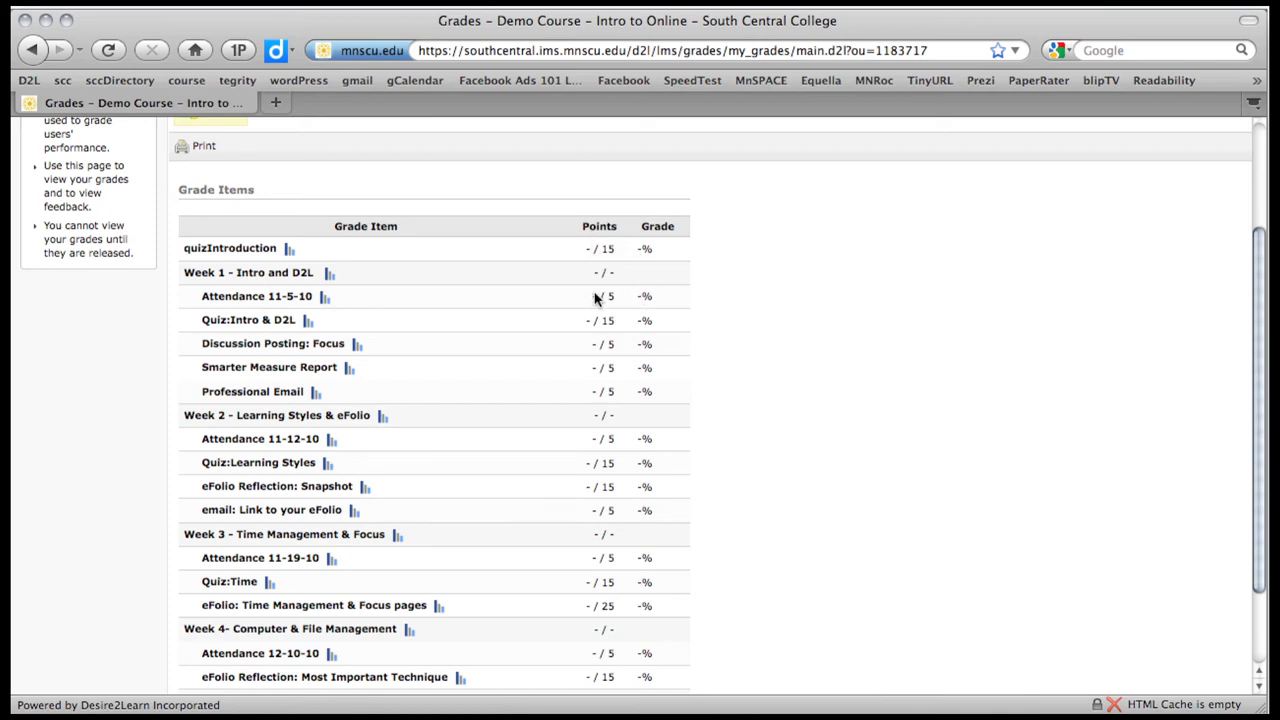
mouse_move(463, 267)
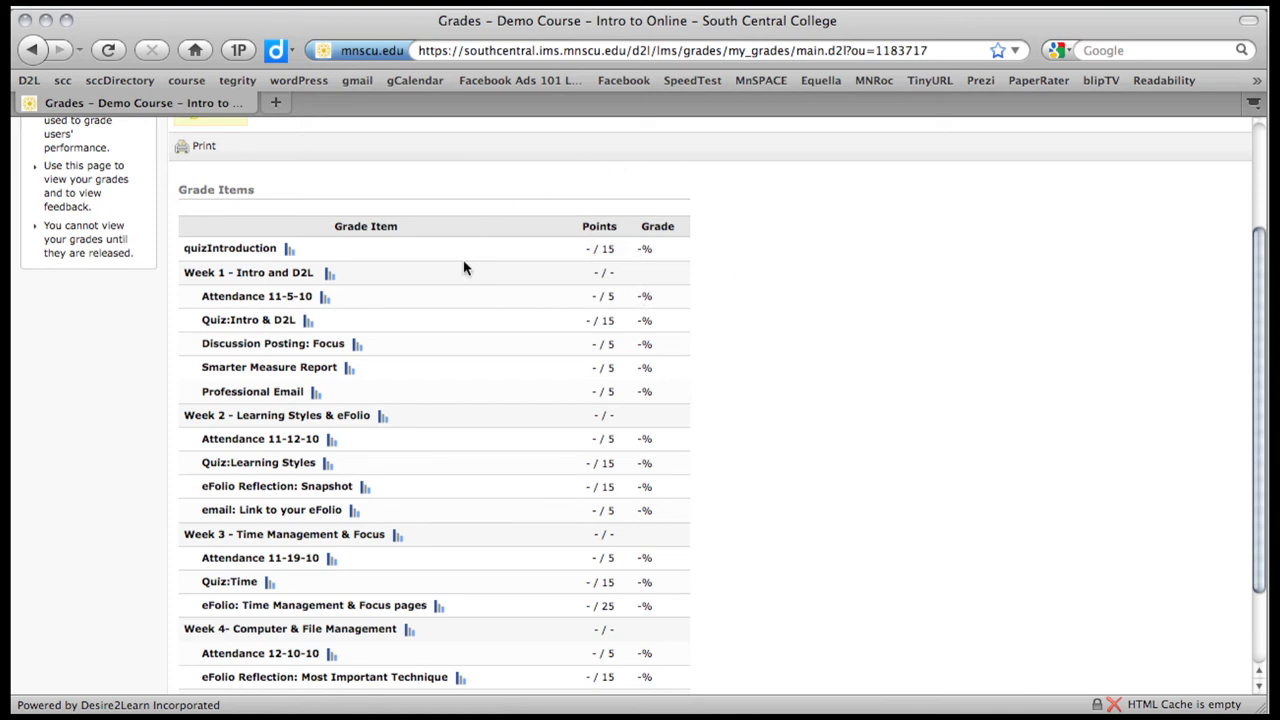
scroll("down", 3)
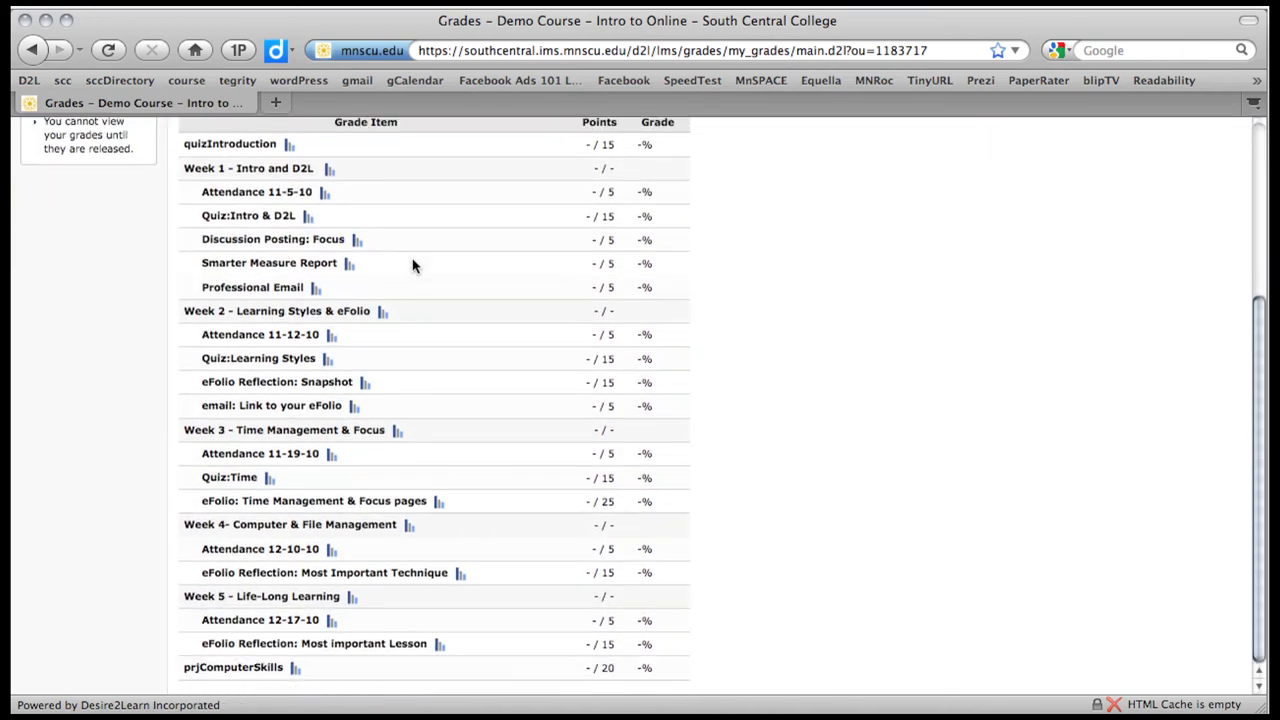
mouse_move(555, 462)
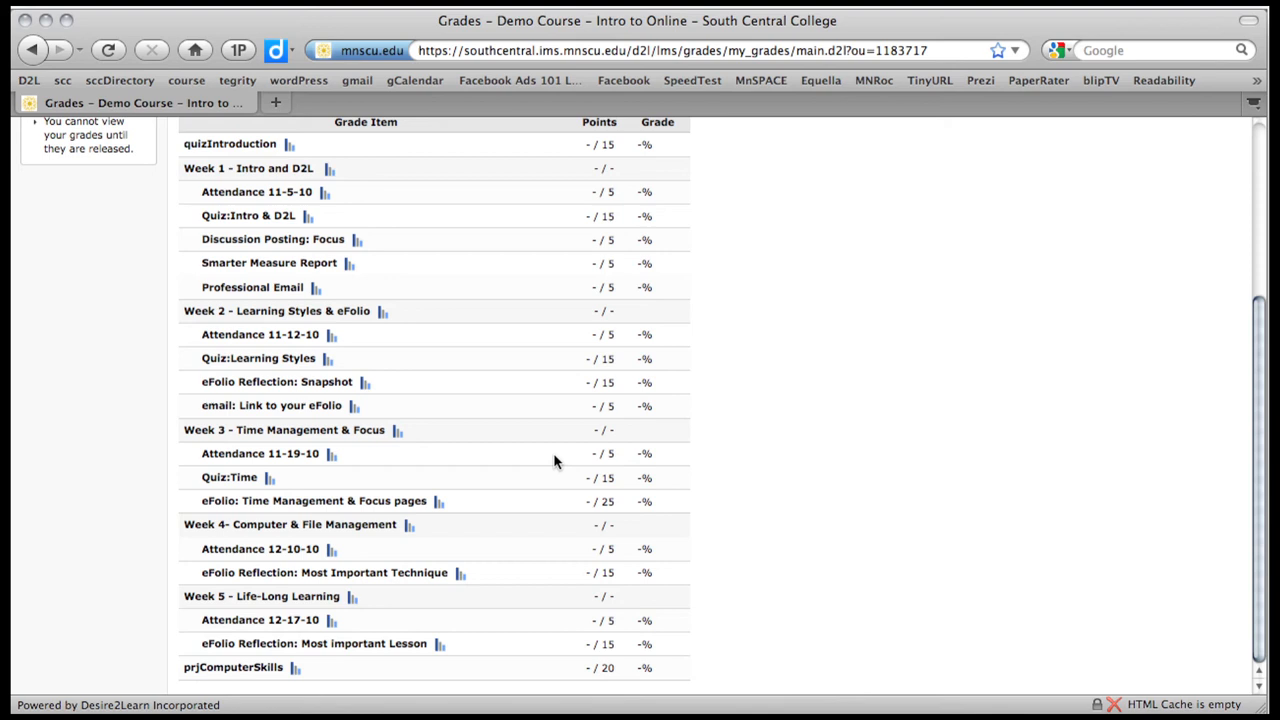
scroll("up", 3)
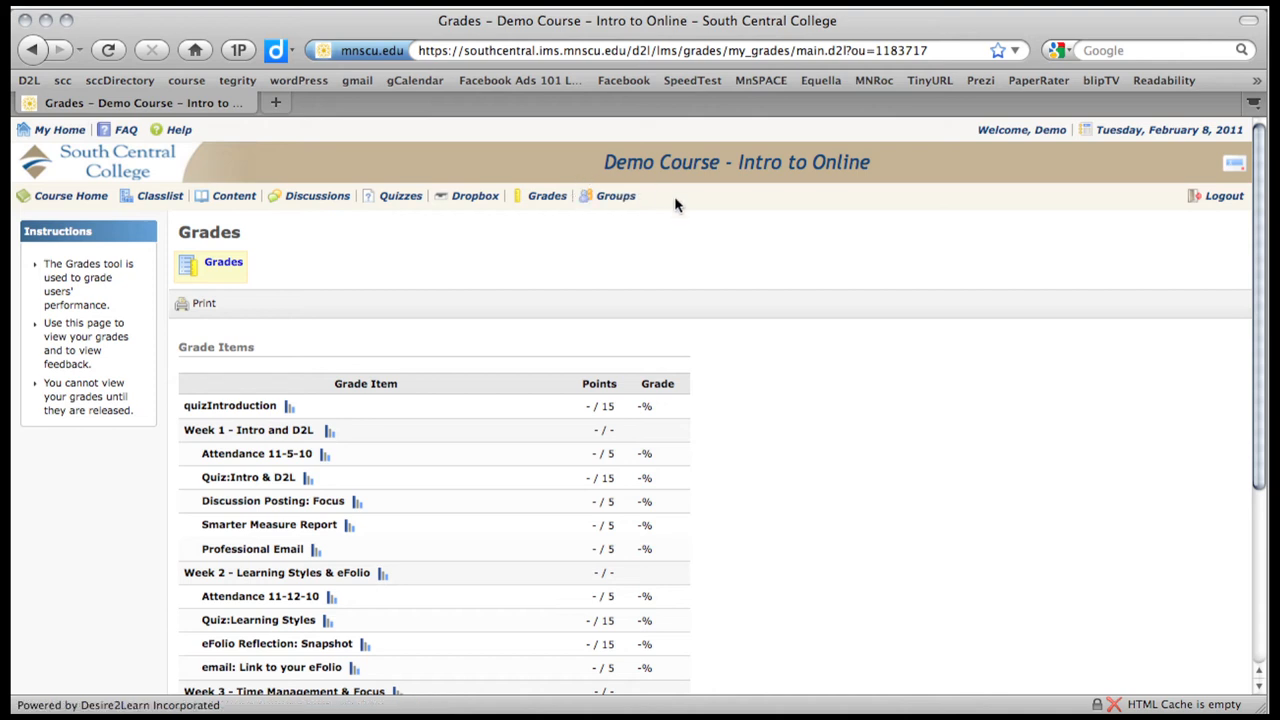
mouse_move(866, 202)
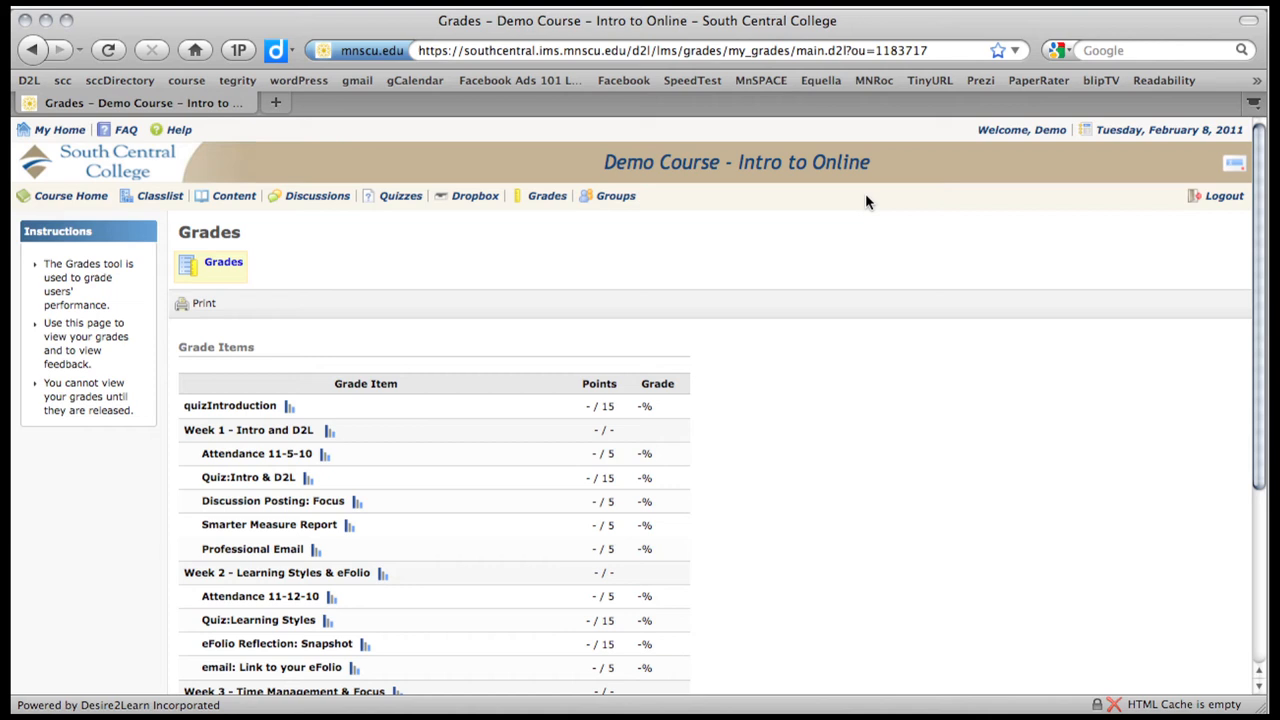
mouse_move(237, 250)
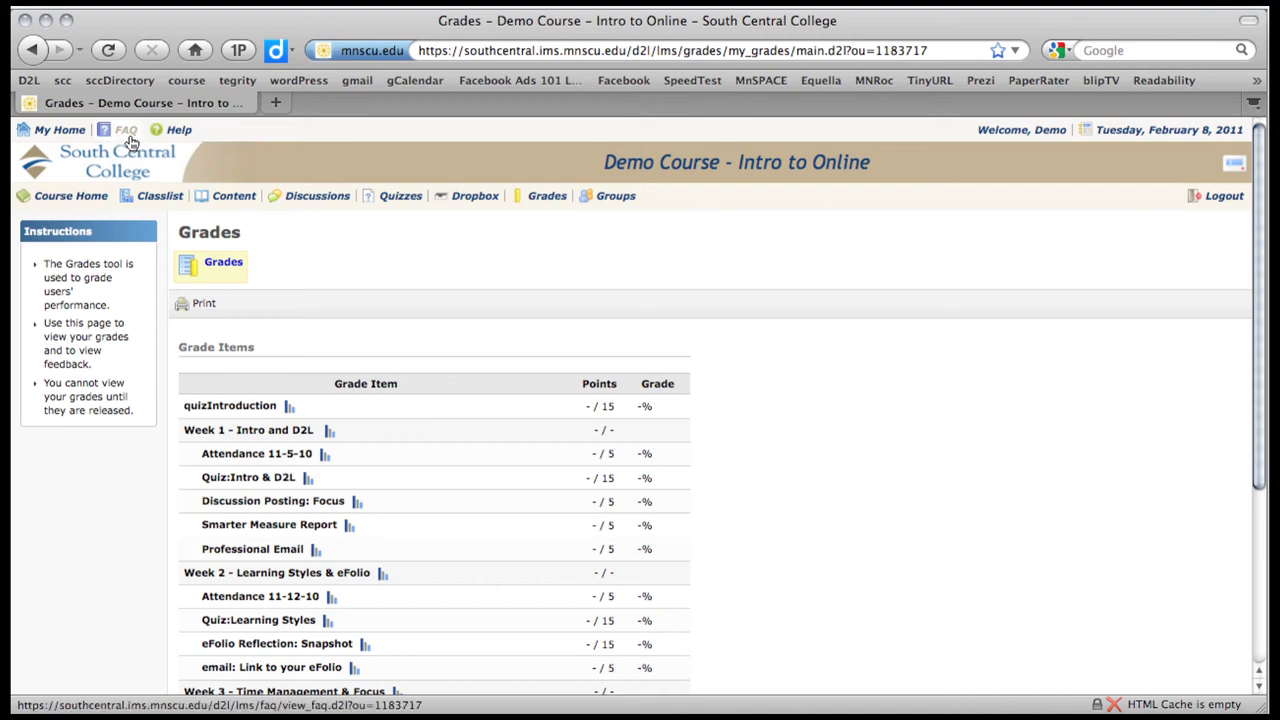
Read through the Help Information topics on each course tool, then head back toward Course Home
left_click(178, 129)
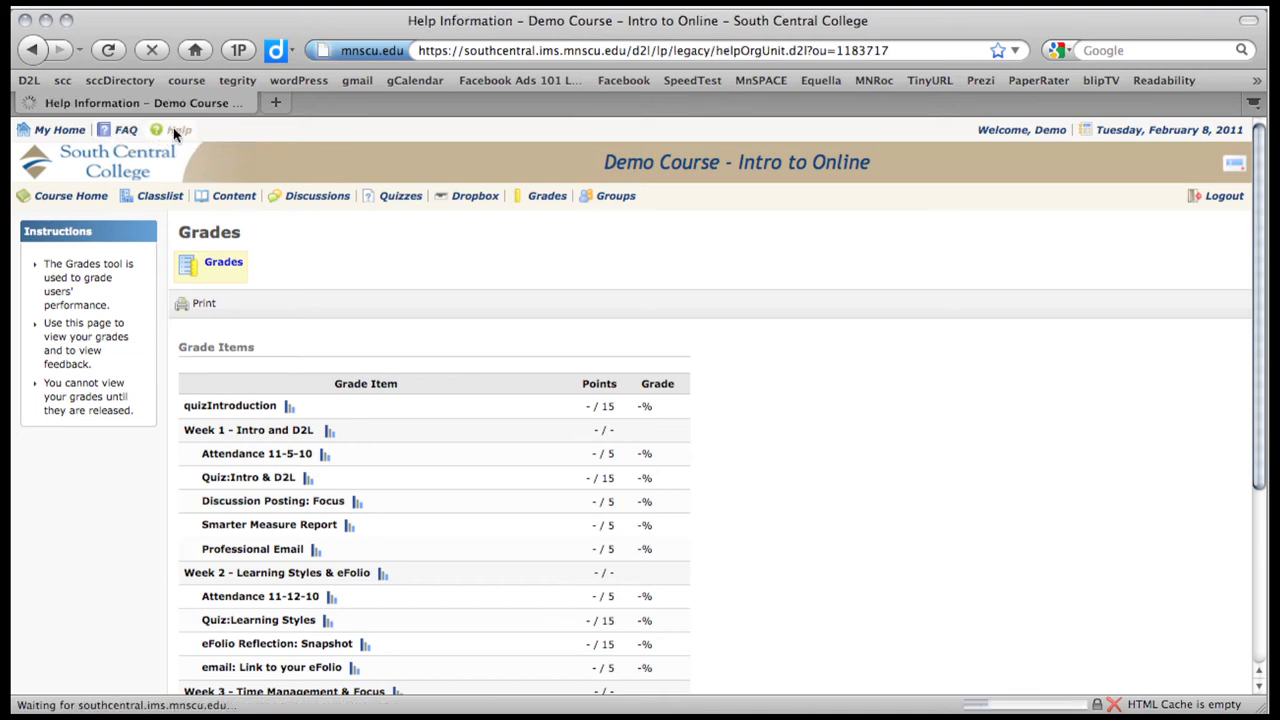
left_click(180, 129)
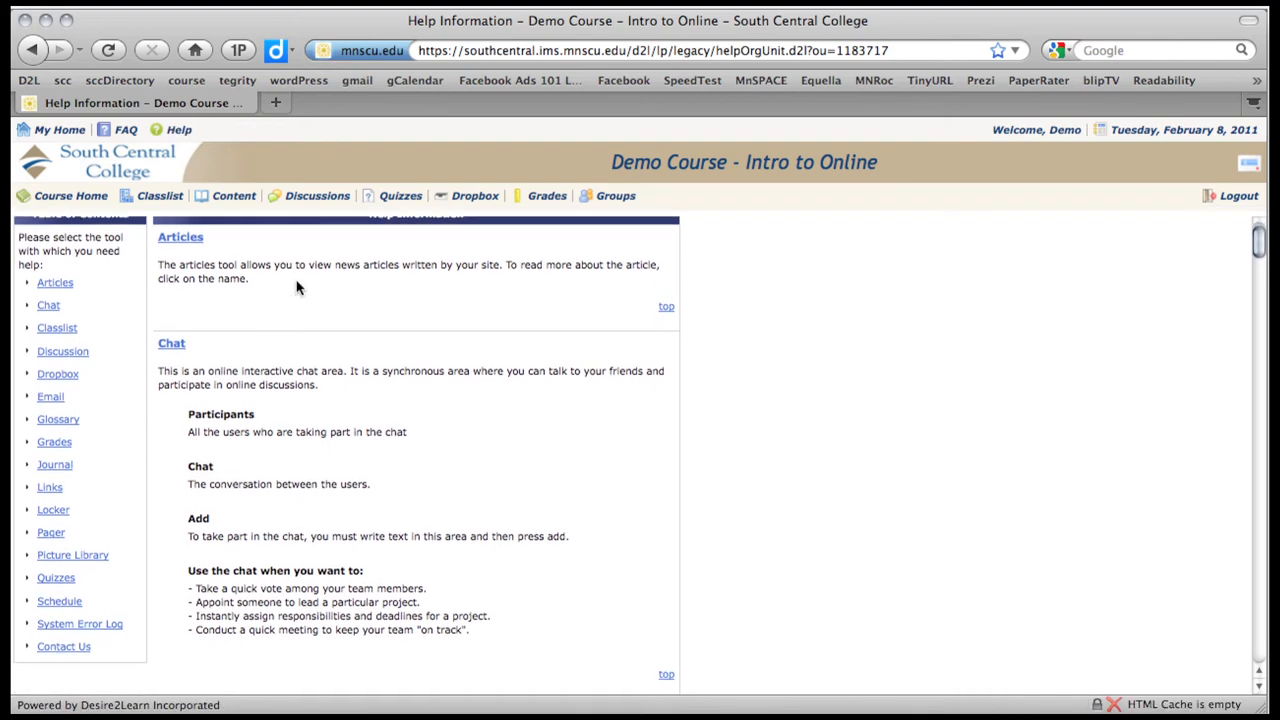
scroll("down", 3)
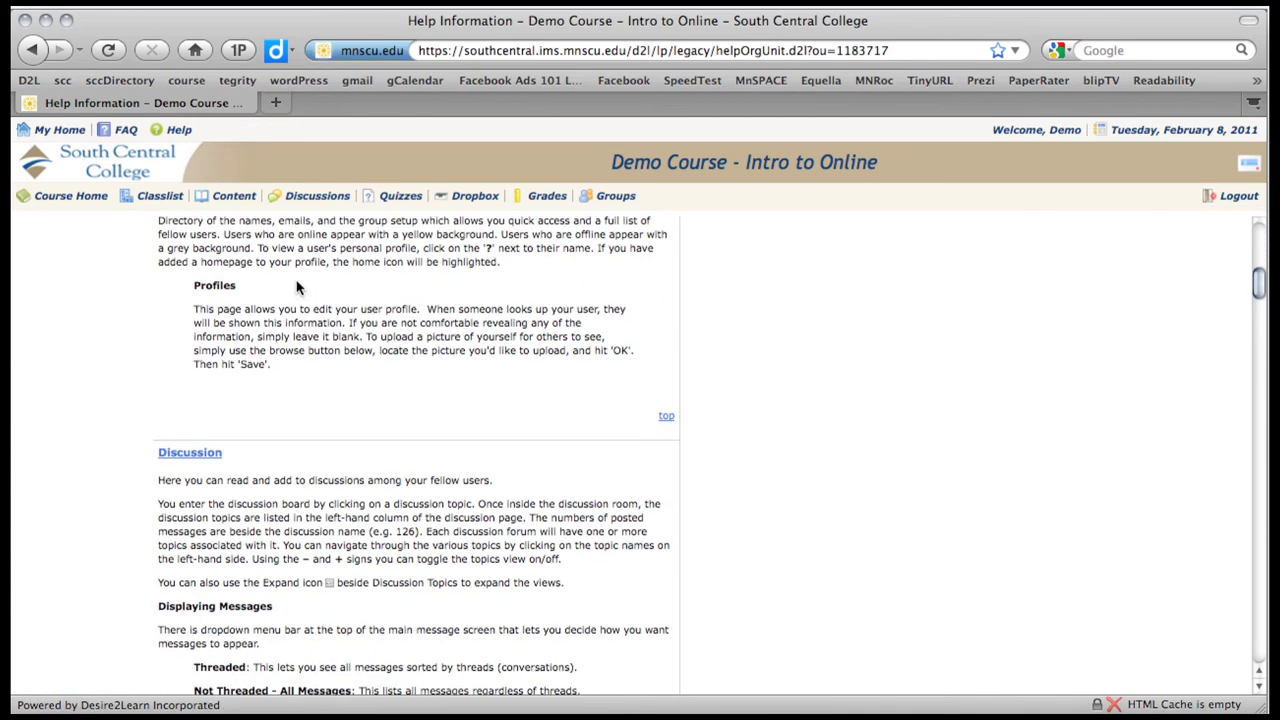
left_click(62, 382)
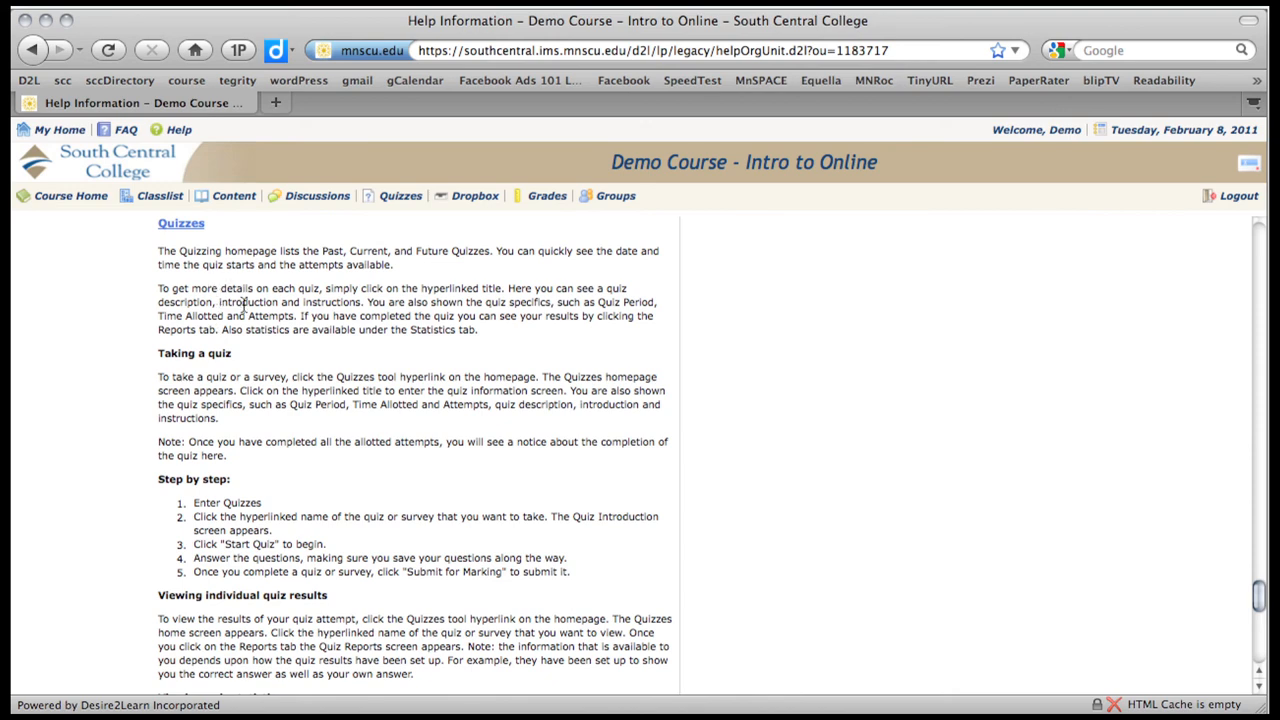
scroll("down", 3)
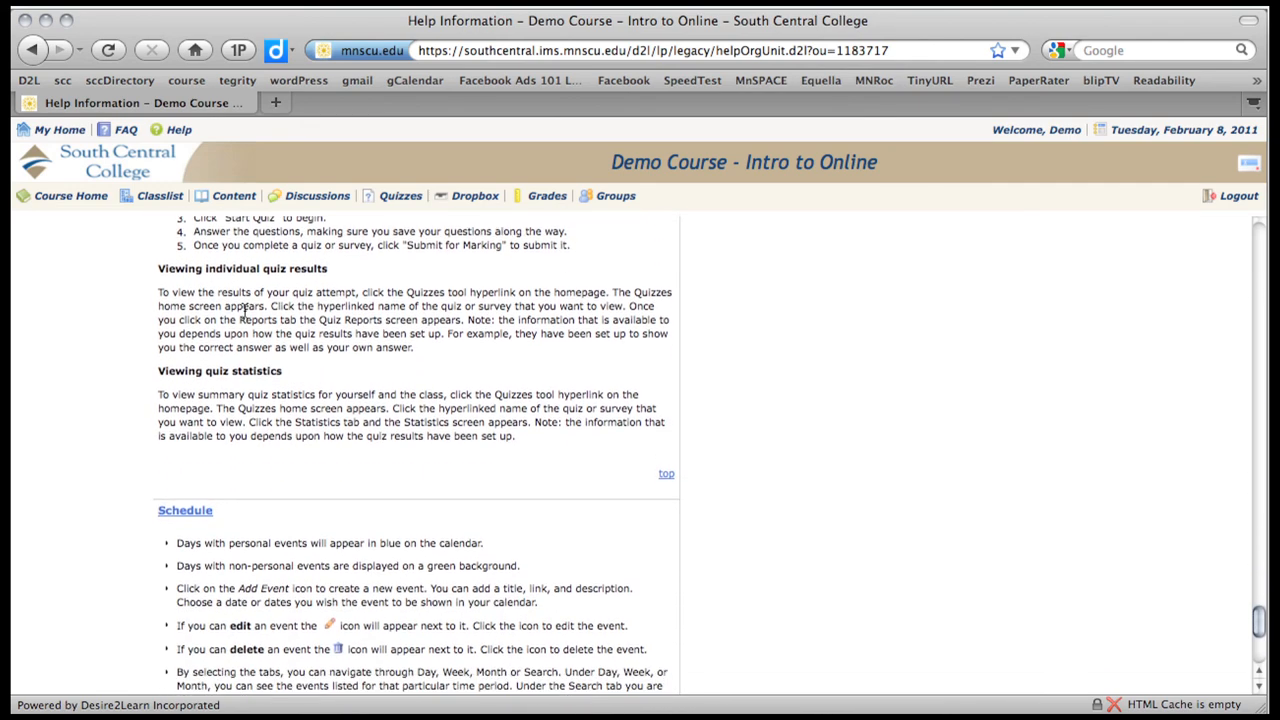
scroll("up", 3)
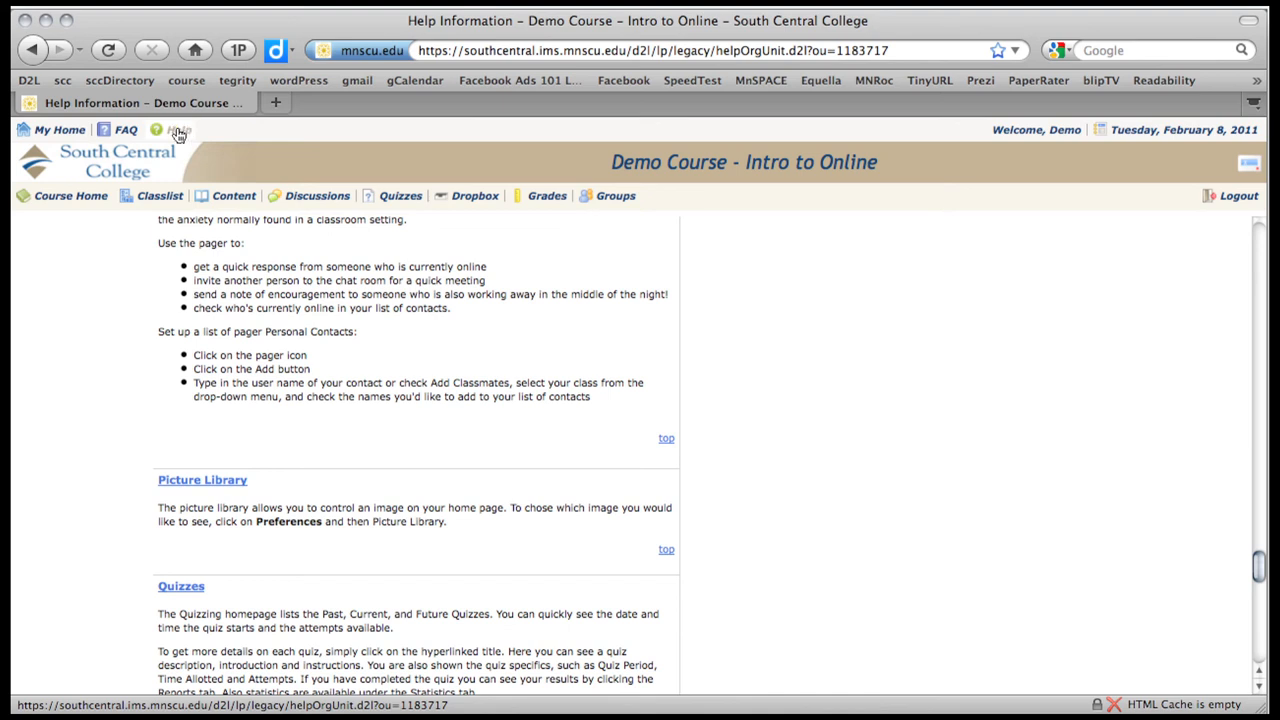
left_click(70, 195)
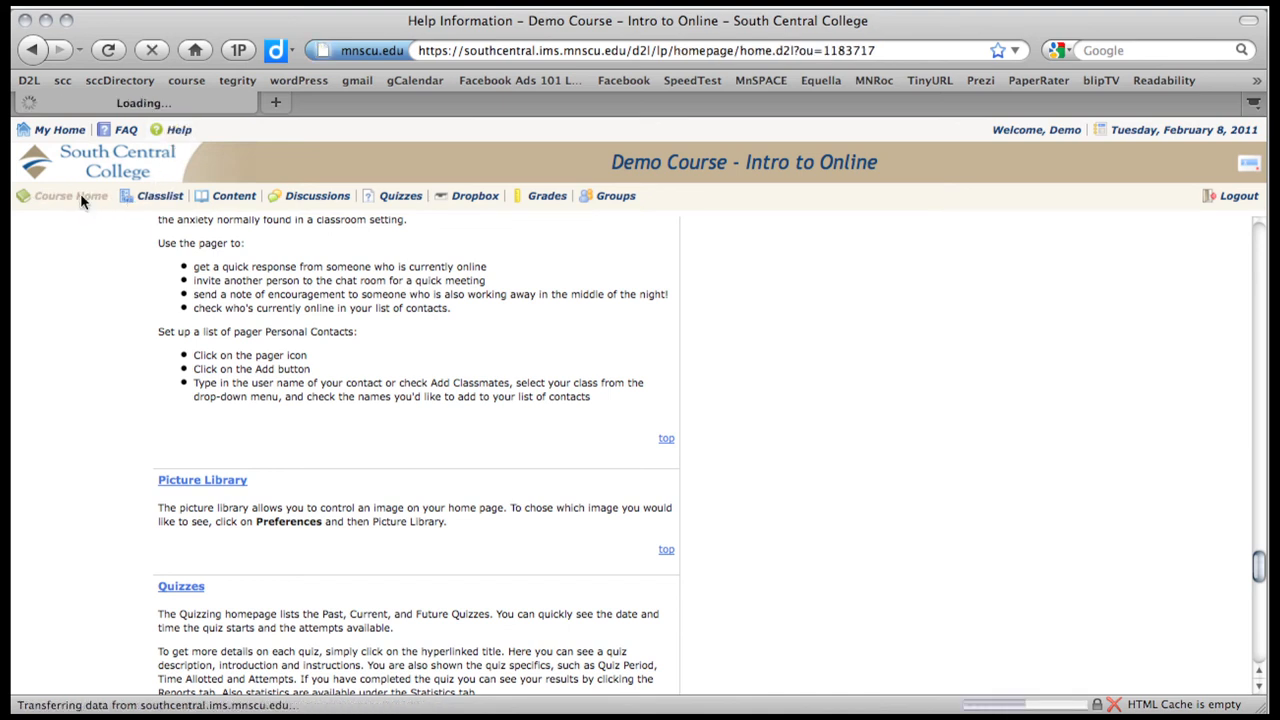
Return to the Demo Course – Intro to Online home page before logging out
left_click(70, 195)
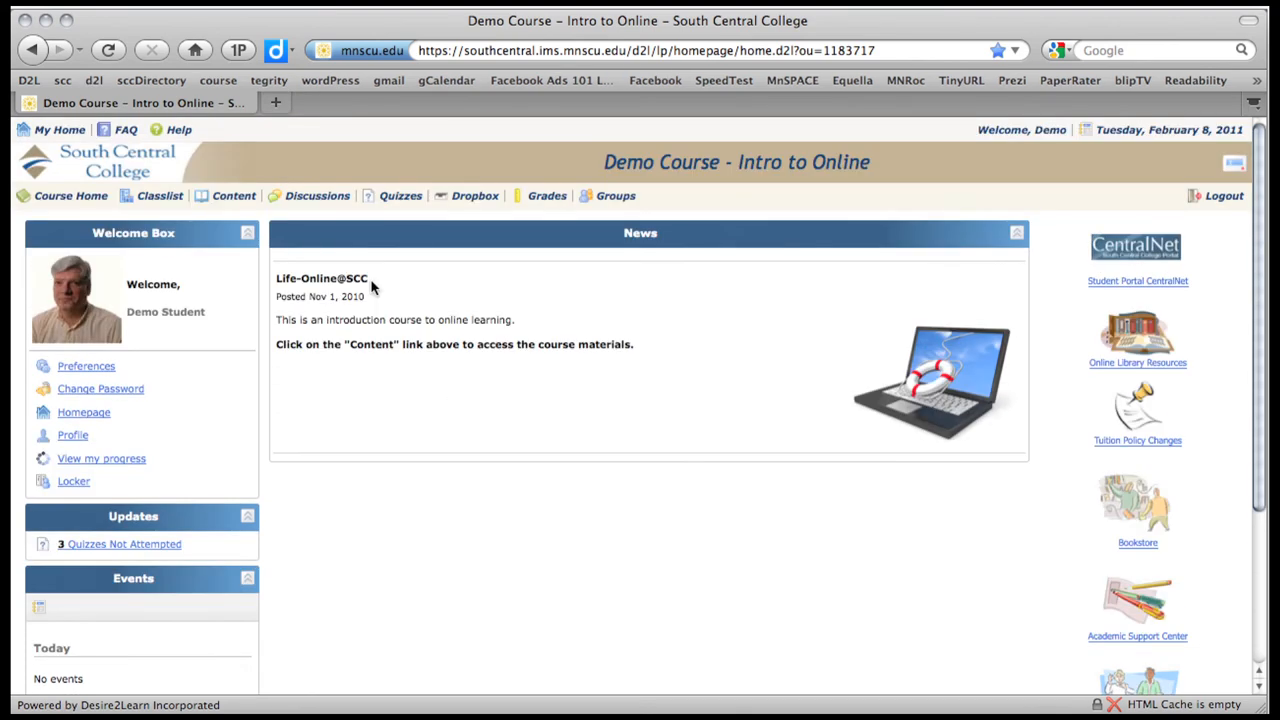
mouse_move(1227, 220)
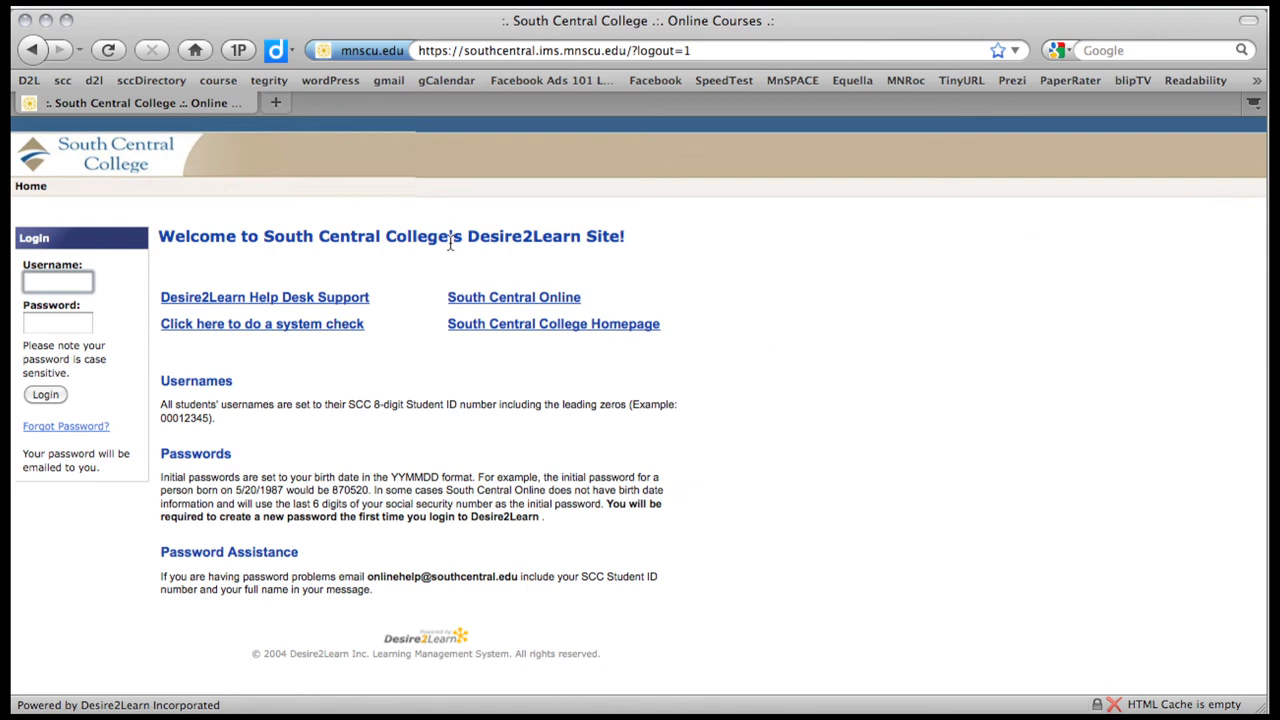
mouse_move(400, 220)
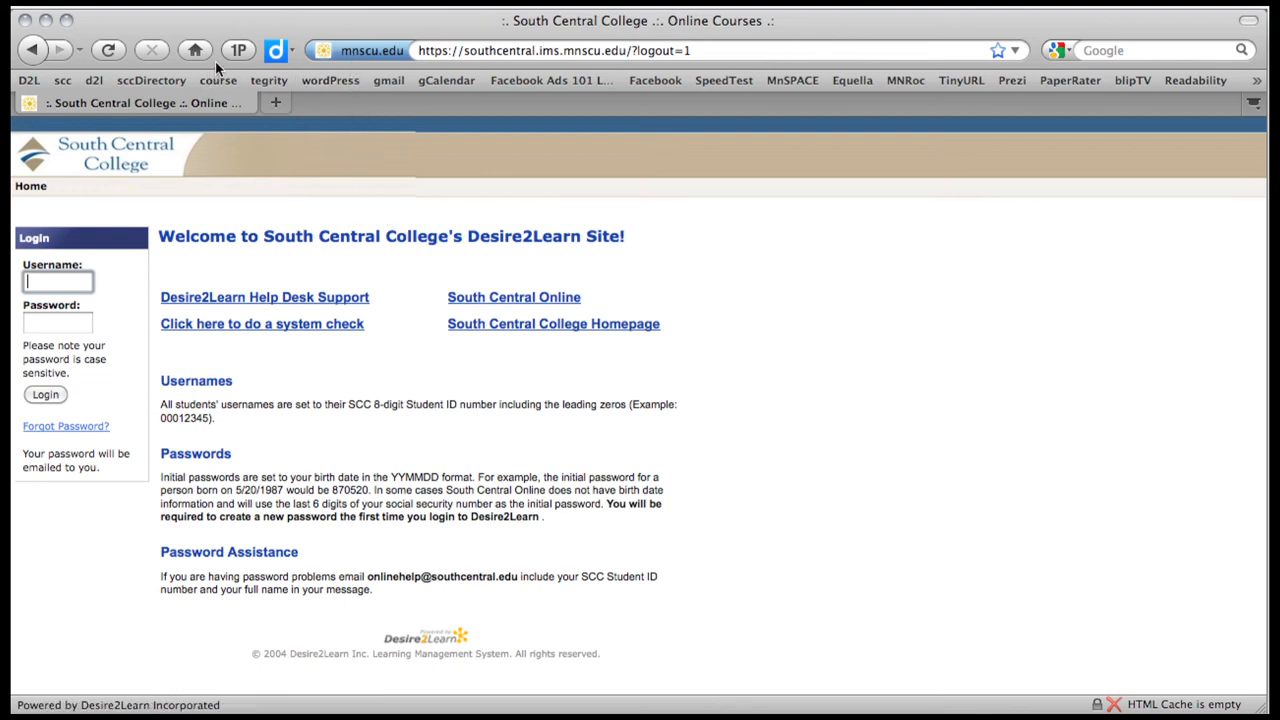
right_click(220, 65)
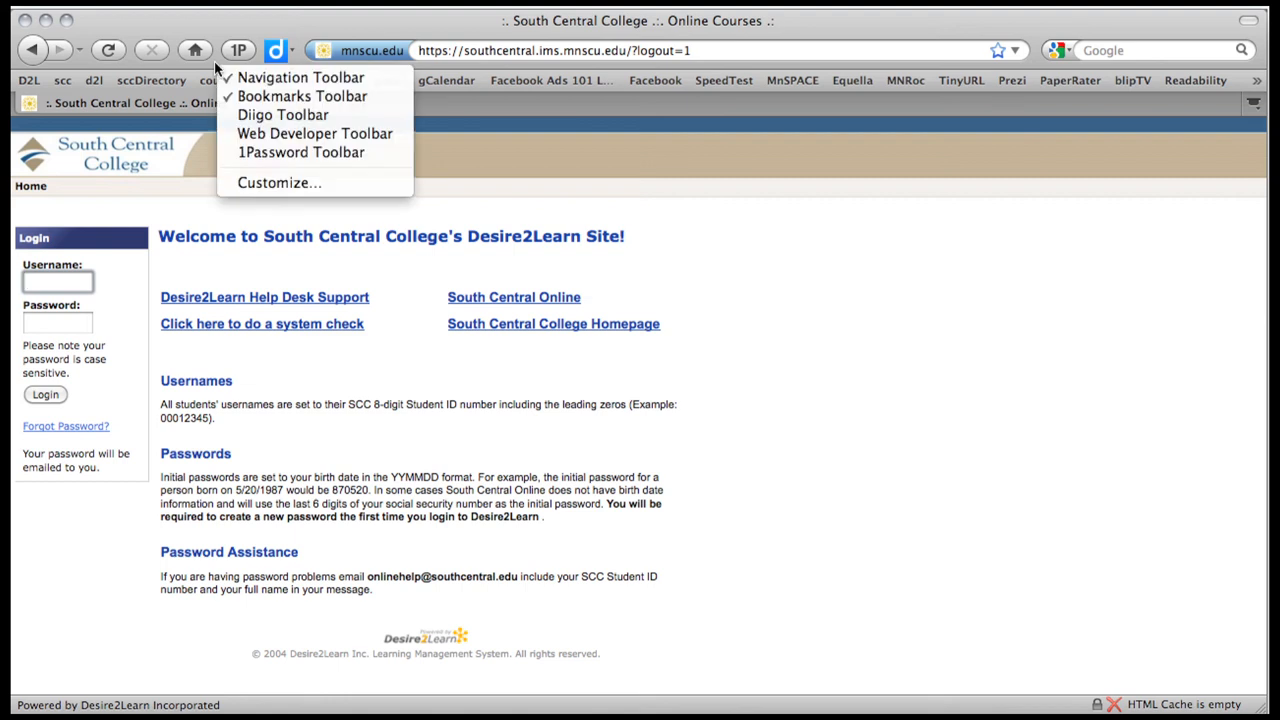
mouse_move(301, 96)
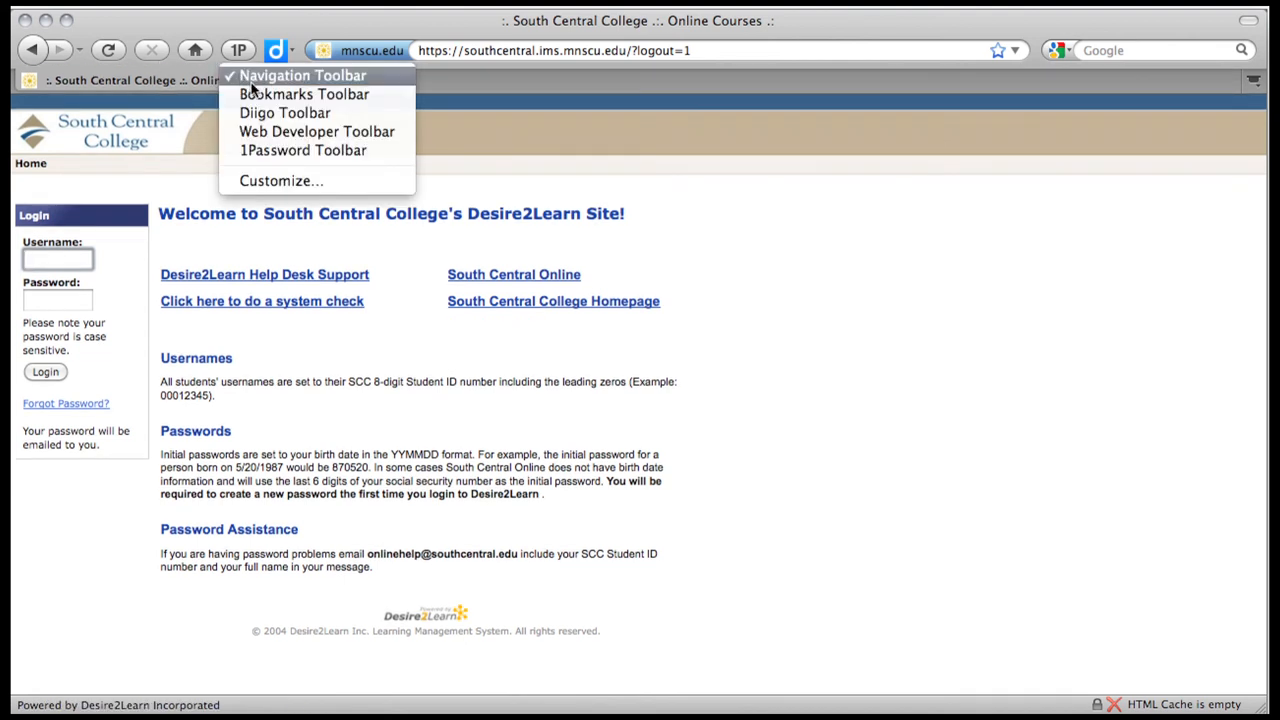
left_click(303, 94)
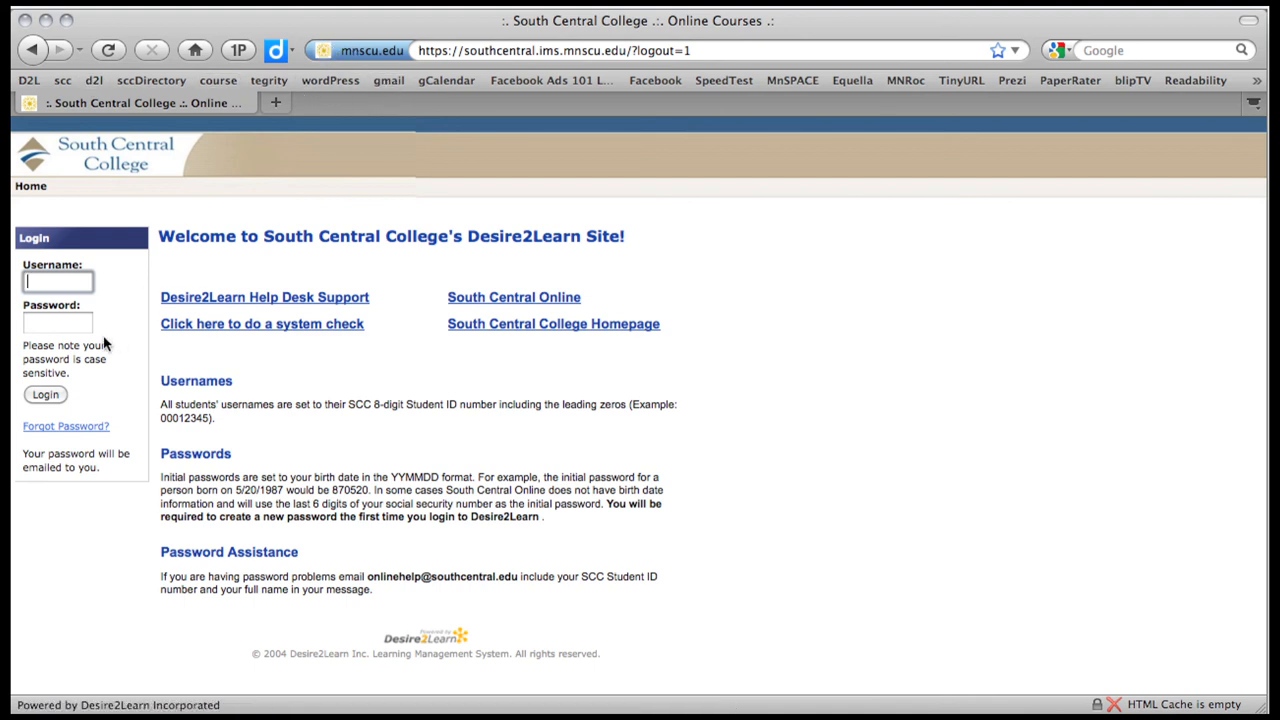
mouse_move(285, 270)
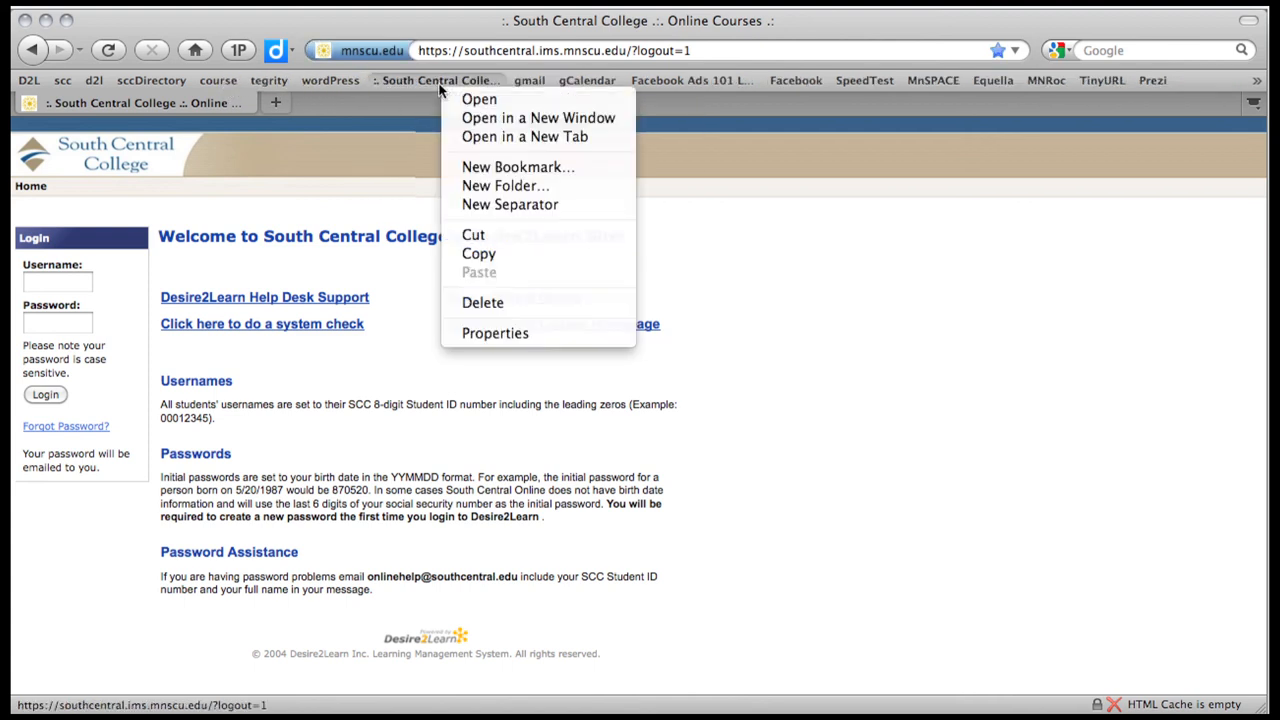
Rename the toolbar bookmark d2l, visit Google, and reopen the login page from the bookmark
left_click(518, 167)
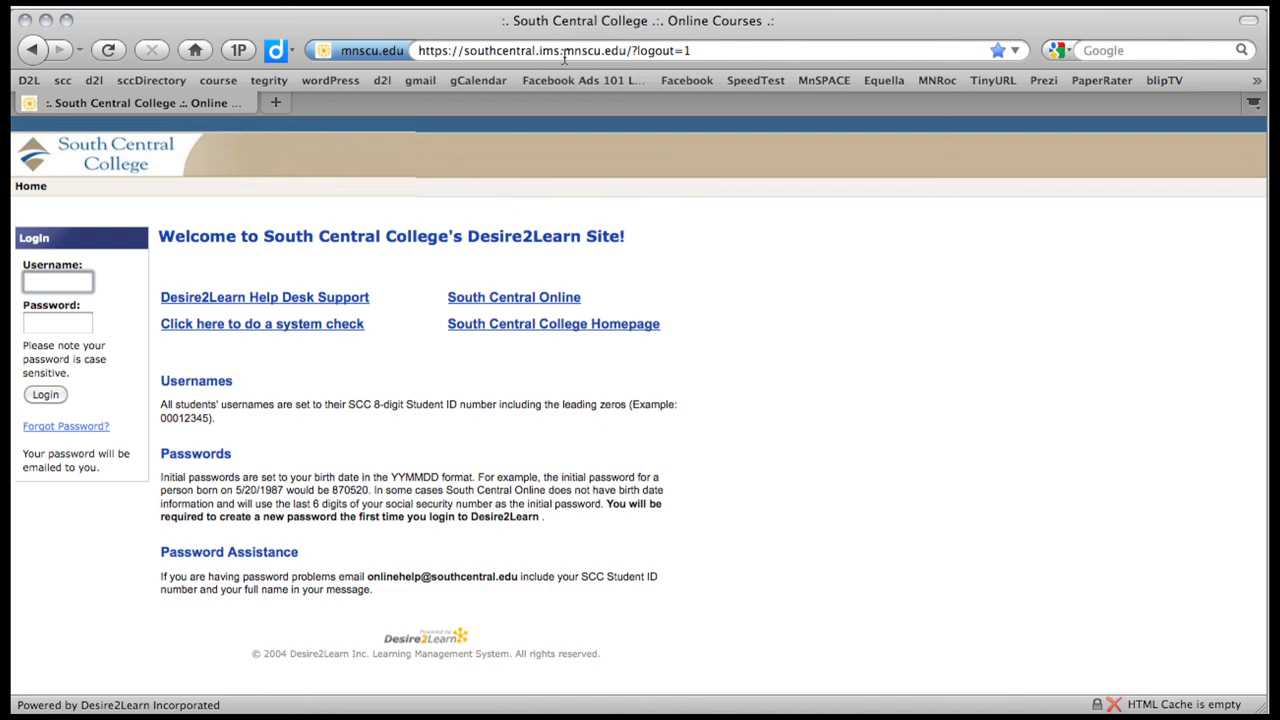
type("google.com/")
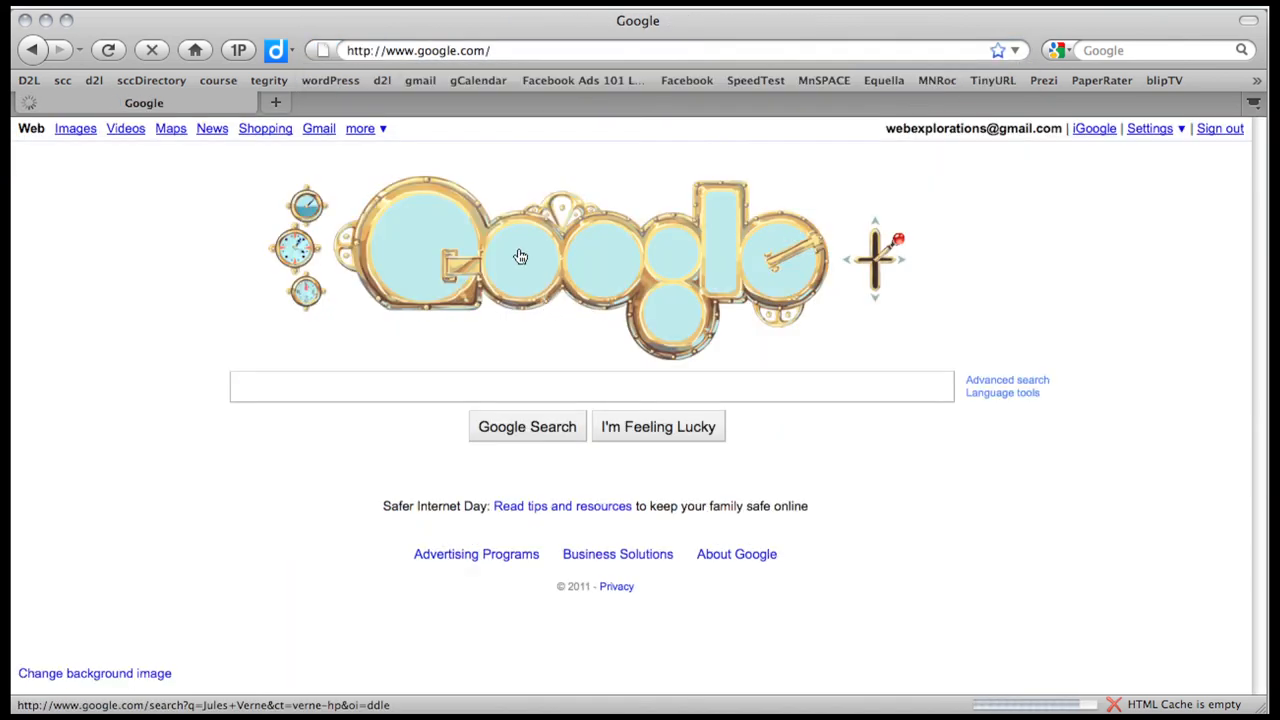
left_click(382, 80)
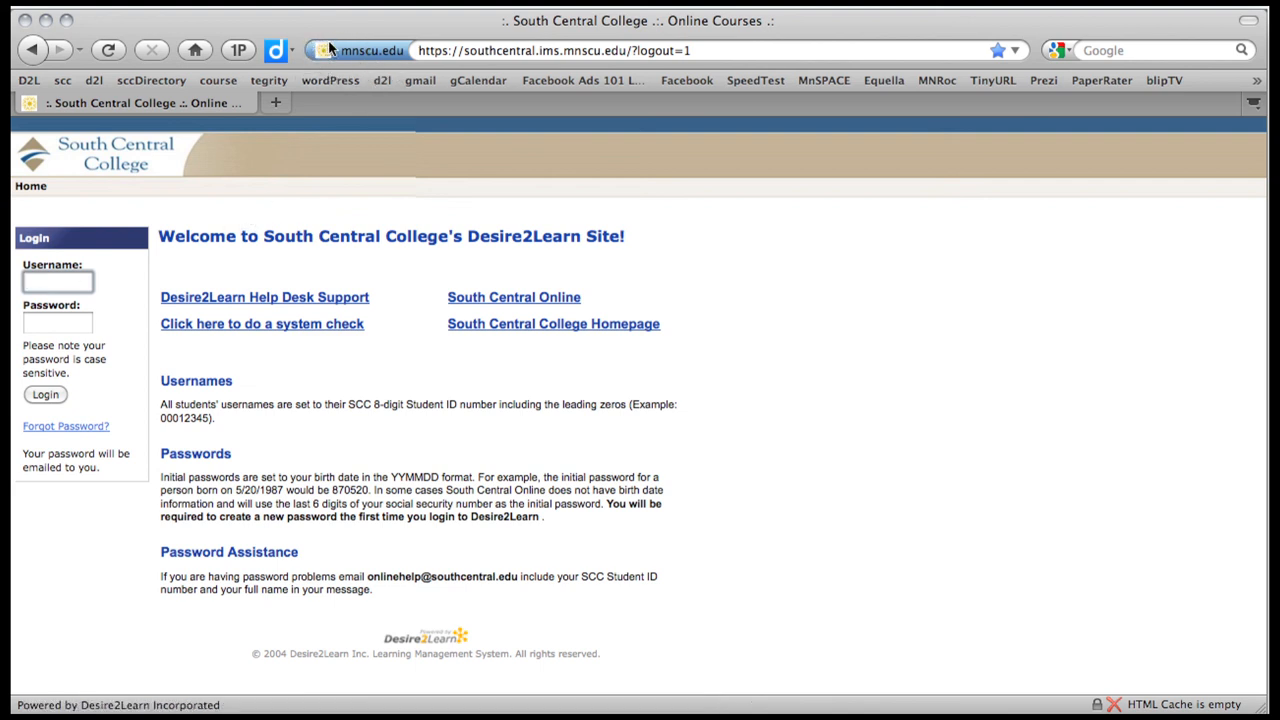
mouse_move(330, 50)
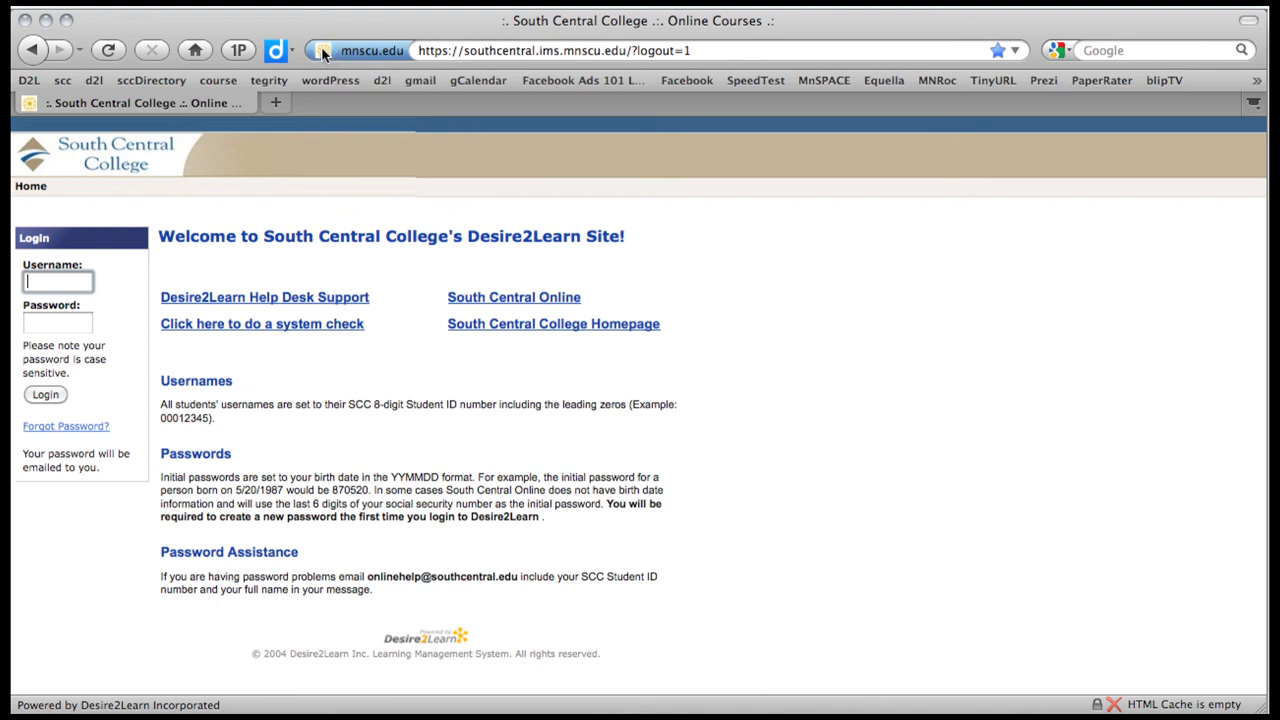
mouse_move(382, 80)
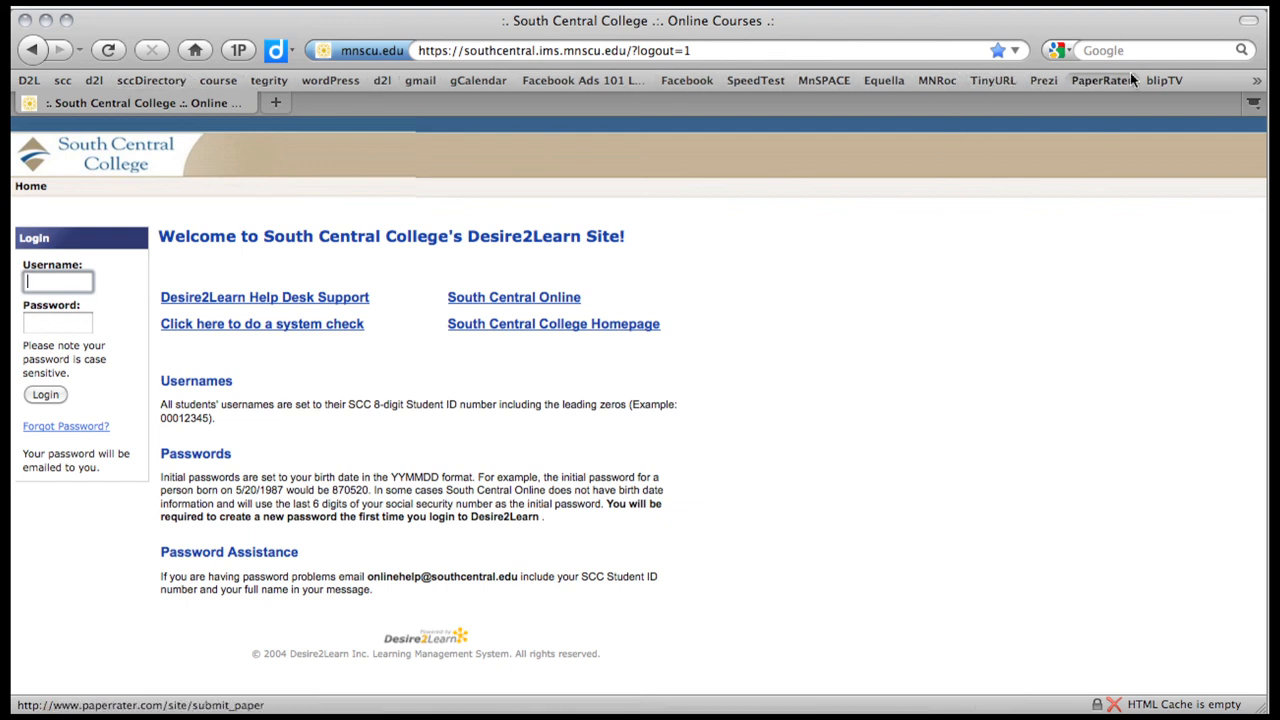
mouse_move(312, 103)
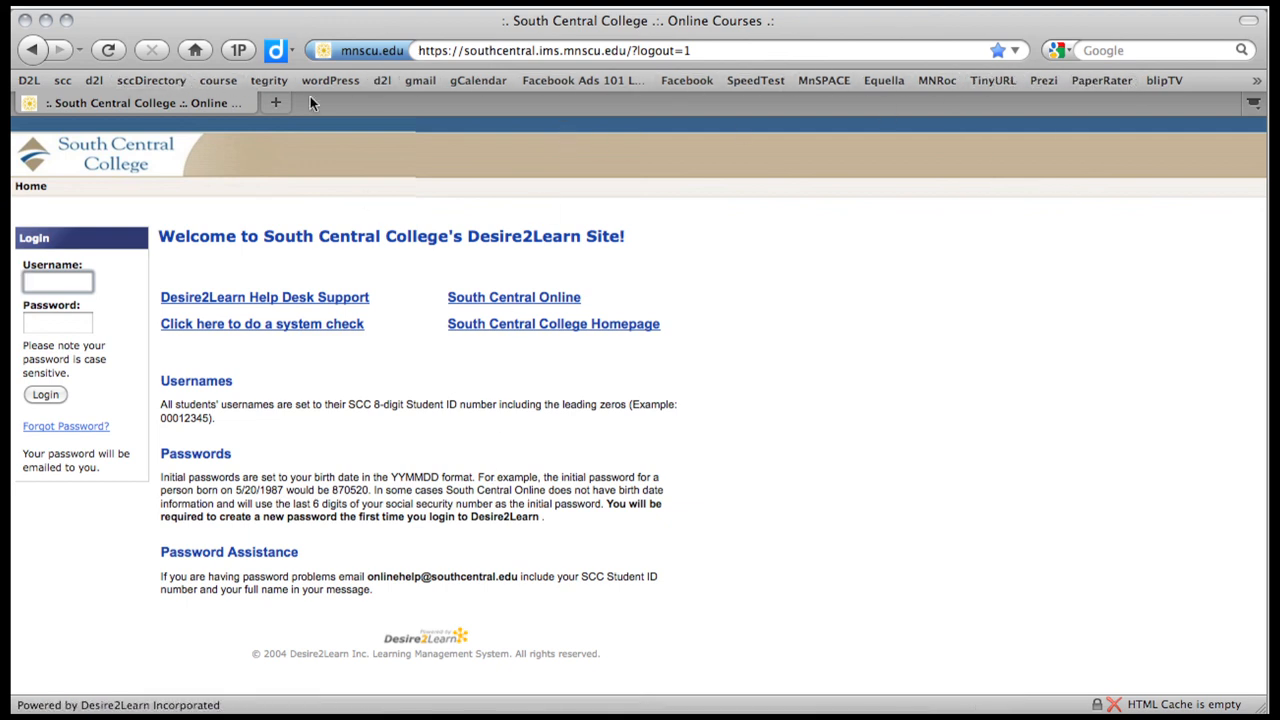
mouse_move(373, 170)
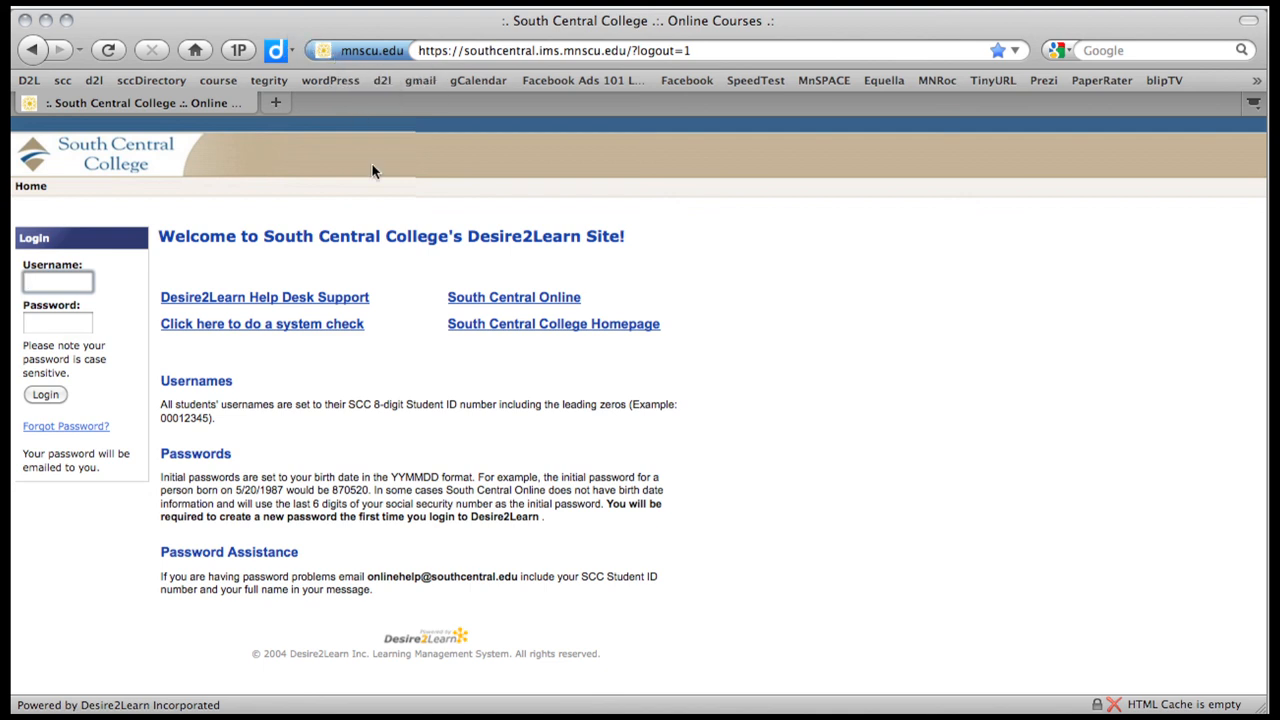